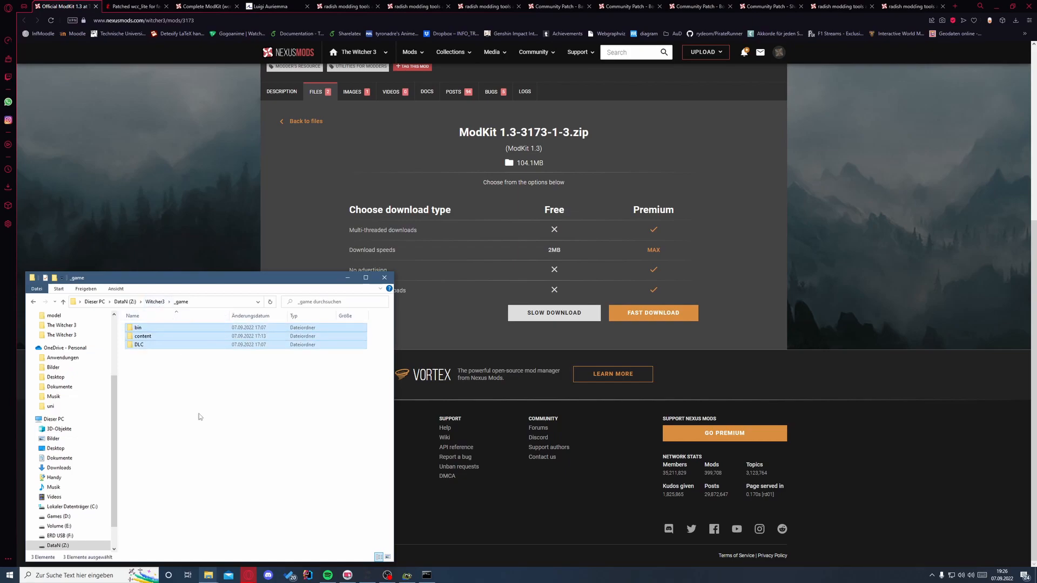
{"action": "mouse_move", "coordinate": [341, 143]}
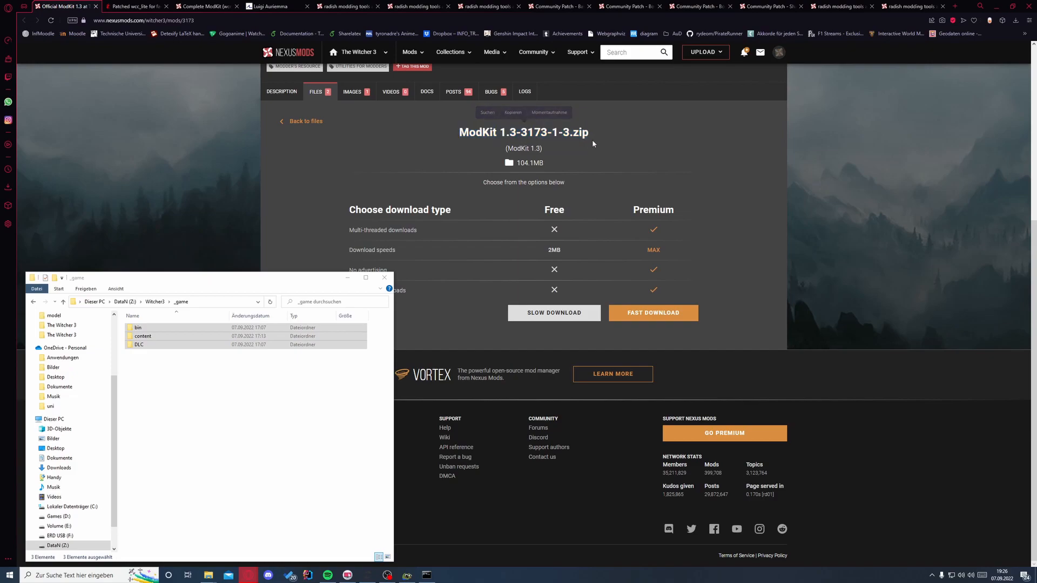
{"action": "mouse_move", "coordinate": [137, 87]}
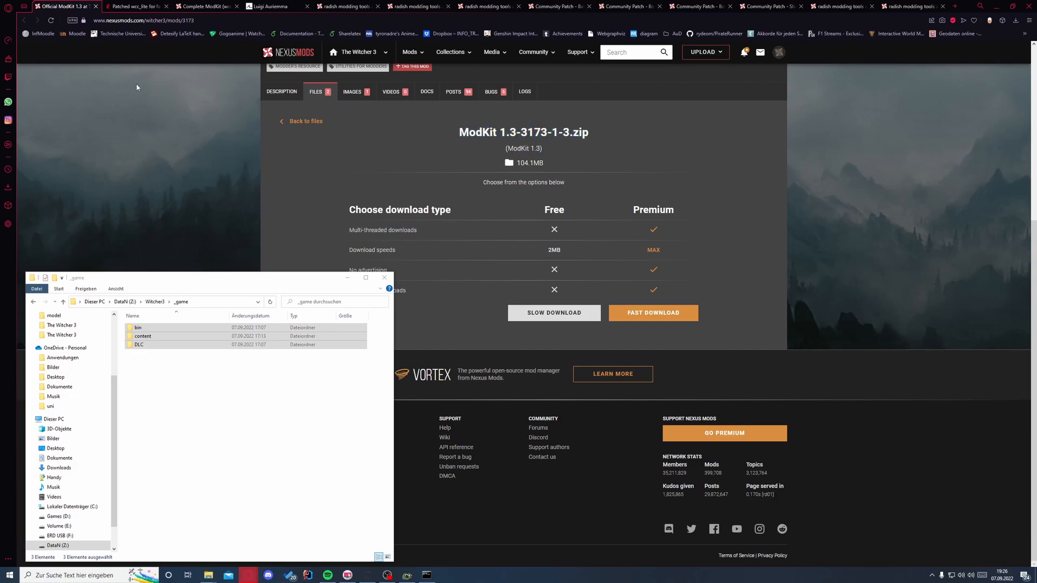
Review the patched wcc_lite post, Wcc_Lite GUI, QuickBMS and radish uncook script pages in turn.
{"action": "left_click", "coordinate": [137, 6]}
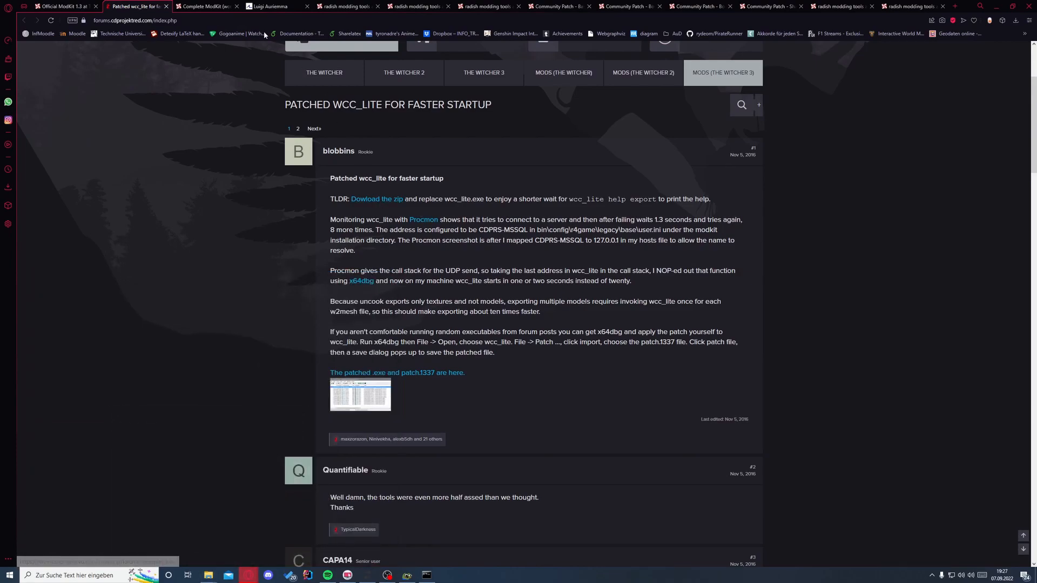
{"action": "left_click", "coordinate": [206, 6]}
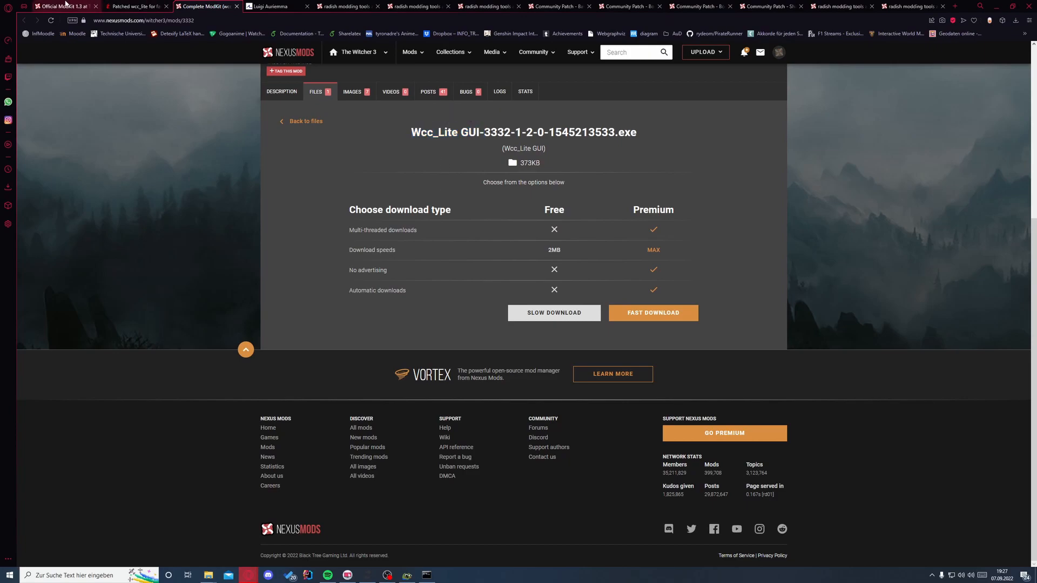
{"action": "left_click", "coordinate": [270, 6]}
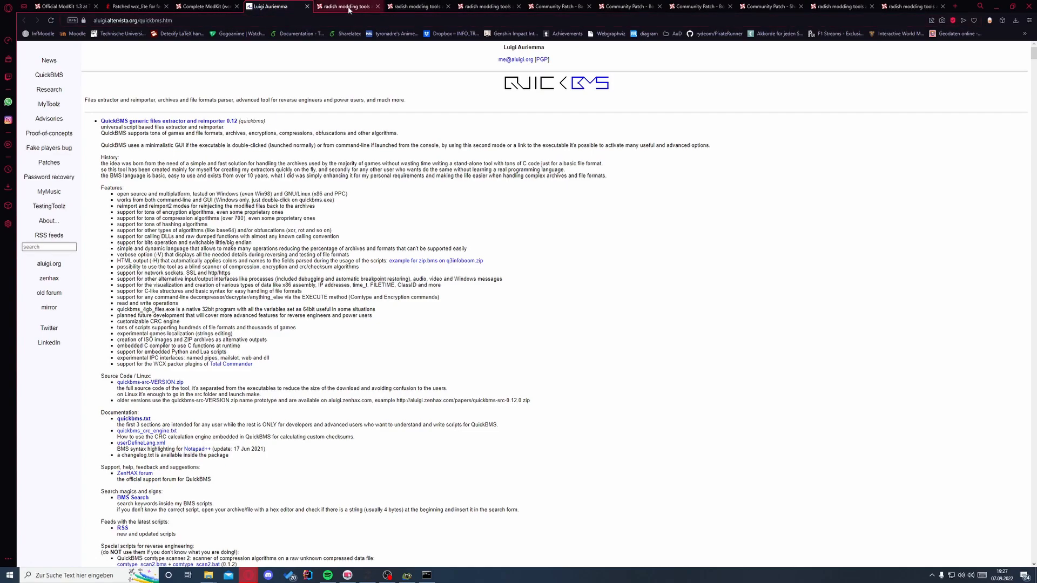
{"action": "left_click", "coordinate": [346, 6]}
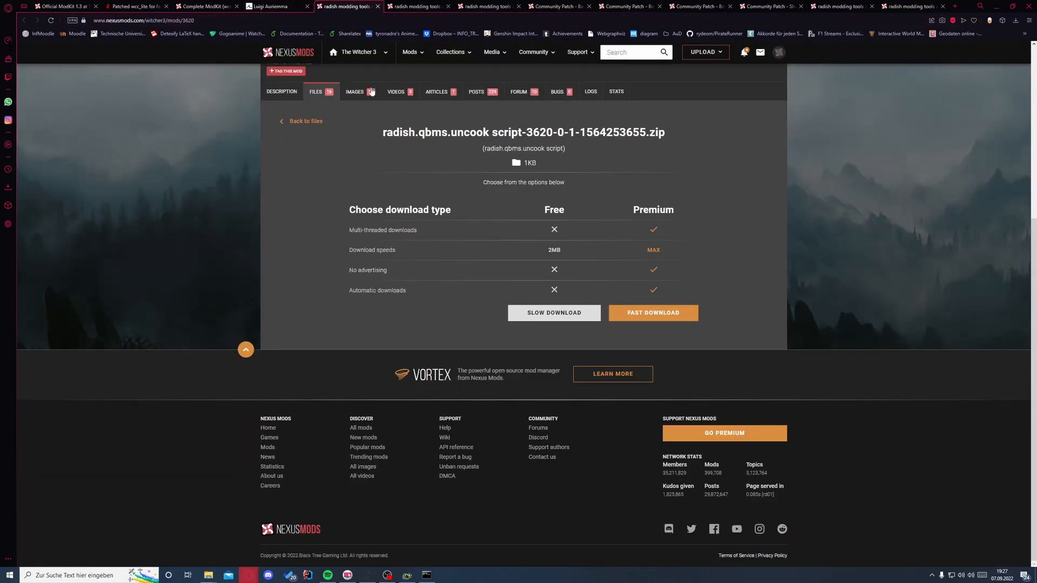
{"action": "double_click", "coordinate": [461, 132]}
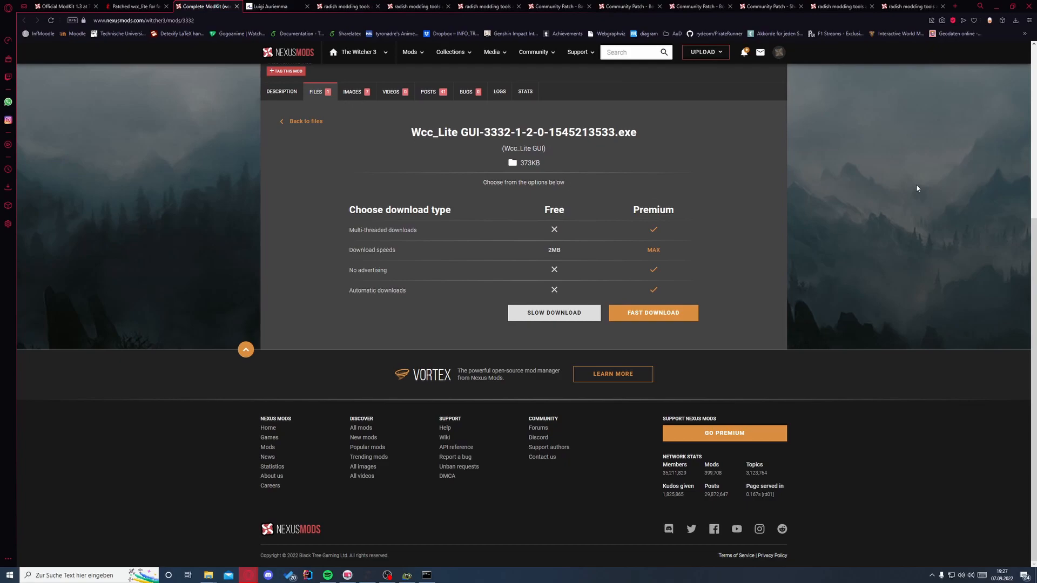
Switch to a File Explorer window showing the DataN (Z:) drive with its Witcher3 folder.
{"action": "key", "text": "alt+tab"}
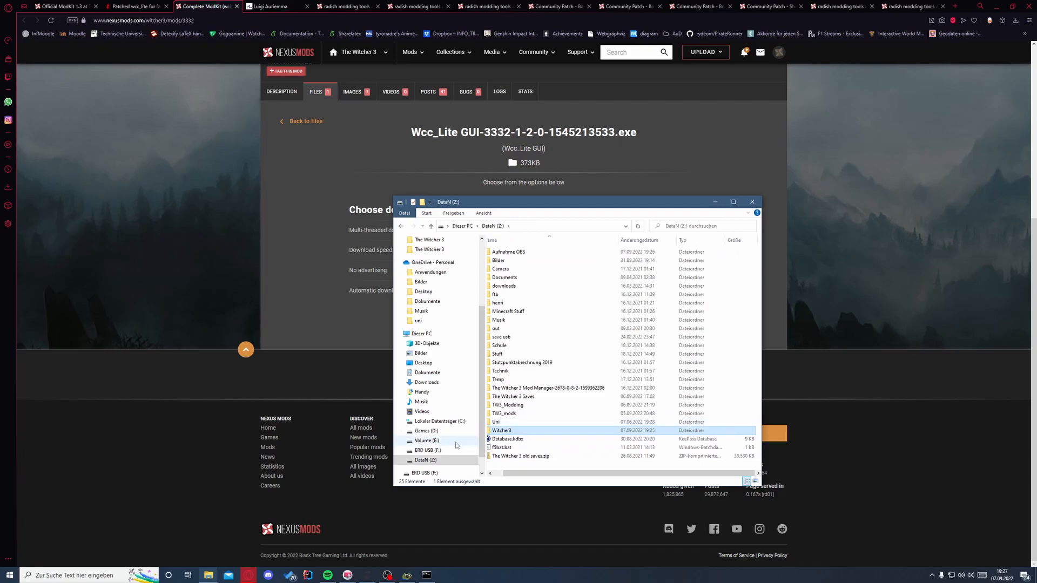
Browse into Z:\Witcher3\tools, showing quickbms, Shortcuts, Witcher 3 Mod Tools and Wcc_Lite GUI.
{"action": "left_click", "coordinate": [507, 438]}
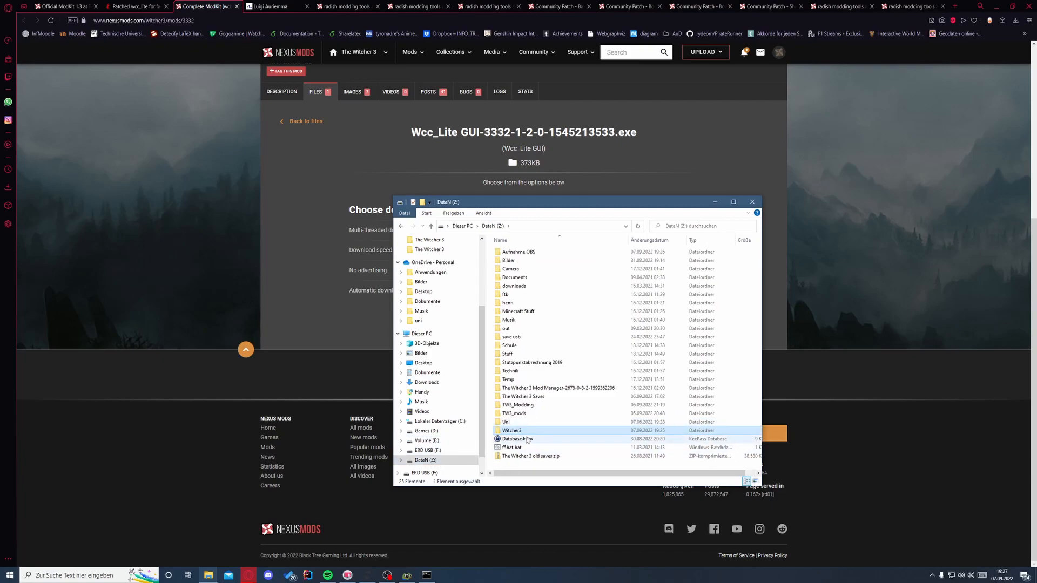
{"action": "double_click", "coordinate": [512, 430]}
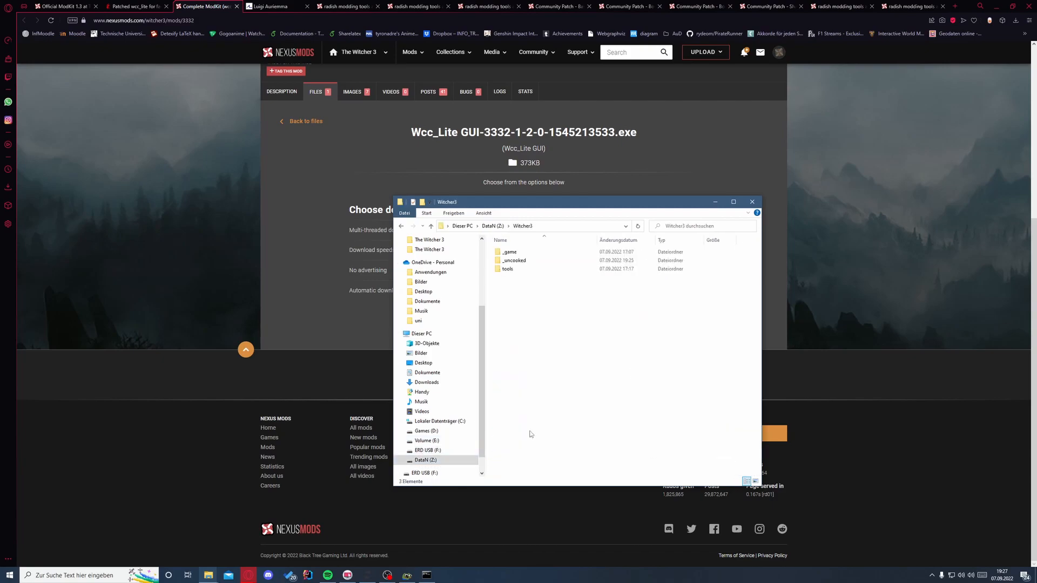
{"action": "left_click", "coordinate": [509, 252]}
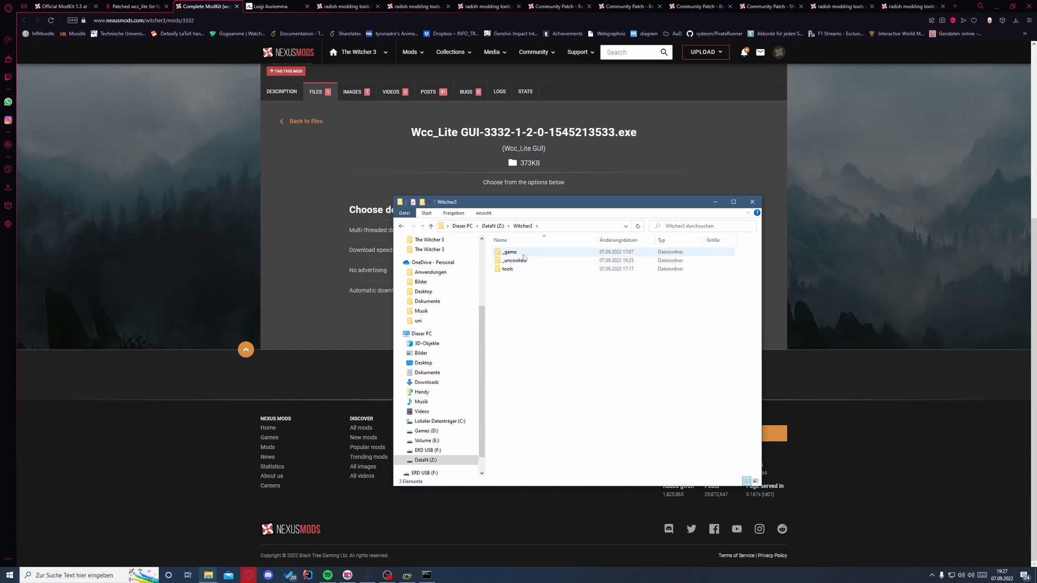
{"action": "left_click", "coordinate": [507, 269]}
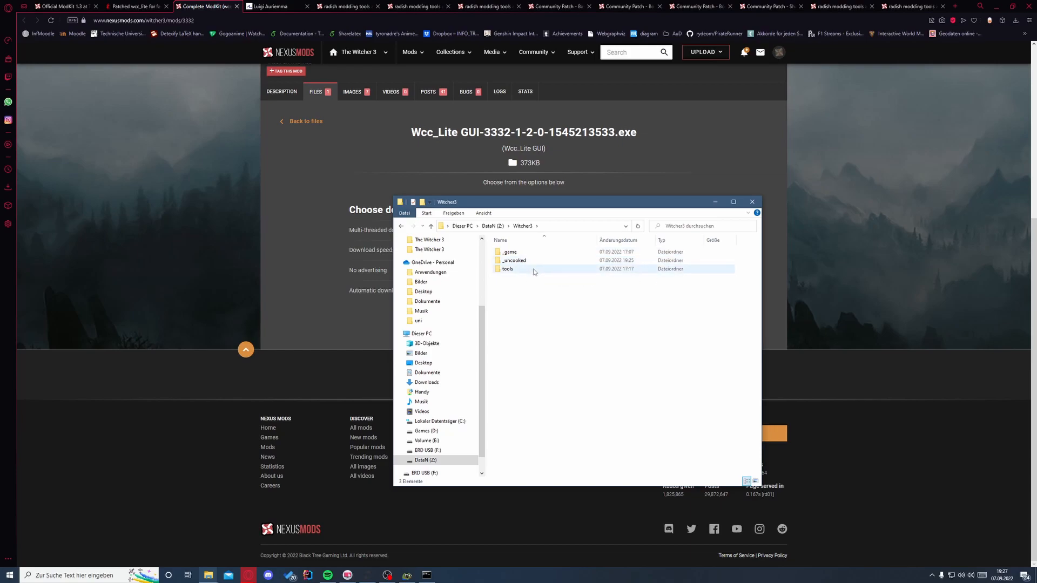
{"action": "left_click", "coordinate": [508, 268]}
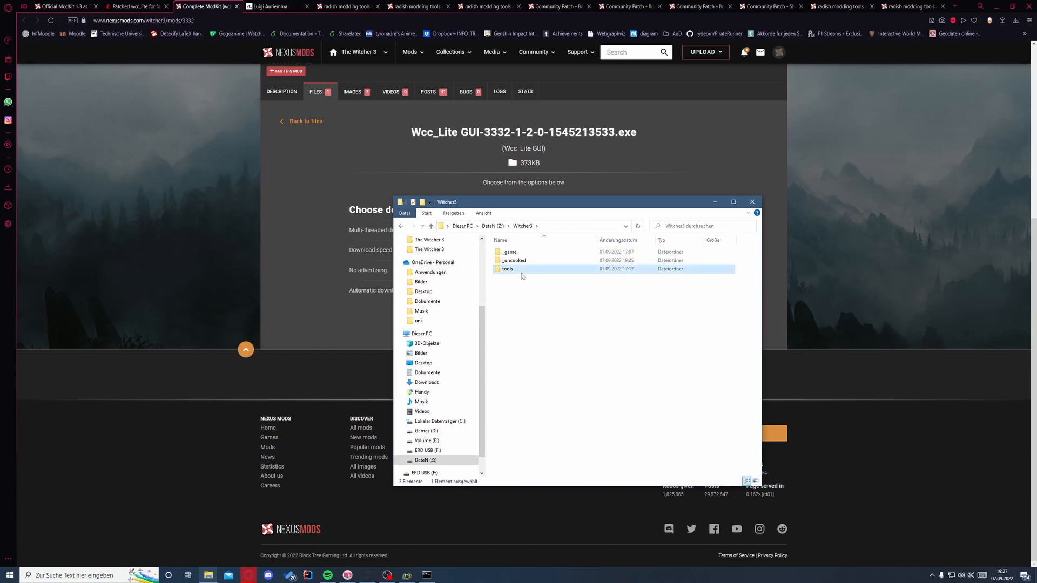
{"action": "double_click", "coordinate": [507, 269]}
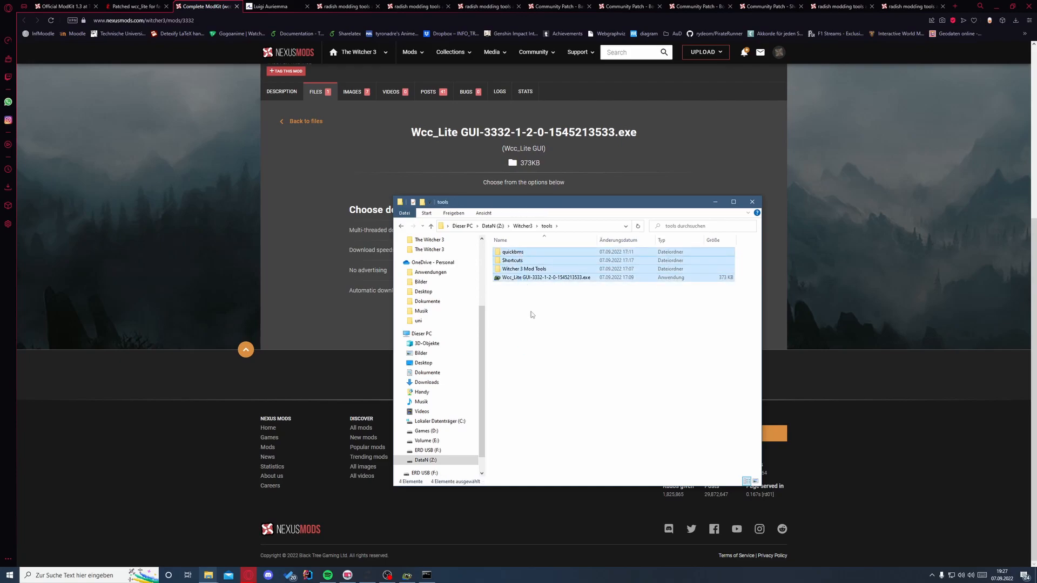
{"action": "left_click", "coordinate": [534, 314]}
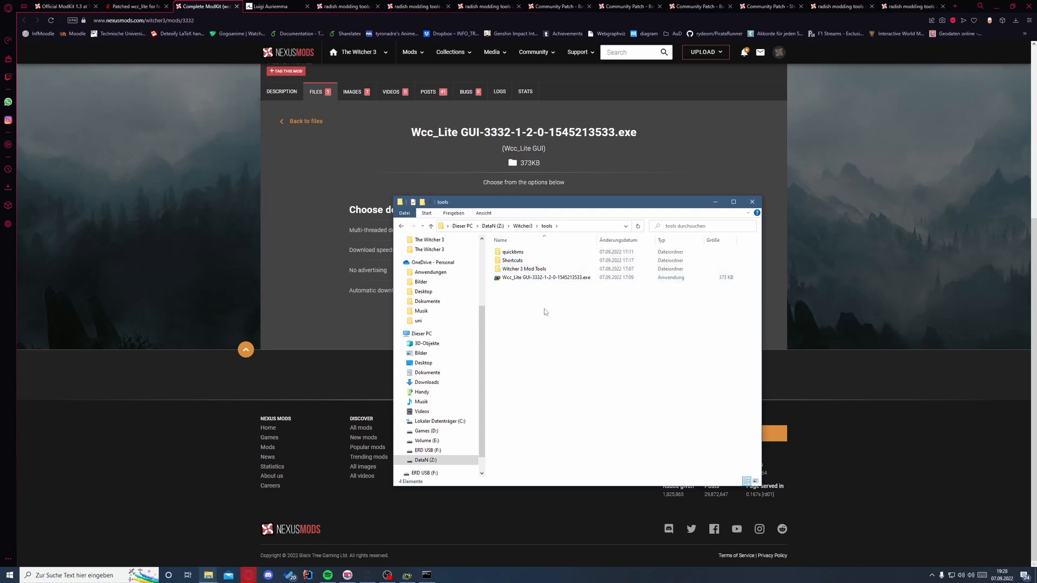
{"action": "mouse_move", "coordinate": [527, 232]}
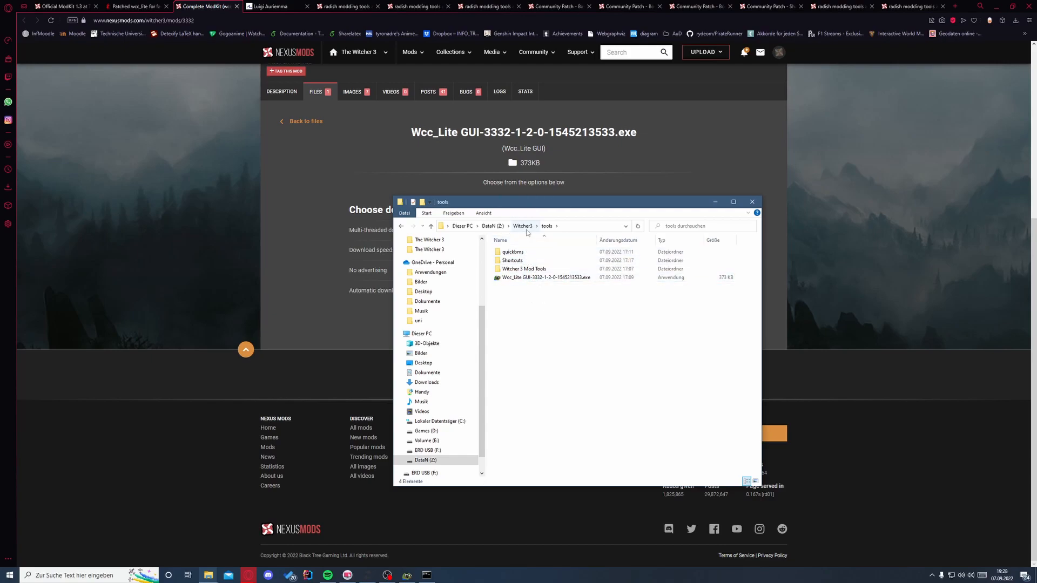
{"action": "left_click", "coordinate": [545, 277]}
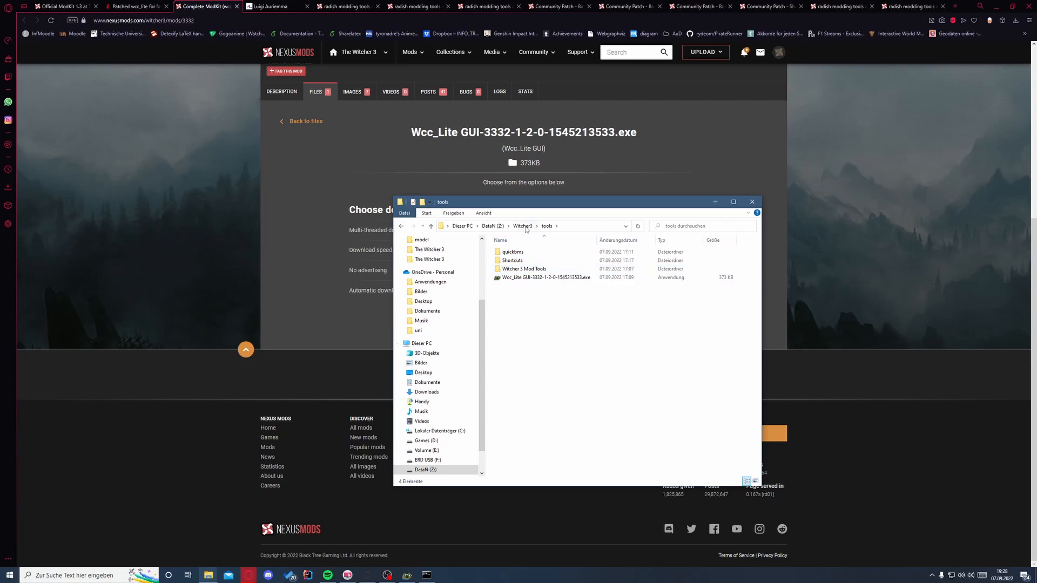
Check the Mod Tools bin\x64 folder and view wcc_lite_faster.zip with patch.1337 and wcc_lite.exe beside it.
{"action": "left_click", "coordinate": [524, 268]}
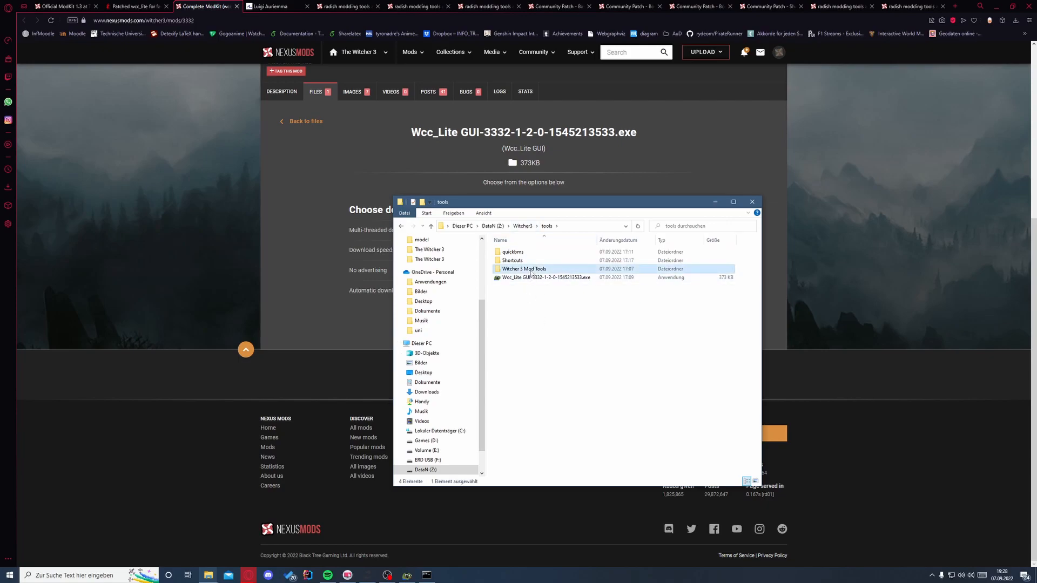
{"action": "double_click", "coordinate": [524, 269]}
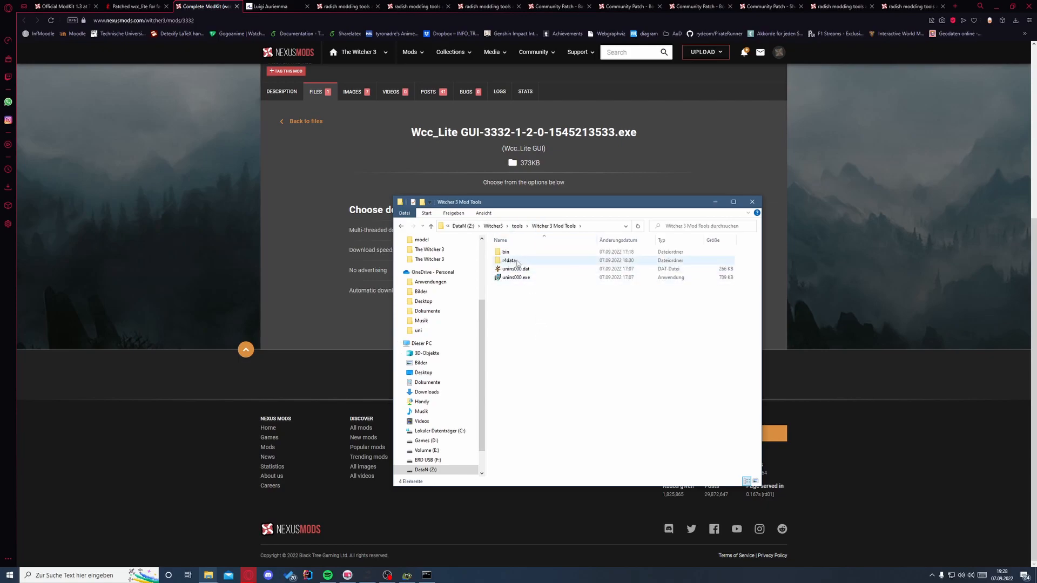
{"action": "left_click", "coordinate": [136, 5]}
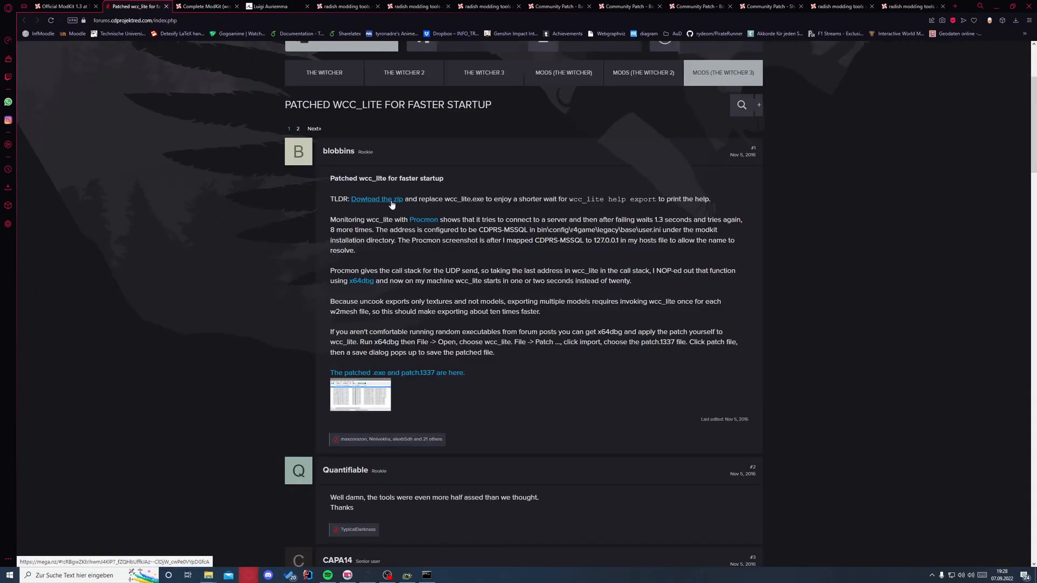
{"action": "mouse_move", "coordinate": [208, 574]}
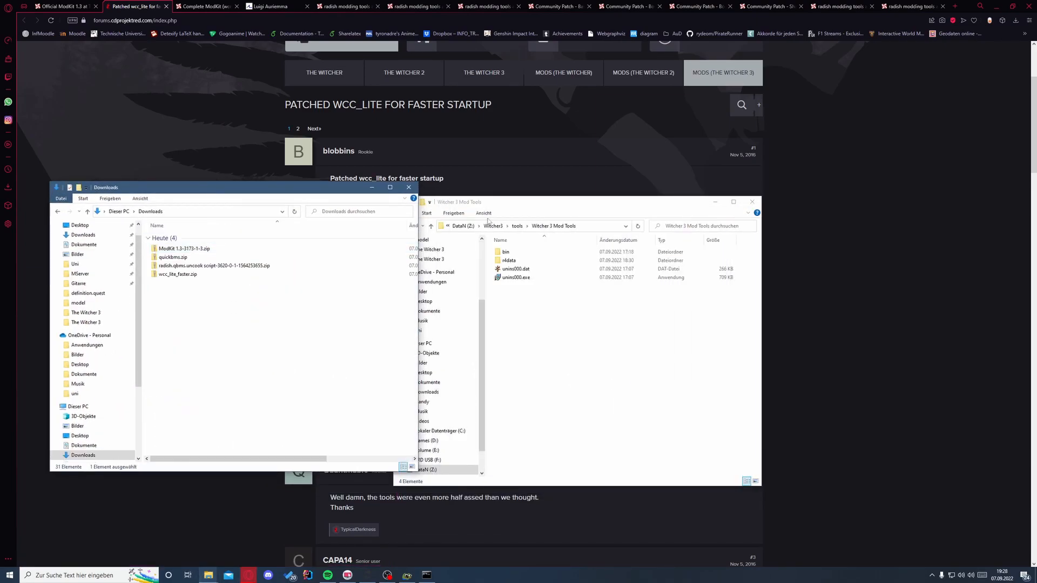
{"action": "double_click", "coordinate": [177, 274]}
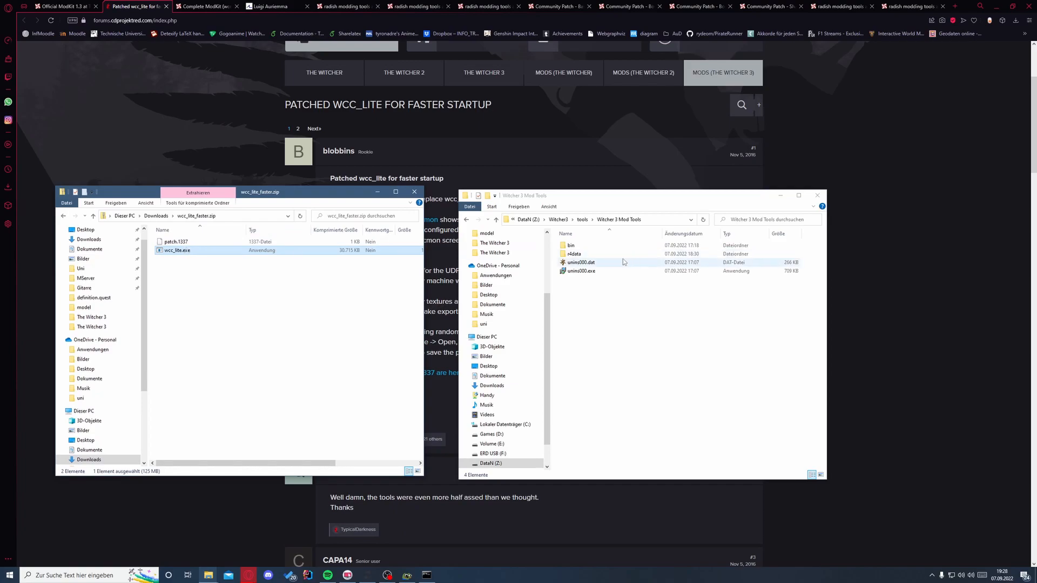
{"action": "left_click", "coordinate": [573, 253]}
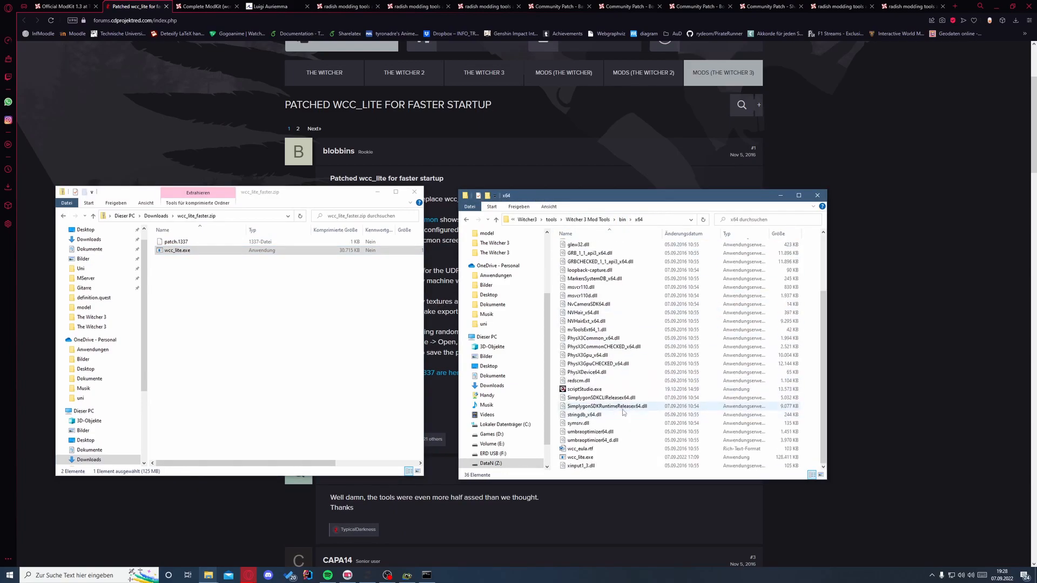
{"action": "left_click", "coordinate": [580, 456]}
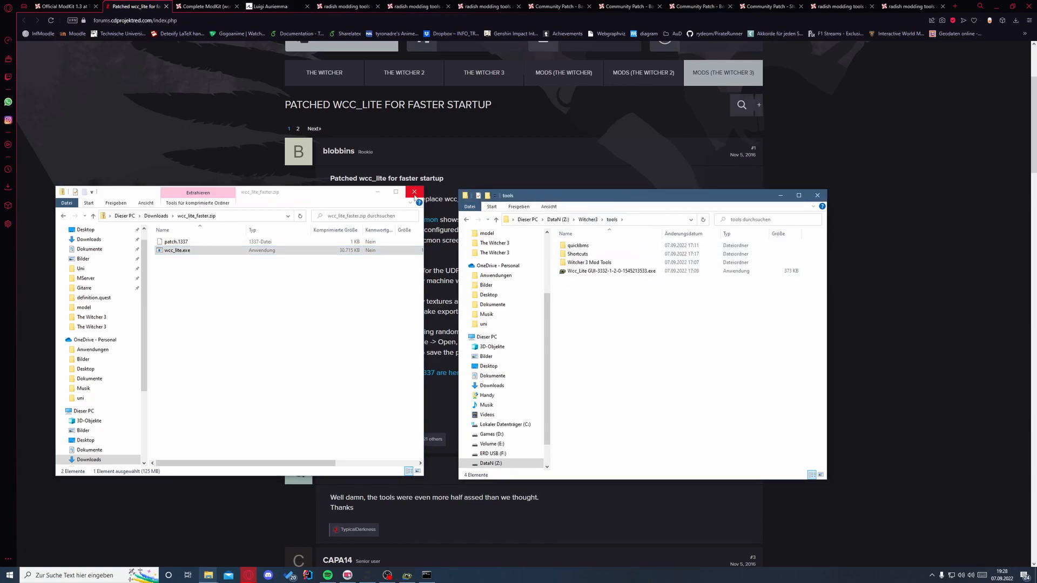
Run the Wcc_Lite GUI uncook command from Z:\Witcher3\_game into Z:\Witcher3\_uncooked.
{"action": "left_click", "coordinate": [414, 192]}
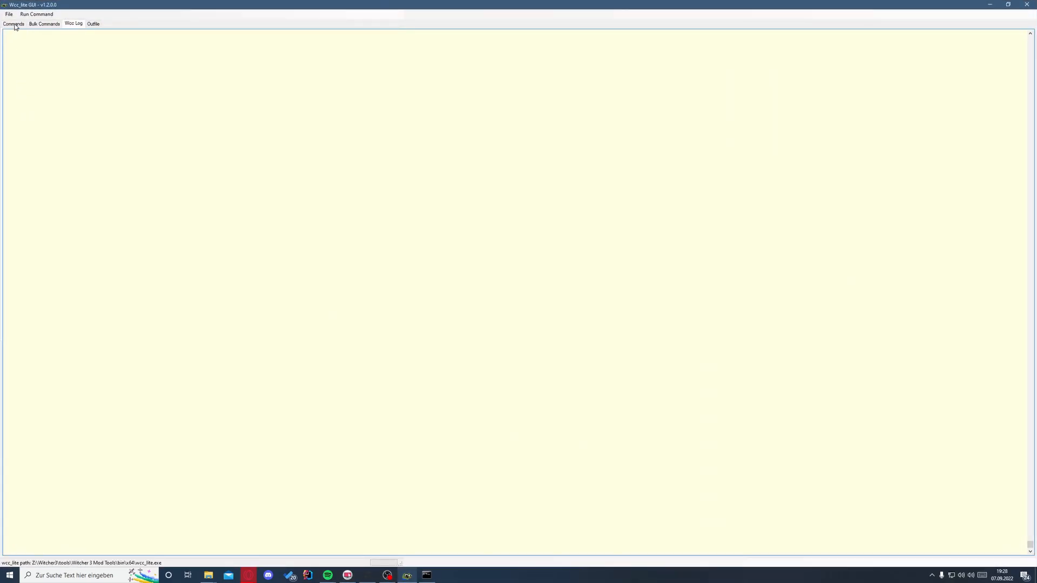
{"action": "left_click", "coordinate": [14, 24]}
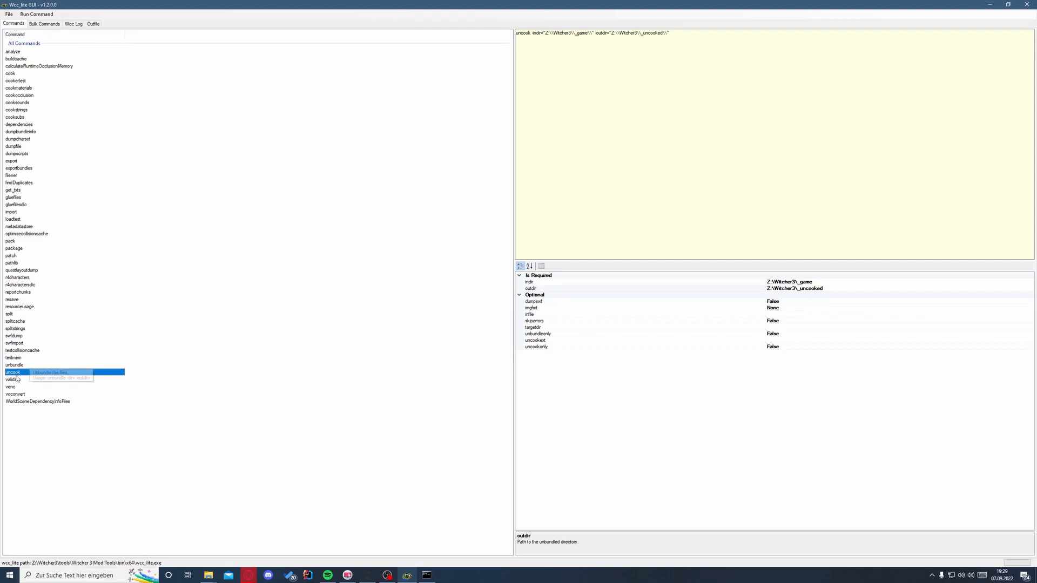
{"action": "mouse_move", "coordinate": [548, 289]}
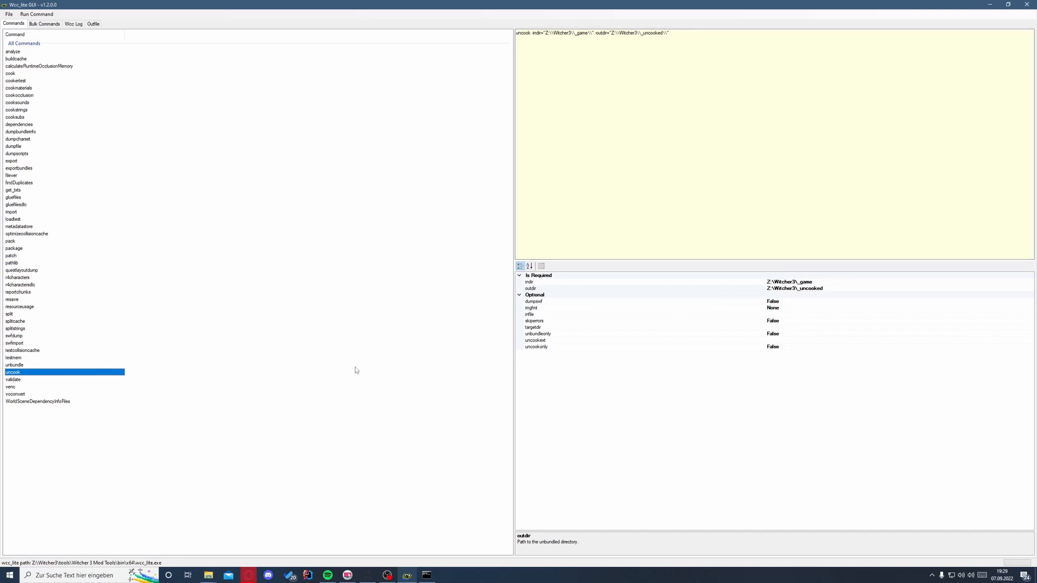
{"action": "mouse_move", "coordinate": [759, 442]}
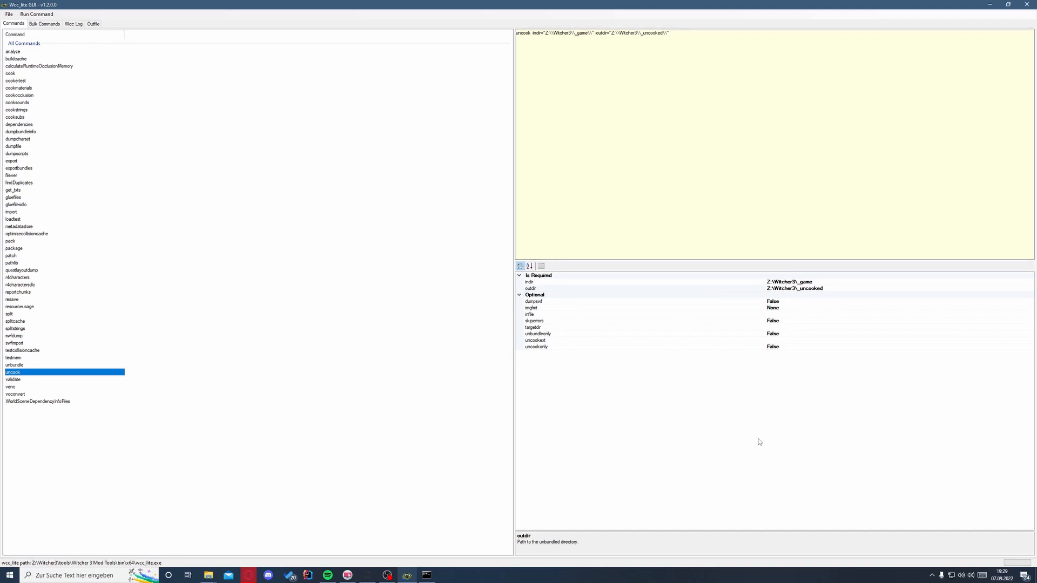
{"action": "mouse_move", "coordinate": [388, 317]}
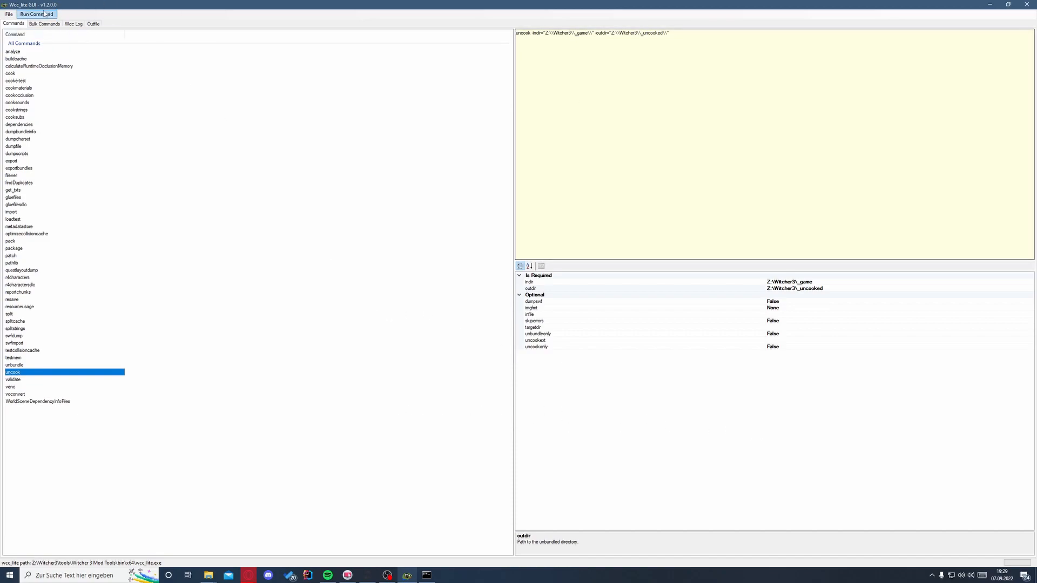
{"action": "left_click", "coordinate": [36, 14]}
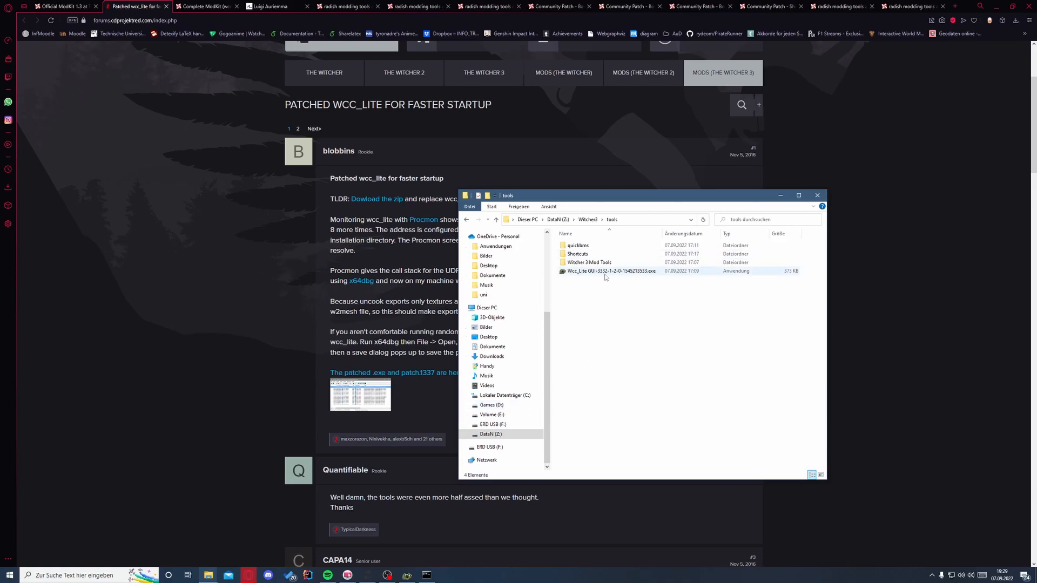
View the quickbms folder beside the radish uncook archive and bring up actions for radish.uncook.bat.
{"action": "left_click", "coordinate": [578, 245]}
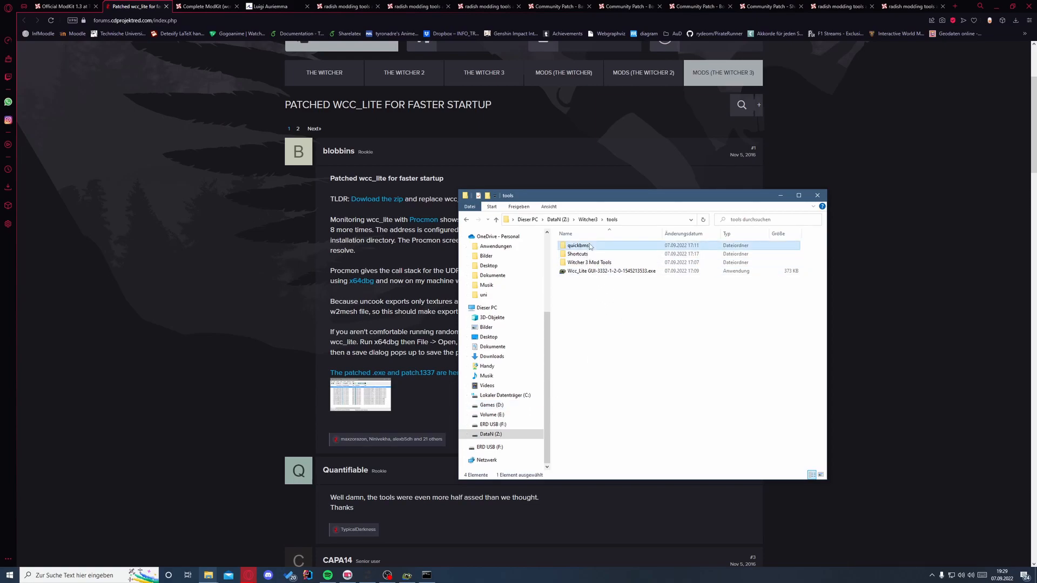
{"action": "double_click", "coordinate": [577, 245]}
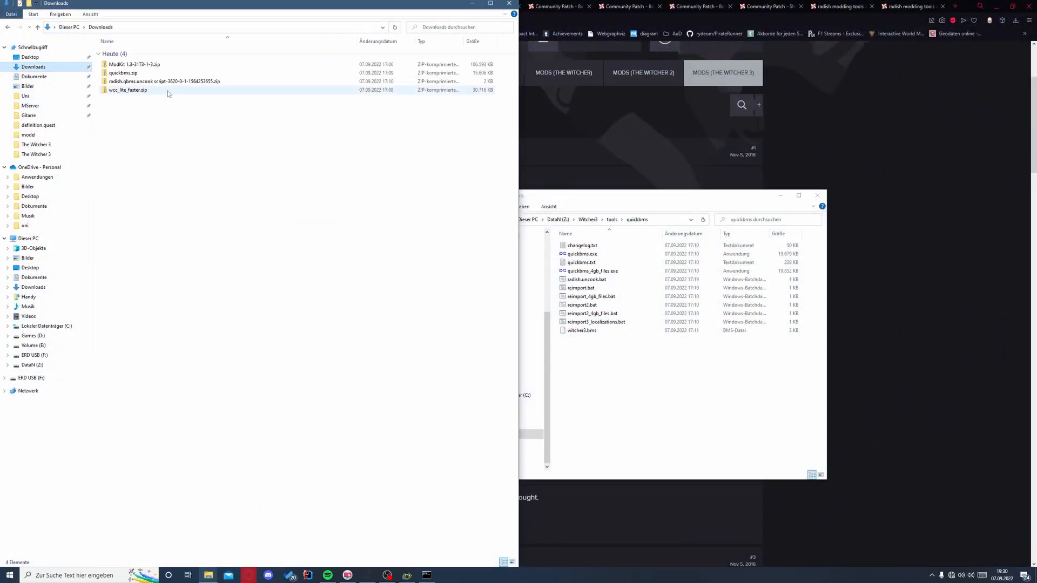
{"action": "double_click", "coordinate": [163, 81]}
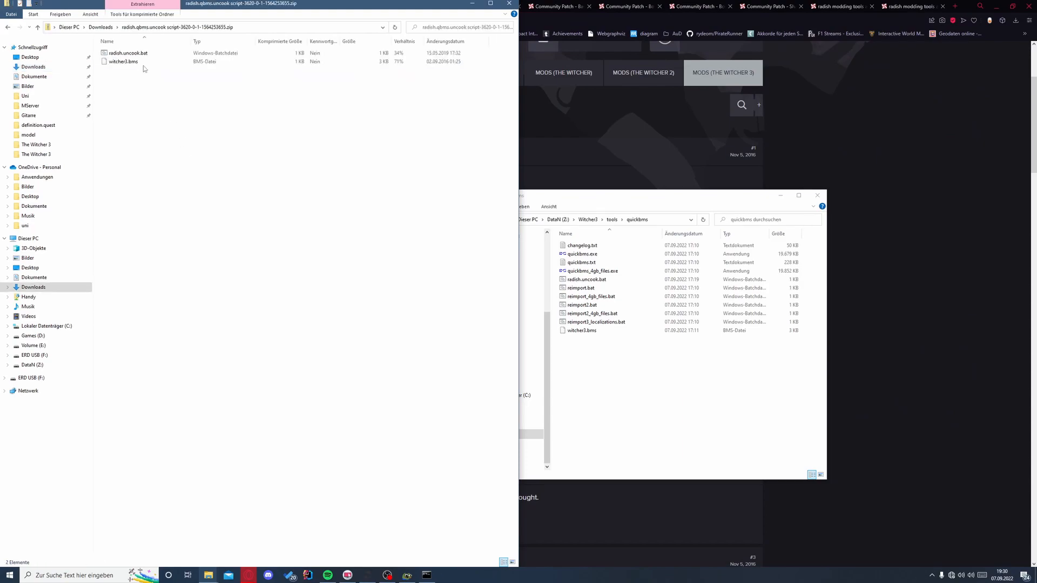
{"action": "left_click", "coordinate": [129, 53]}
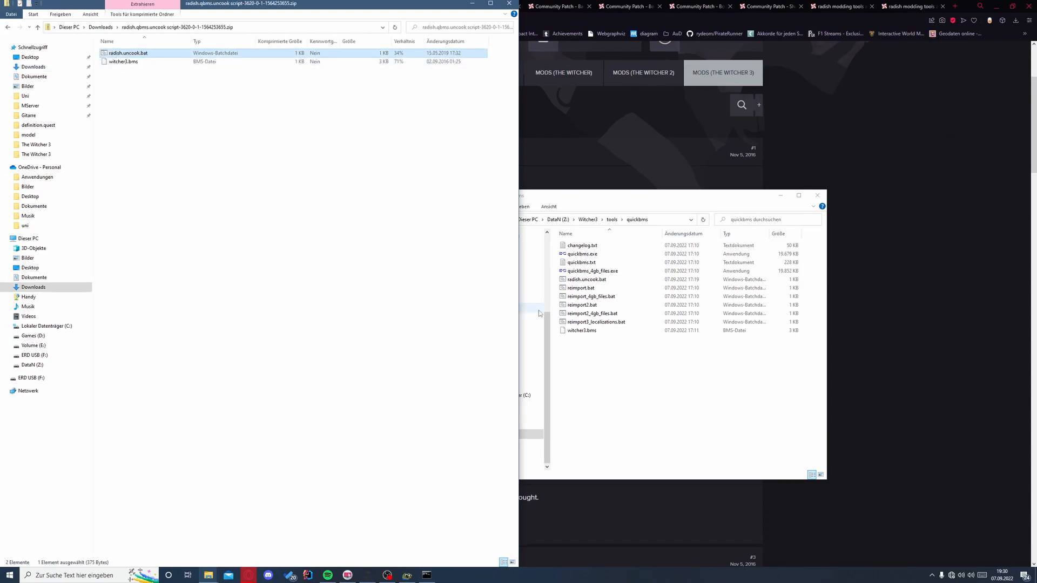
{"action": "right_click", "coordinate": [586, 279]}
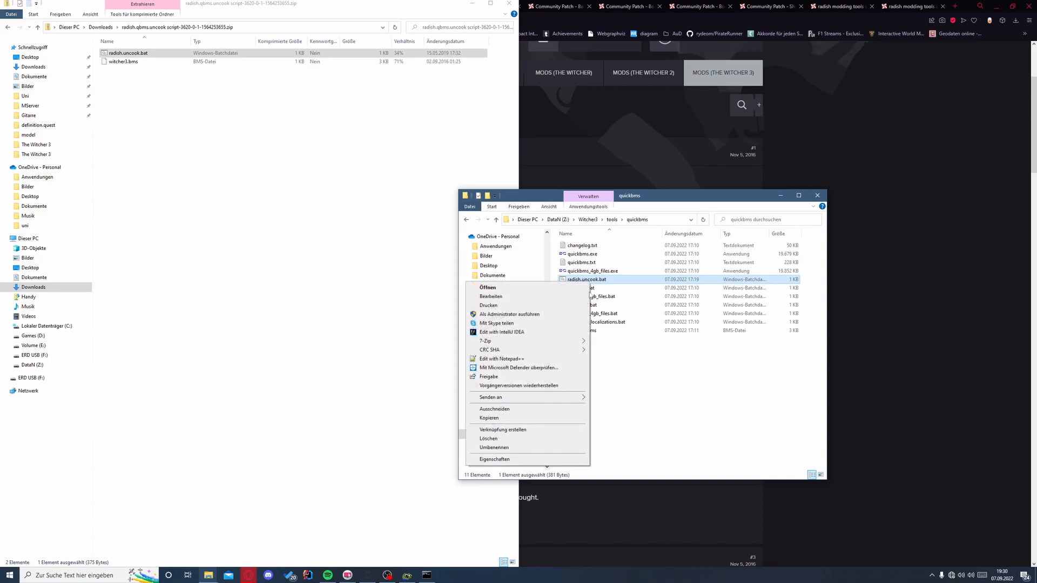
Confirm radish.uncook.bat paths Z:\Witcher3\_game and _uncooked_quickbms in Notepad, then run the script.
{"action": "left_click", "coordinate": [487, 286]}
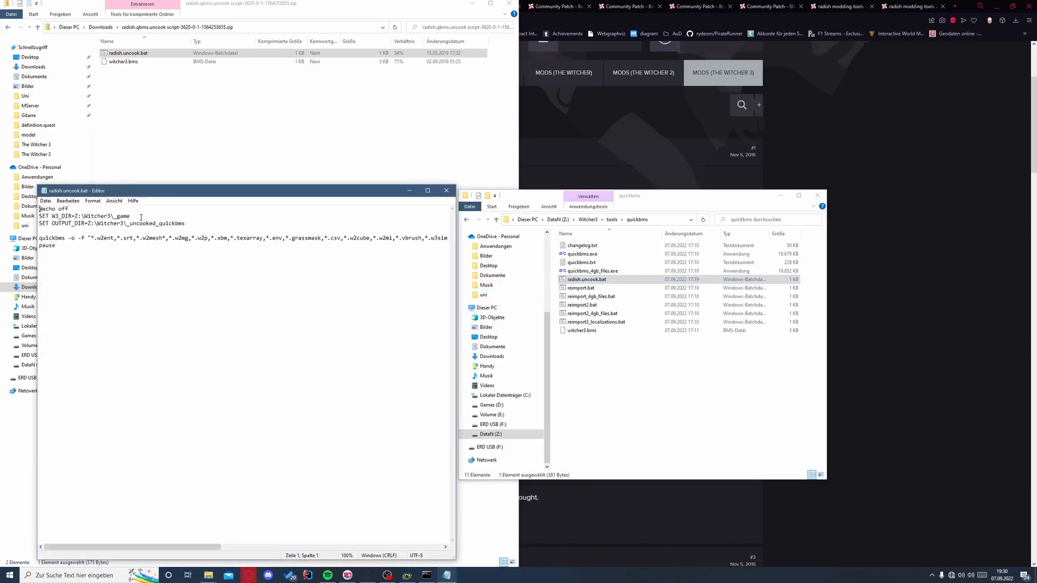
{"action": "double_click", "coordinate": [60, 215]}
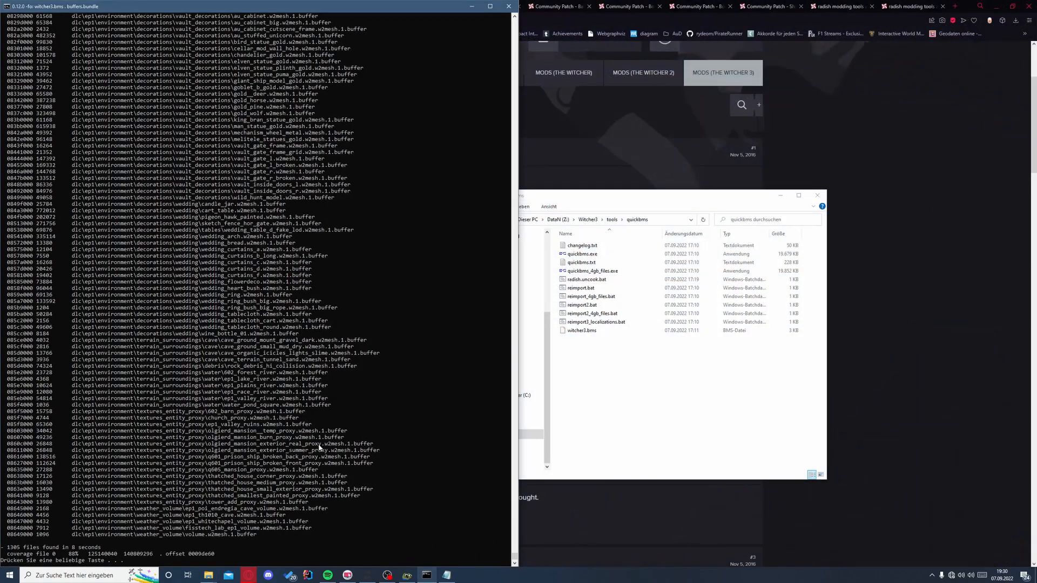
{"action": "mouse_move", "coordinate": [76, 555]}
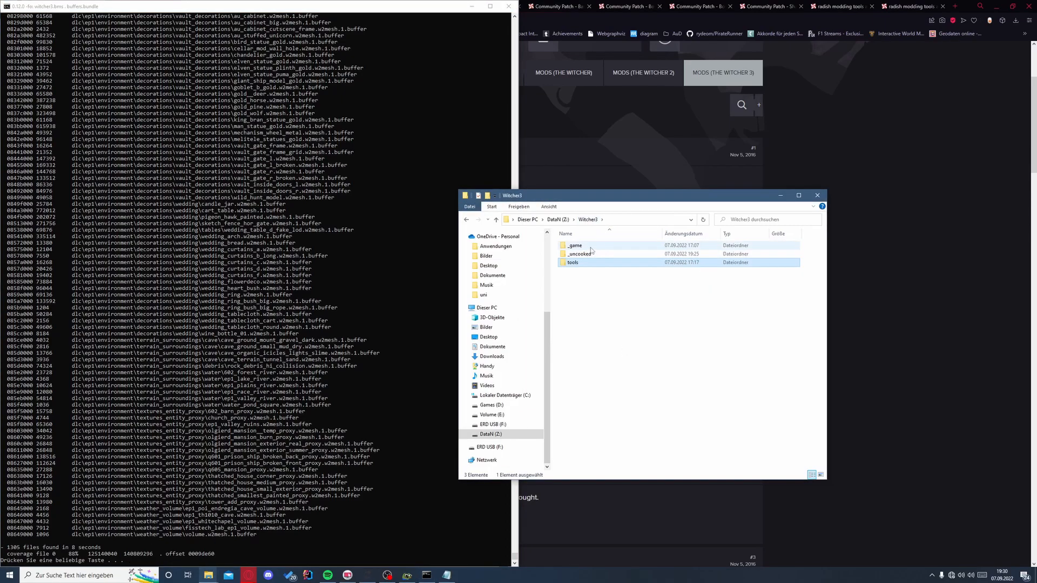
Copy the _uncooked_quickbms contents into the Witcher 3 Mod Tools r4data folder (38,970 items, 2.76 GB).
{"action": "double_click", "coordinate": [580, 254]}
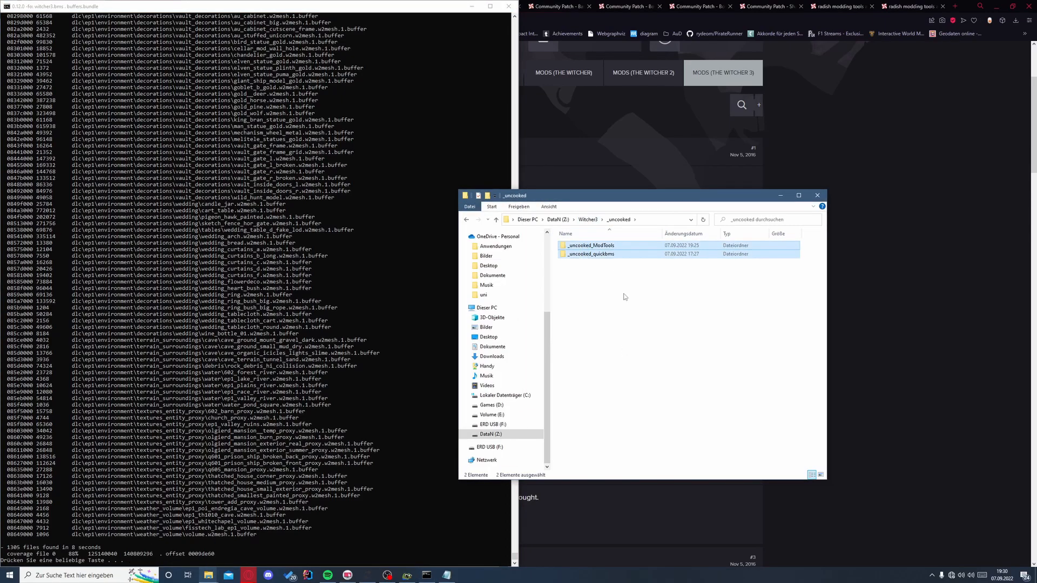
{"action": "double_click", "coordinate": [590, 253]}
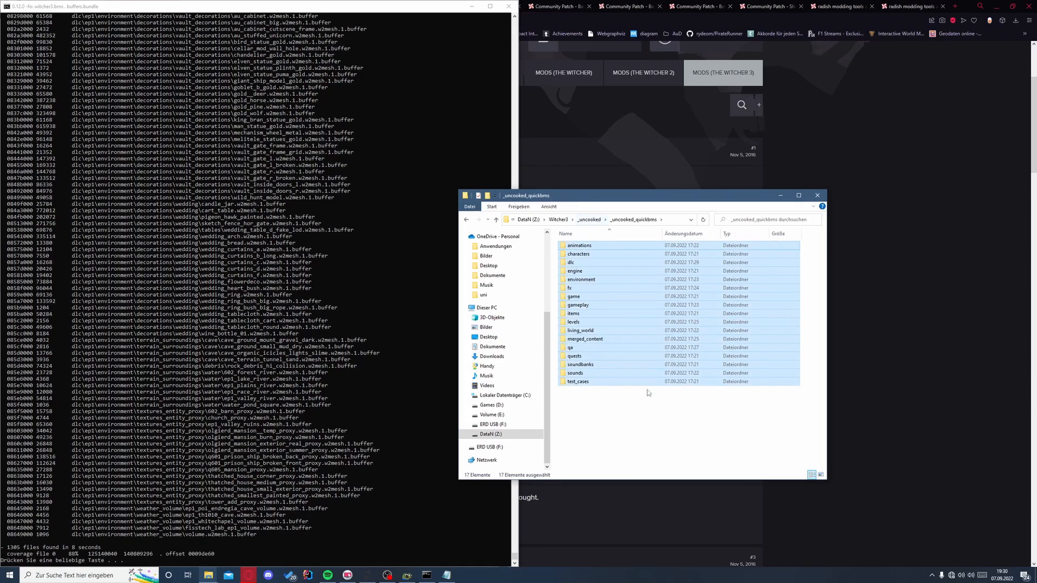
{"action": "left_click", "coordinate": [488, 219]}
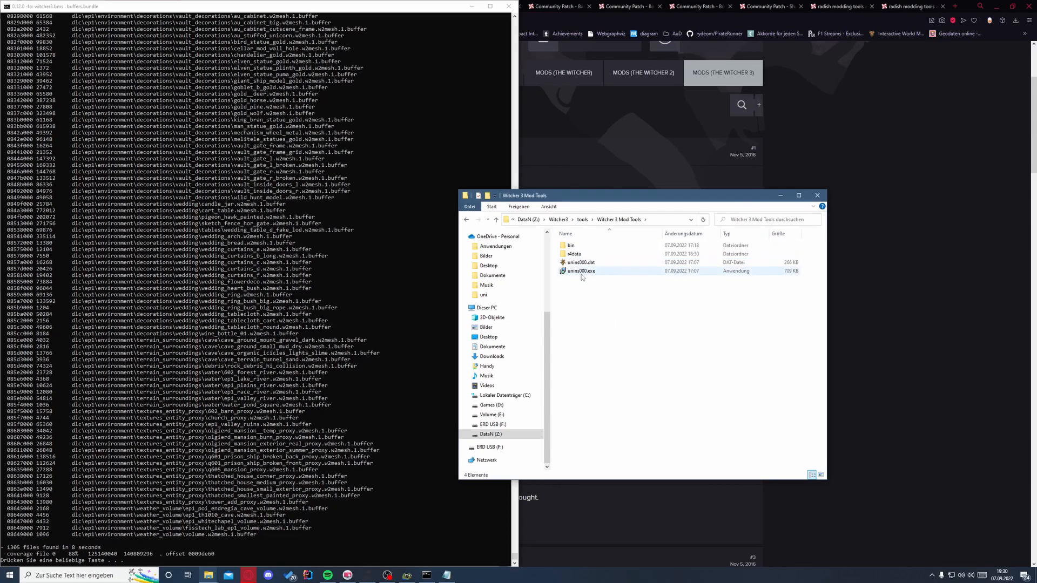
{"action": "double_click", "coordinate": [572, 254]}
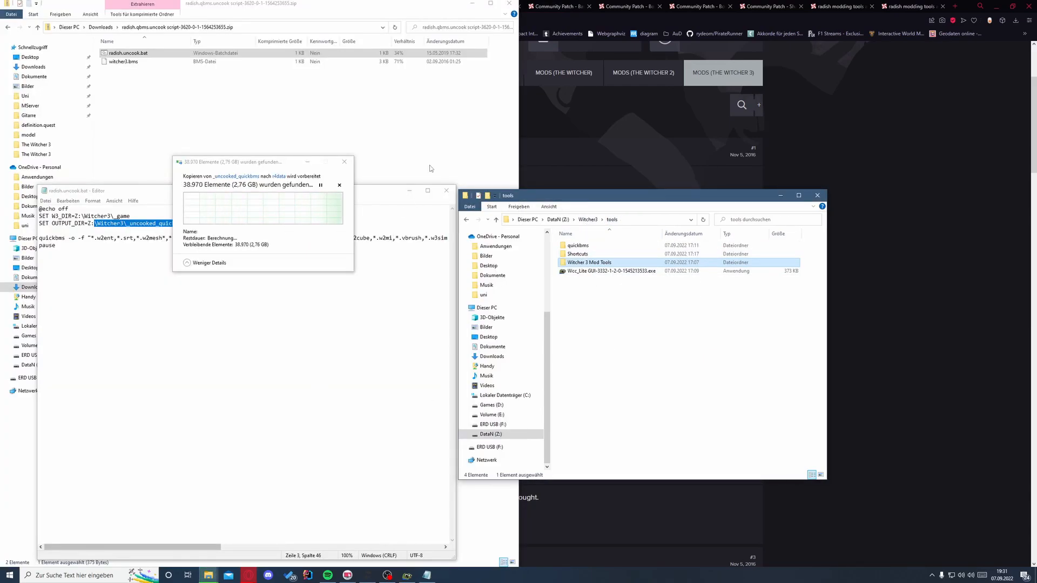
Browse into the _uncooked_ModTools folder while the copy into r4data continues.
{"action": "left_click", "coordinate": [138, 6]}
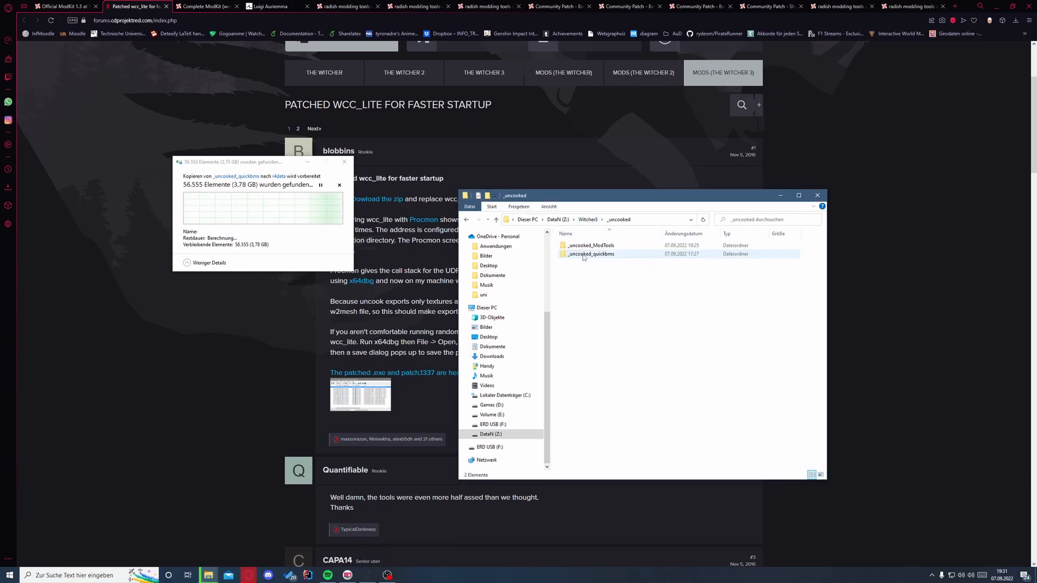
{"action": "double_click", "coordinate": [590, 245]}
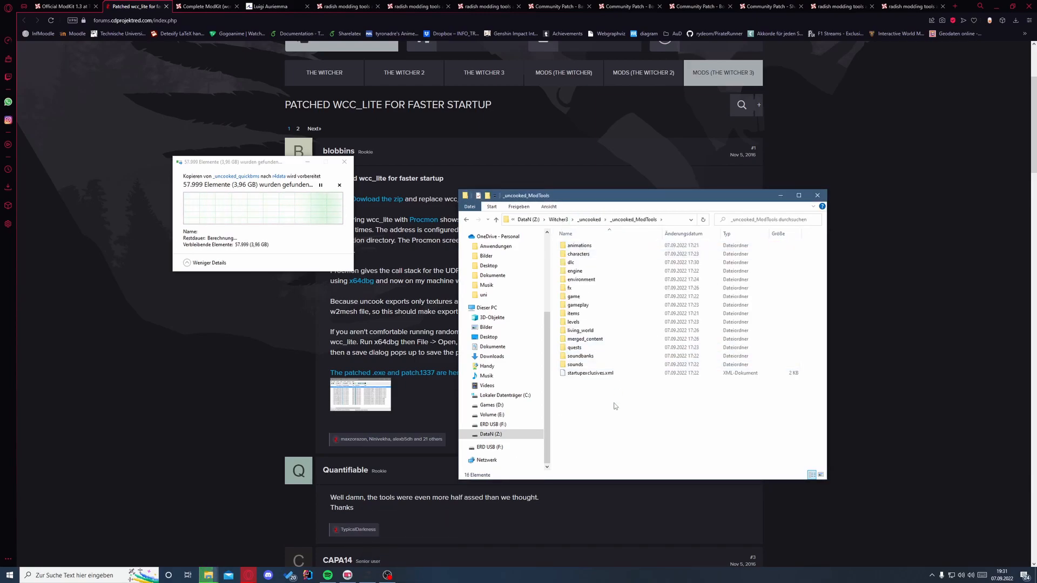
{"action": "left_click", "coordinate": [495, 219]}
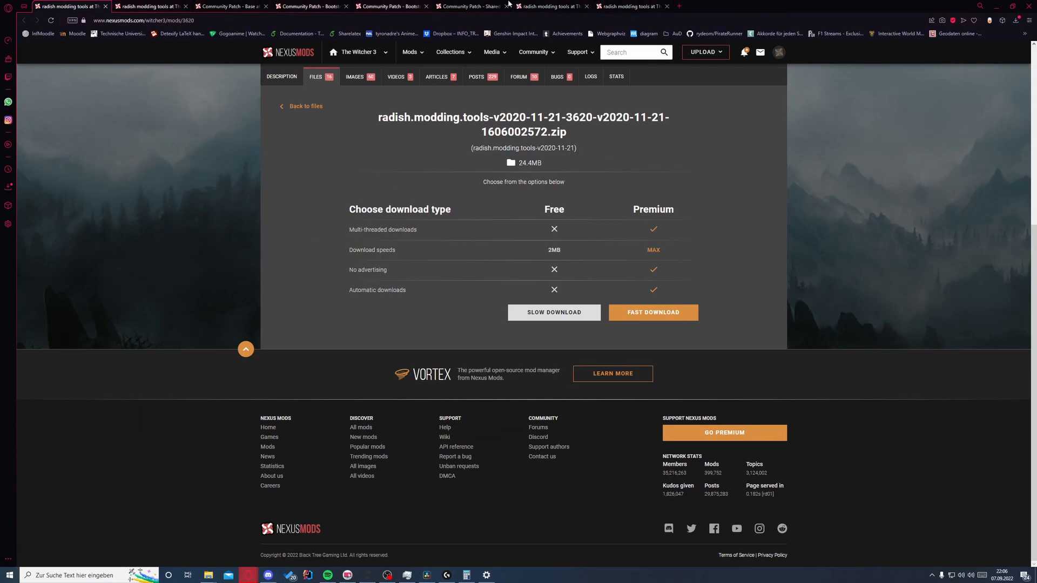
{"action": "mouse_move", "coordinate": [285, 205]}
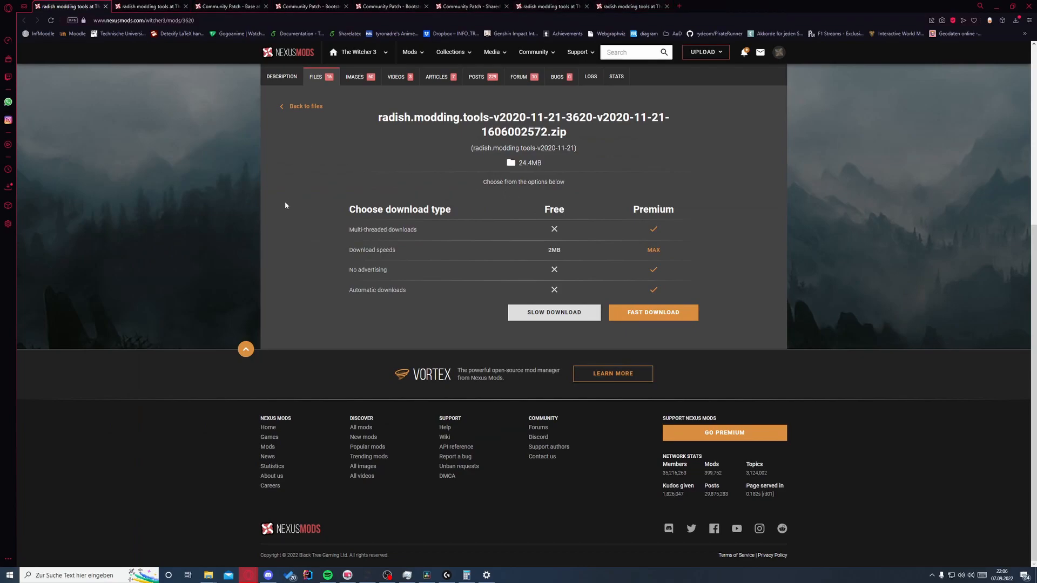
Slow-download the radish modding tools and unpack-into-r4data archives into Downloads.
{"action": "left_click", "coordinate": [150, 6]}
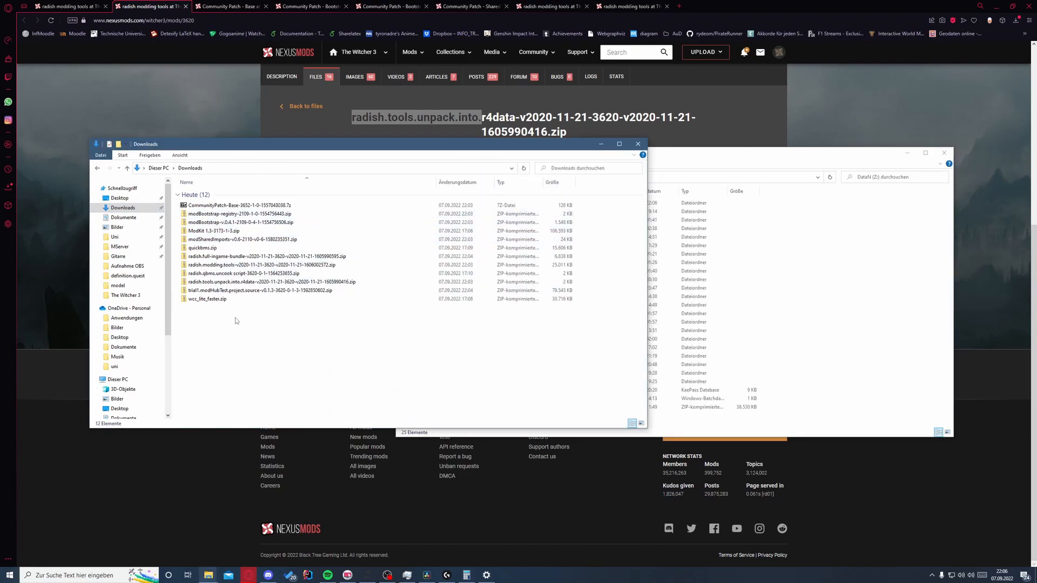
Browse into the radish unpack-into-r4data archive and the Witcher3 folder.
{"action": "left_click", "coordinate": [264, 257]}
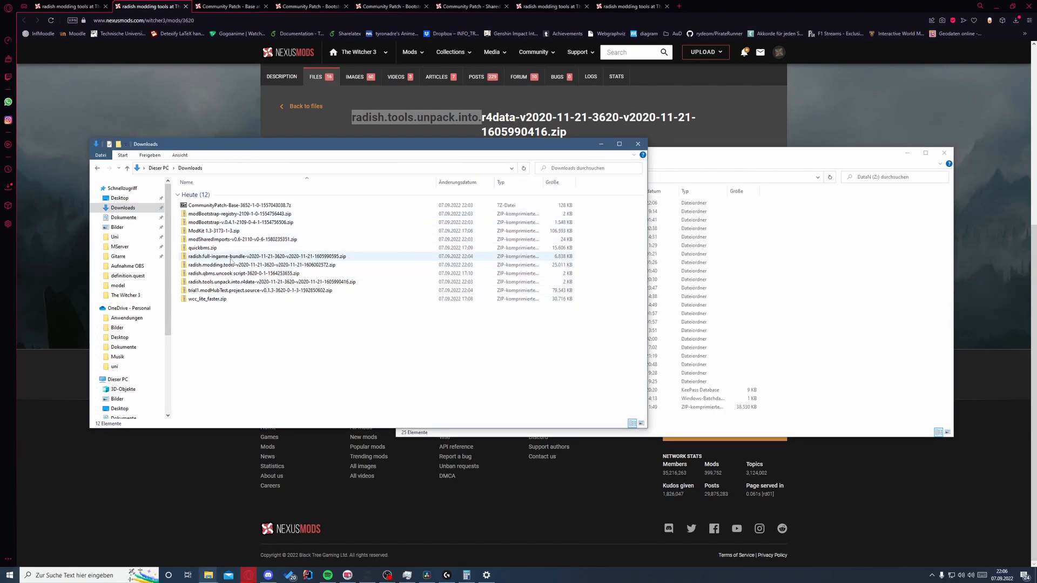
{"action": "double_click", "coordinate": [248, 282]}
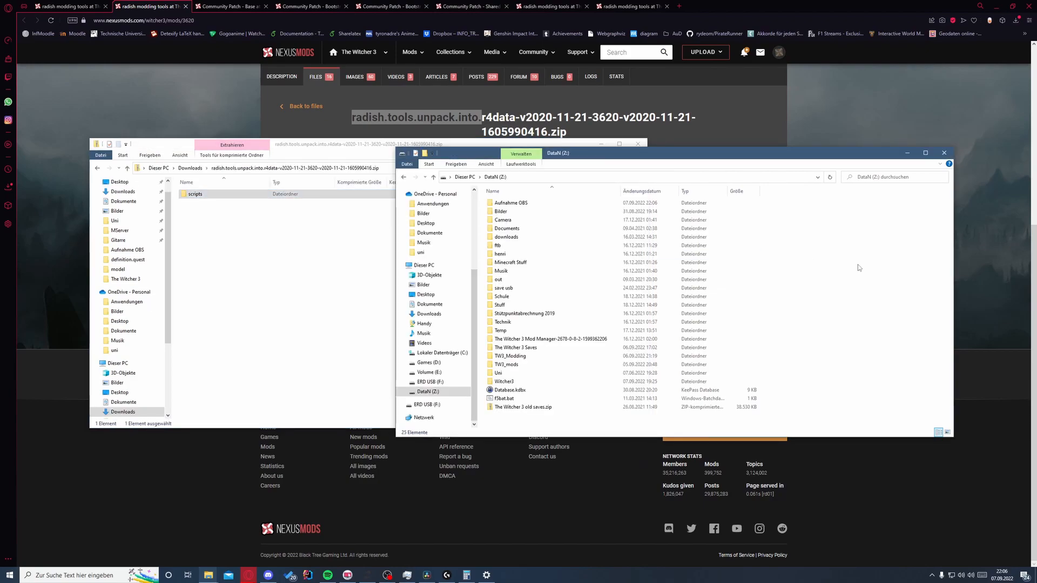
{"action": "left_click", "coordinate": [504, 382]}
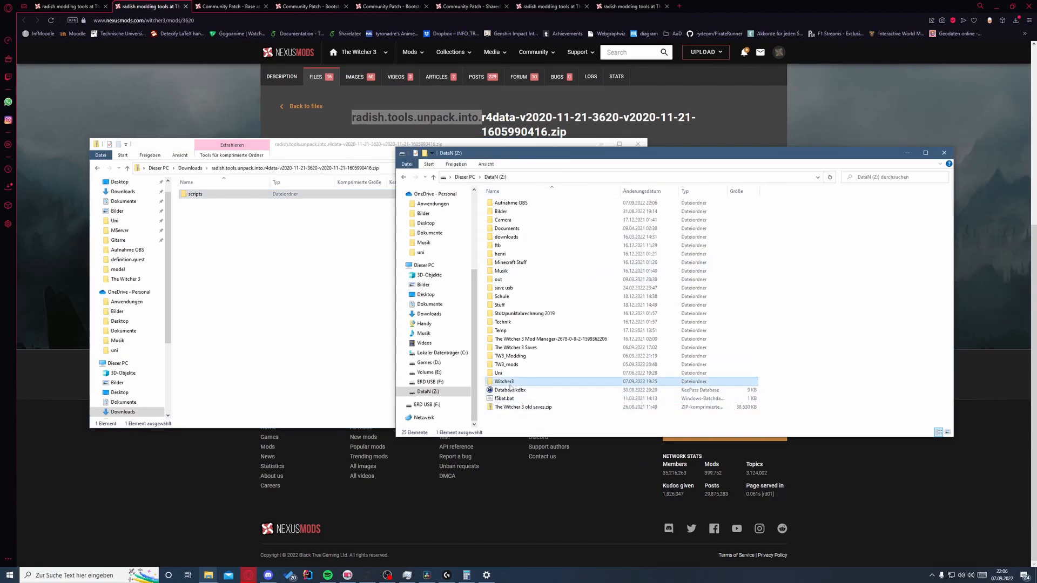
{"action": "double_click", "coordinate": [504, 381]}
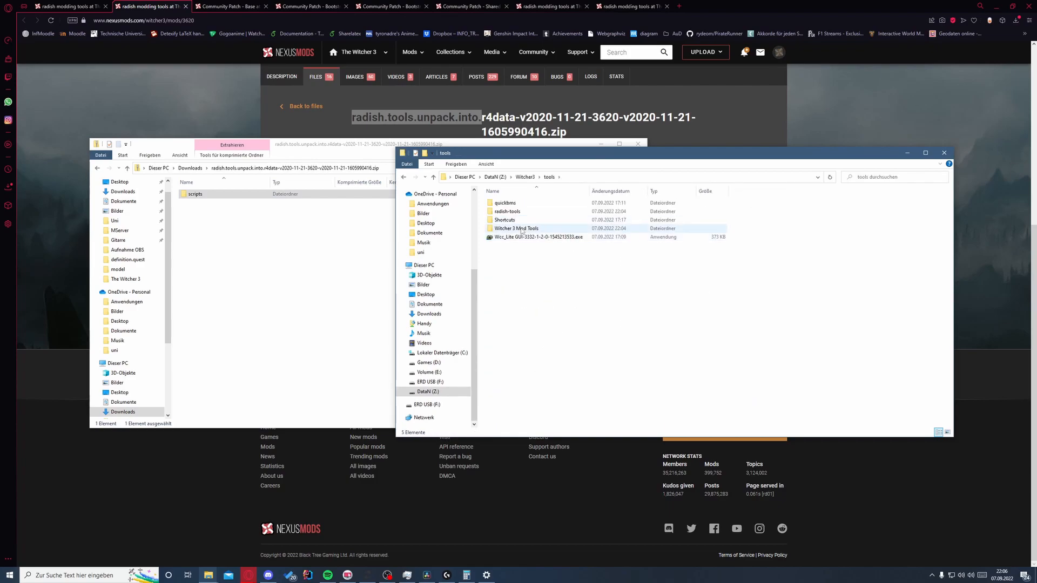
Copy the archive's scripts into Witcher 3 Mod Tools\r4data, overwriting the existing node.ws.
{"action": "double_click", "coordinate": [517, 228]}
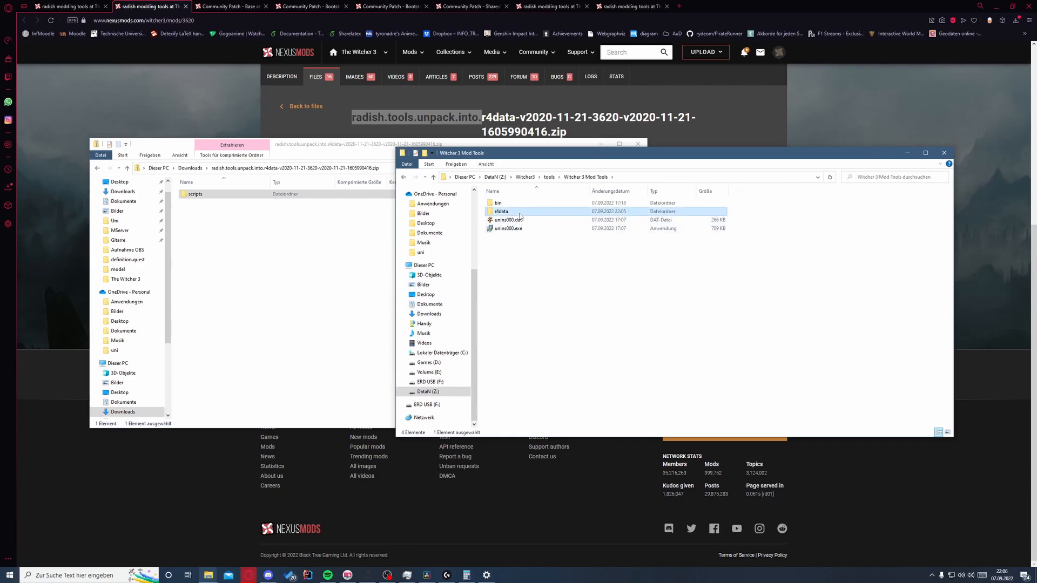
{"action": "double_click", "coordinate": [500, 211]}
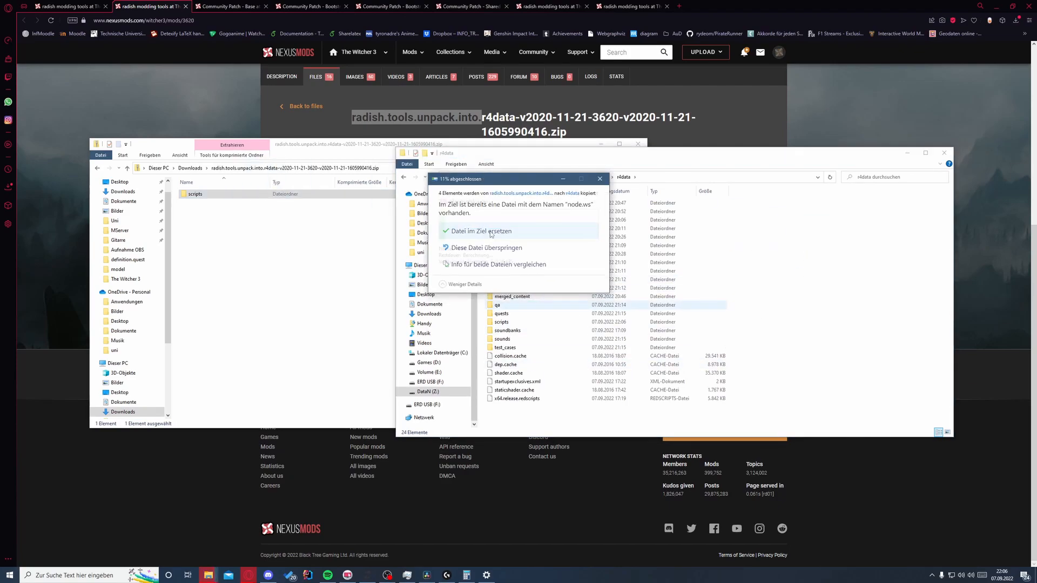
{"action": "left_click", "coordinate": [480, 231]}
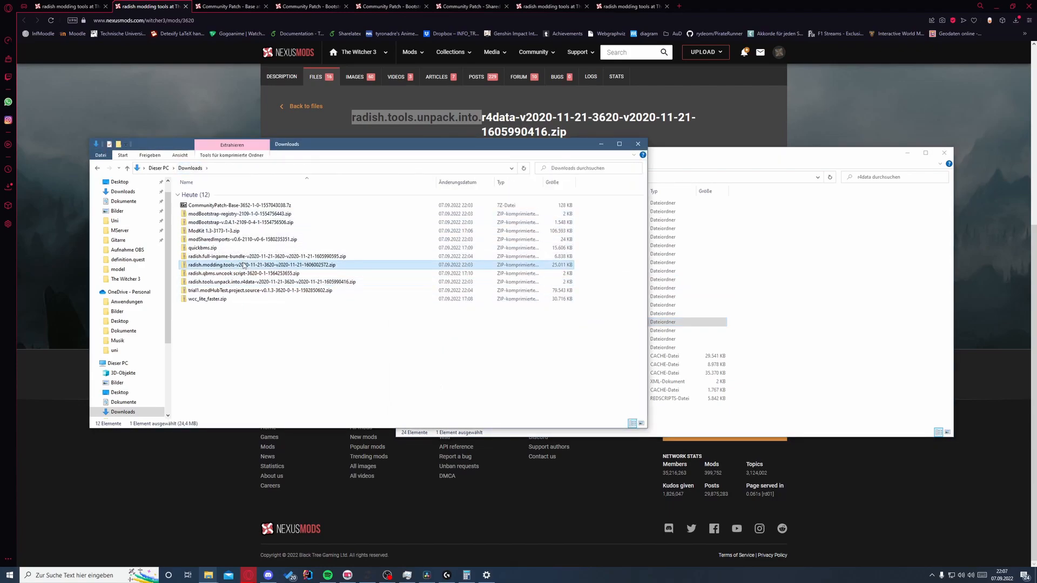
Unpack radish-tools into Witcher3\tools and locate uncook.meshes.bat in its repo.shadowmeshes folder.
{"action": "double_click", "coordinate": [261, 265]}
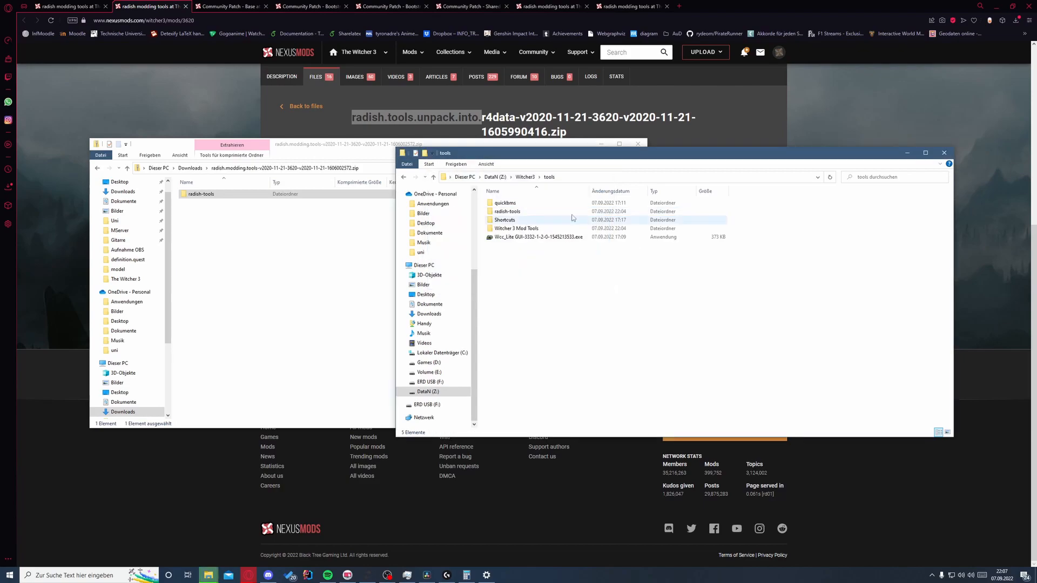
{"action": "double_click", "coordinate": [507, 211]}
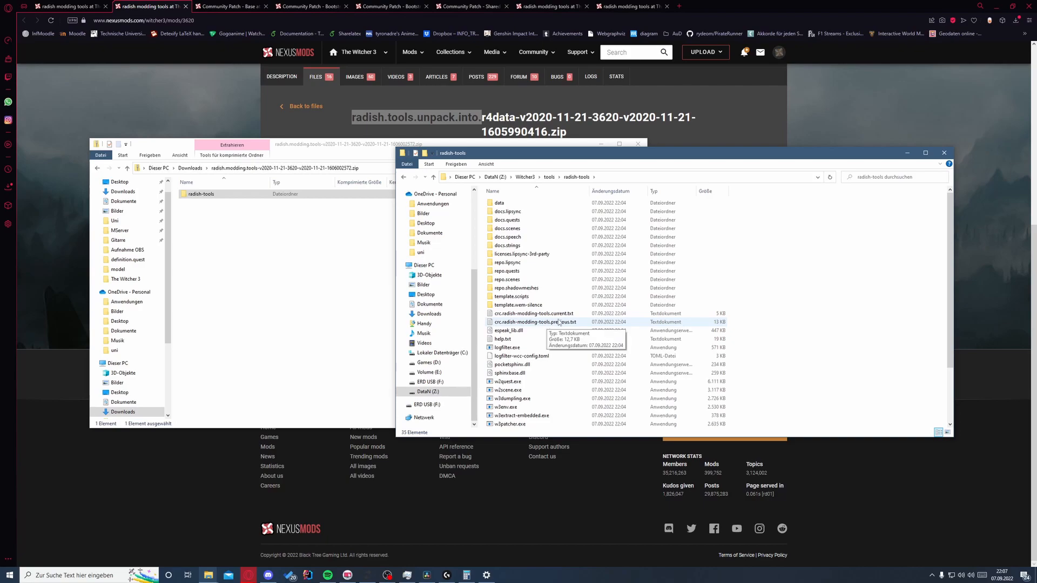
{"action": "left_click", "coordinate": [533, 313]}
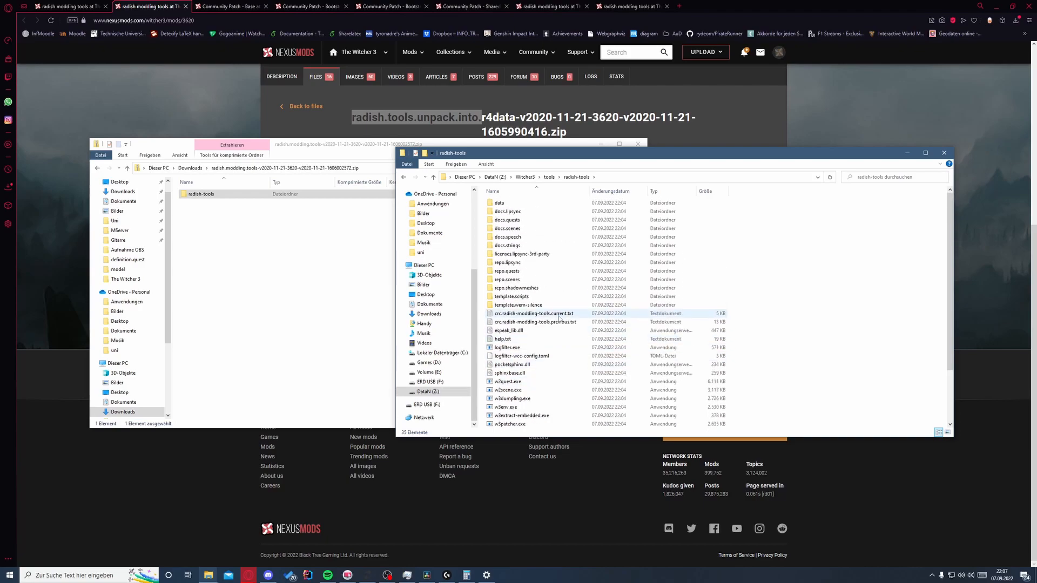
{"action": "double_click", "coordinate": [517, 288]}
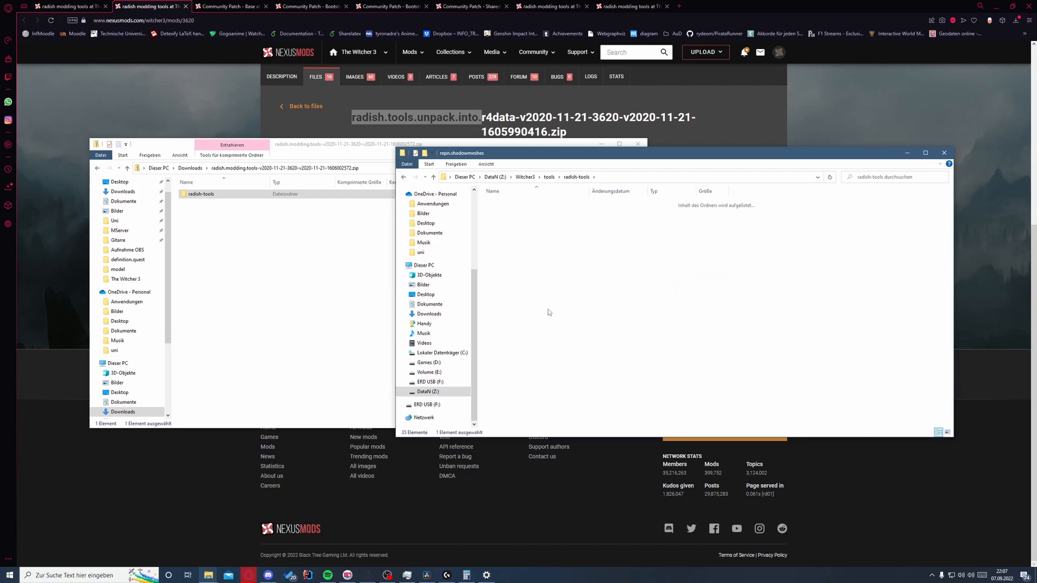
{"action": "left_click", "coordinate": [515, 220]}
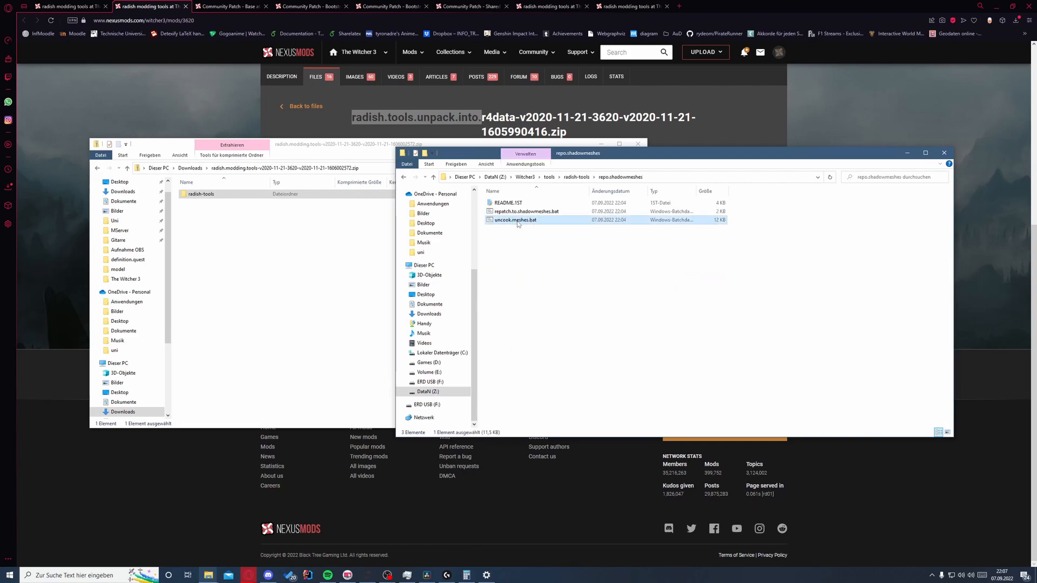
{"action": "mouse_move", "coordinate": [516, 219]}
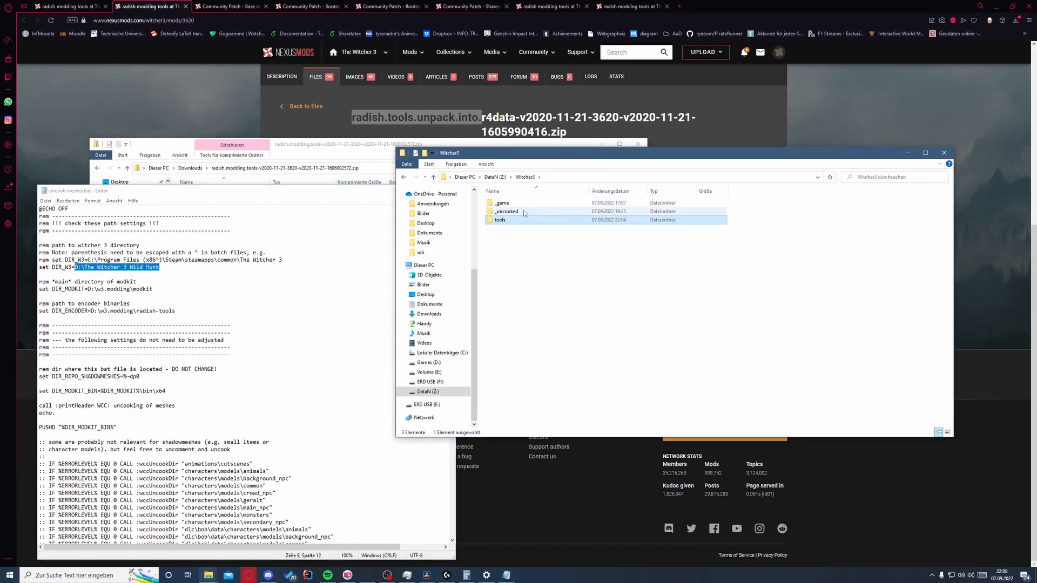
Point DIR_W3 to Z:\Witcher3\_game and DIR_MODKIT/DIR_ENCODER to the Mod Tools and radish-tools folders.
{"action": "double_click", "coordinate": [503, 203]}
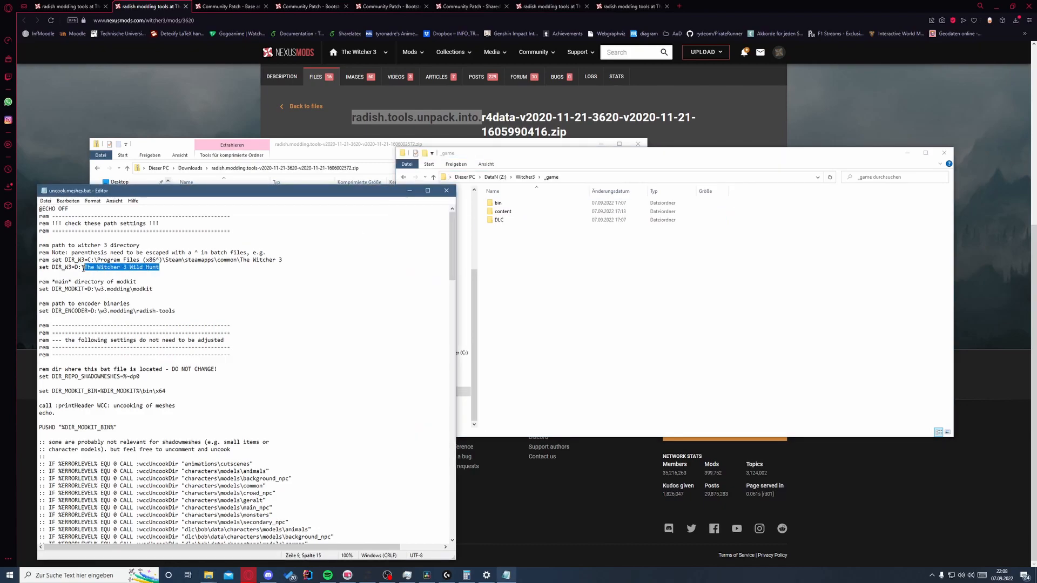
{"action": "type", "text": "Z:\\Witcher3\\_game"}
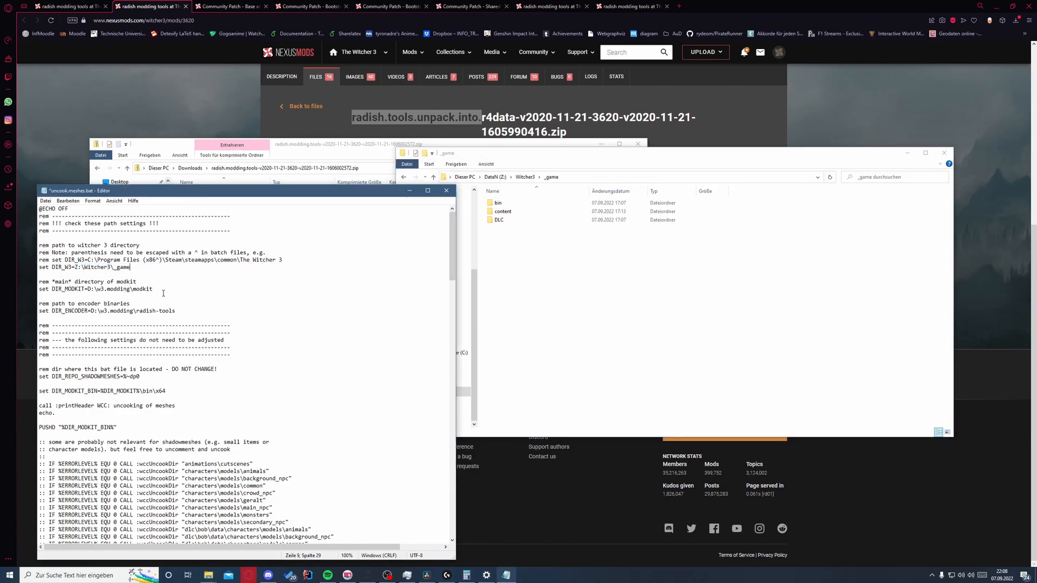
{"action": "double_click", "coordinate": [118, 289]}
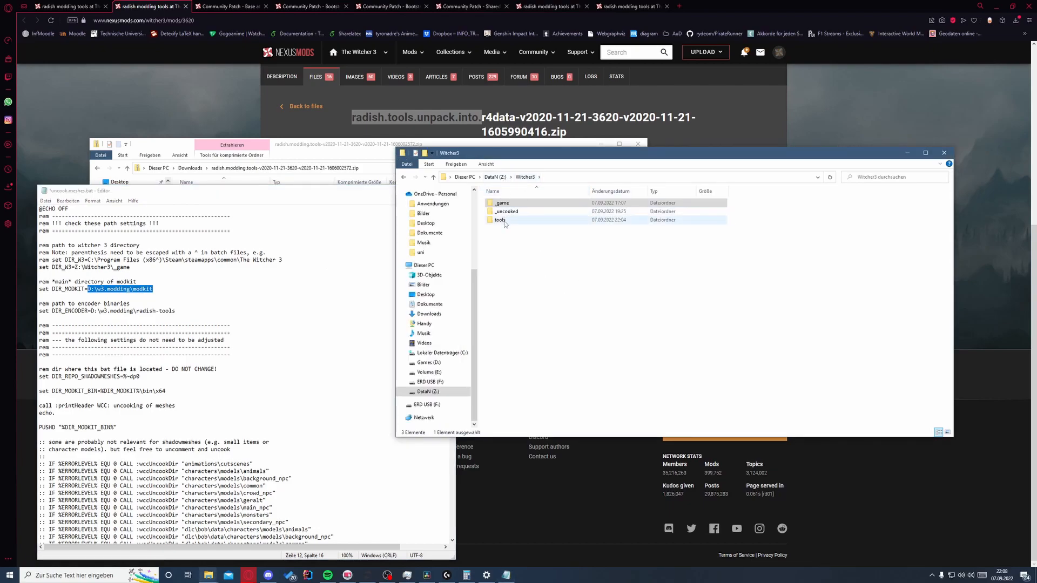
{"action": "double_click", "coordinate": [500, 220]}
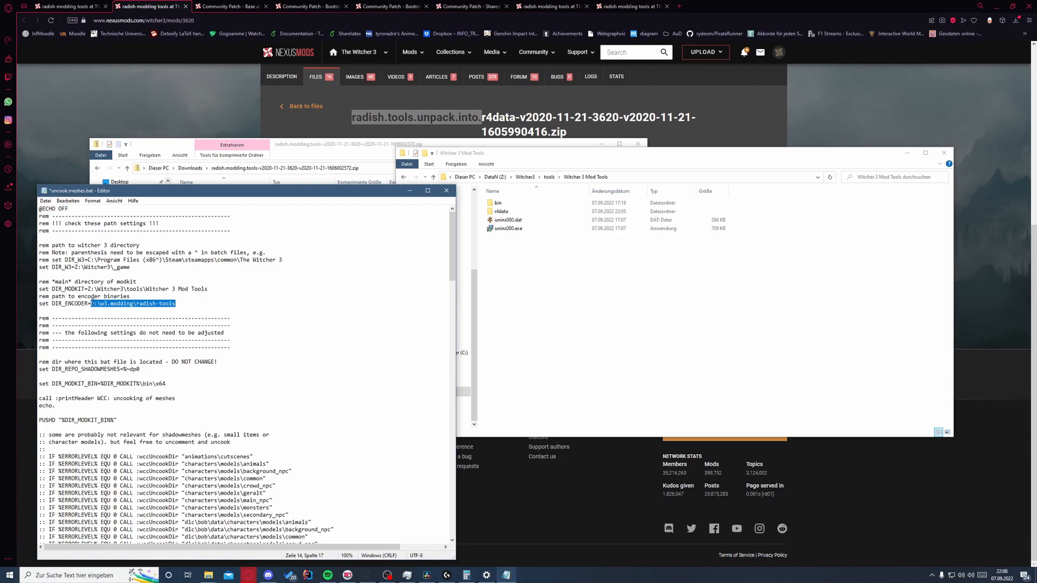
{"action": "left_click", "coordinate": [558, 178]}
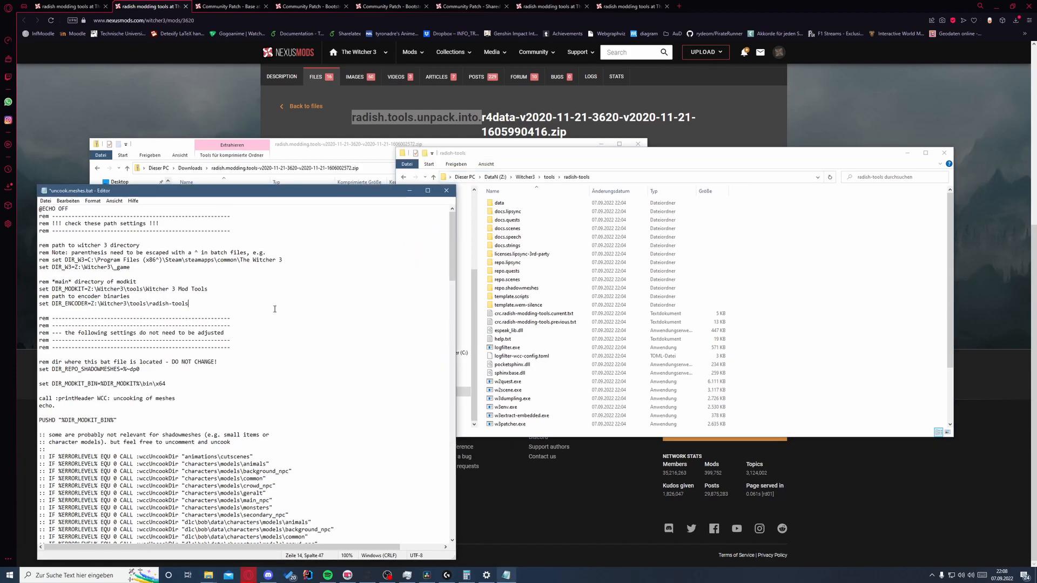
Save the script and run uncook.meshes.bat from repo.shadowmeshes.
{"action": "left_click", "coordinate": [507, 348]}
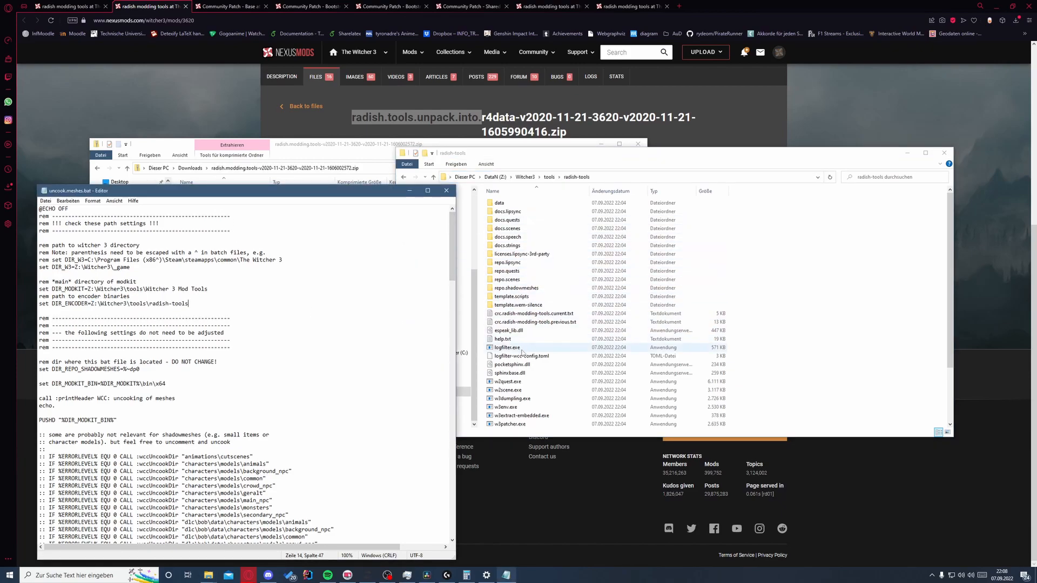
{"action": "left_click", "coordinate": [506, 270]}
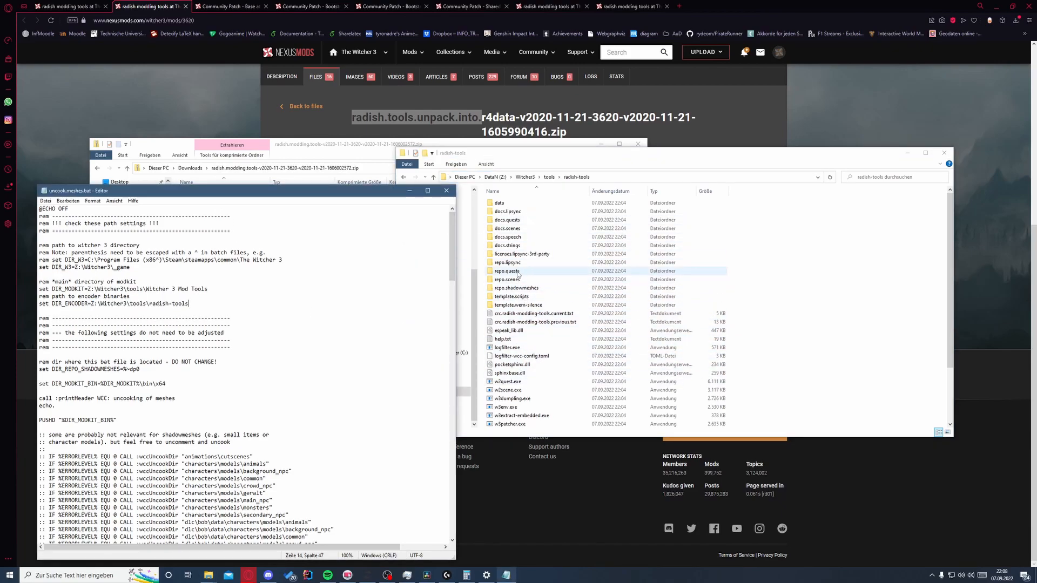
{"action": "double_click", "coordinate": [516, 288]}
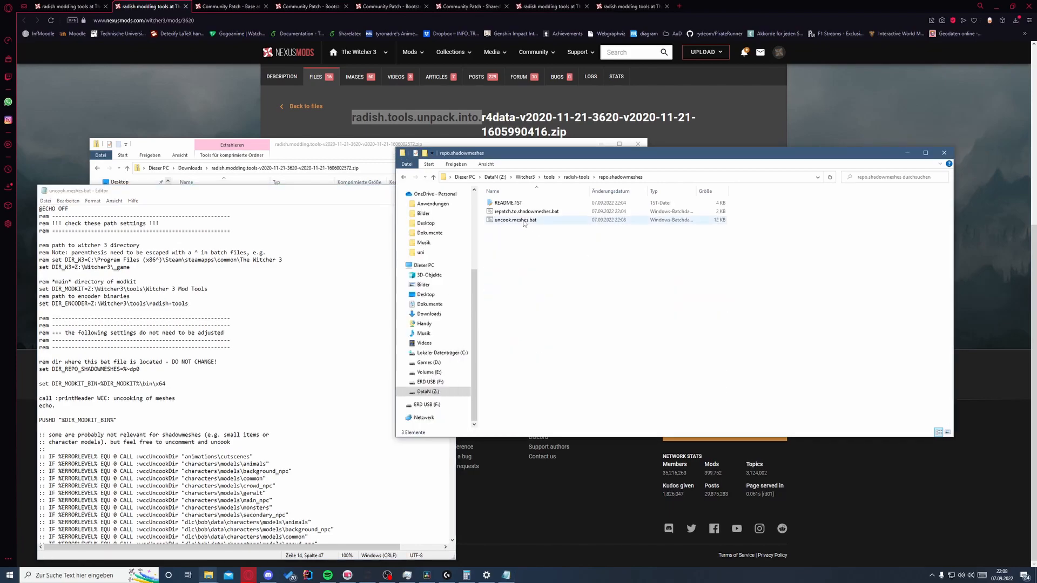
{"action": "double_click", "coordinate": [515, 219]}
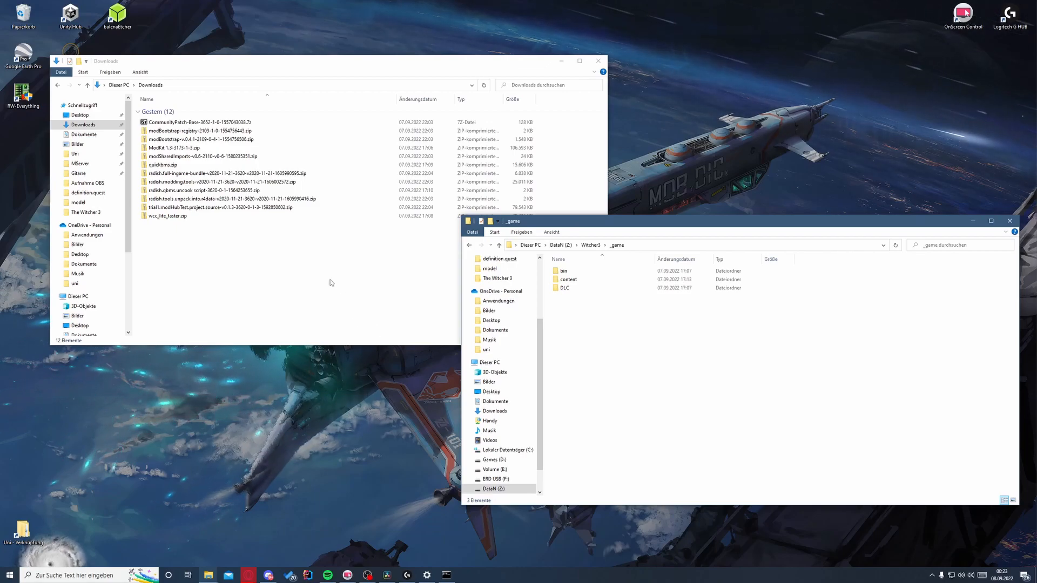
{"action": "mouse_move", "coordinate": [281, 254]}
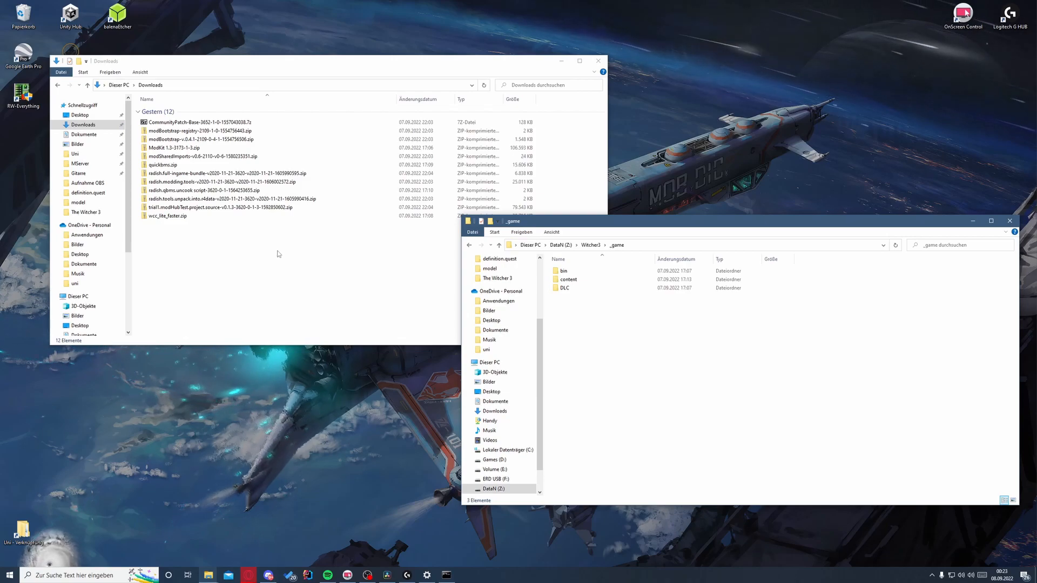
Copy the modBootstrap 0.4.1 archive's contents into Z:\Witcher3\_game.
{"action": "left_click", "coordinate": [212, 182]}
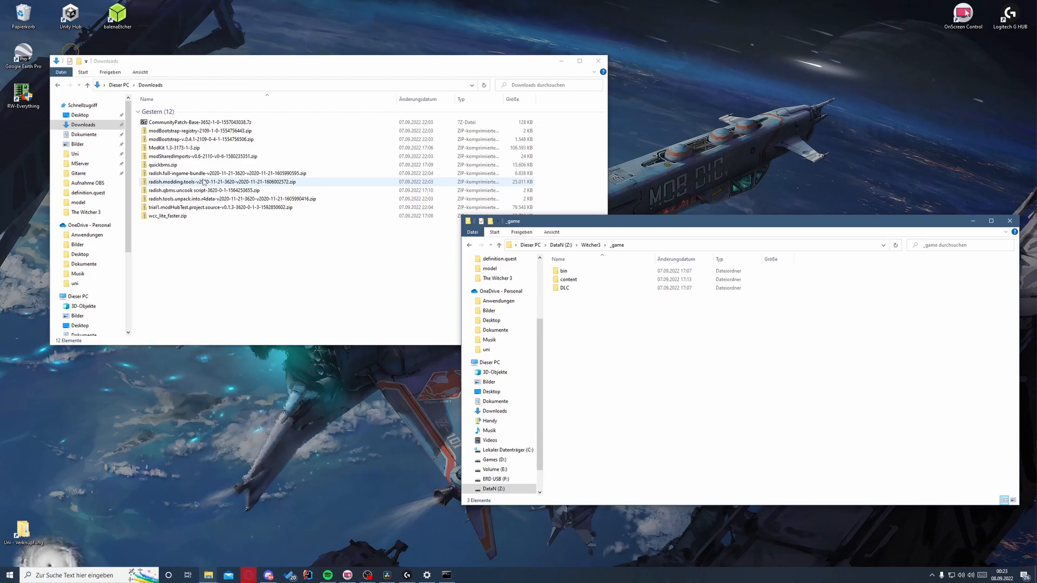
{"action": "left_click", "coordinate": [198, 139]}
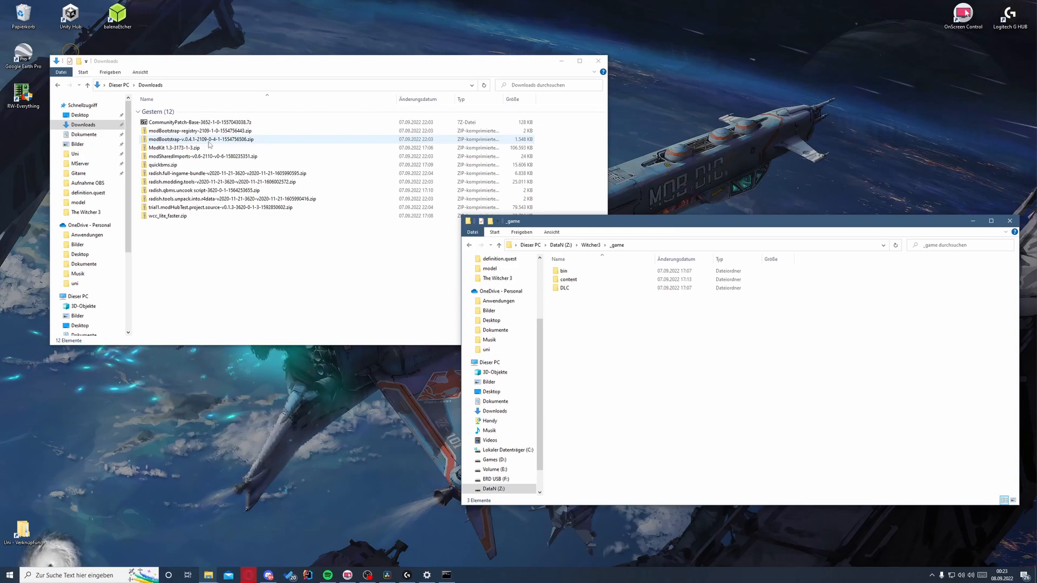
{"action": "double_click", "coordinate": [192, 138]}
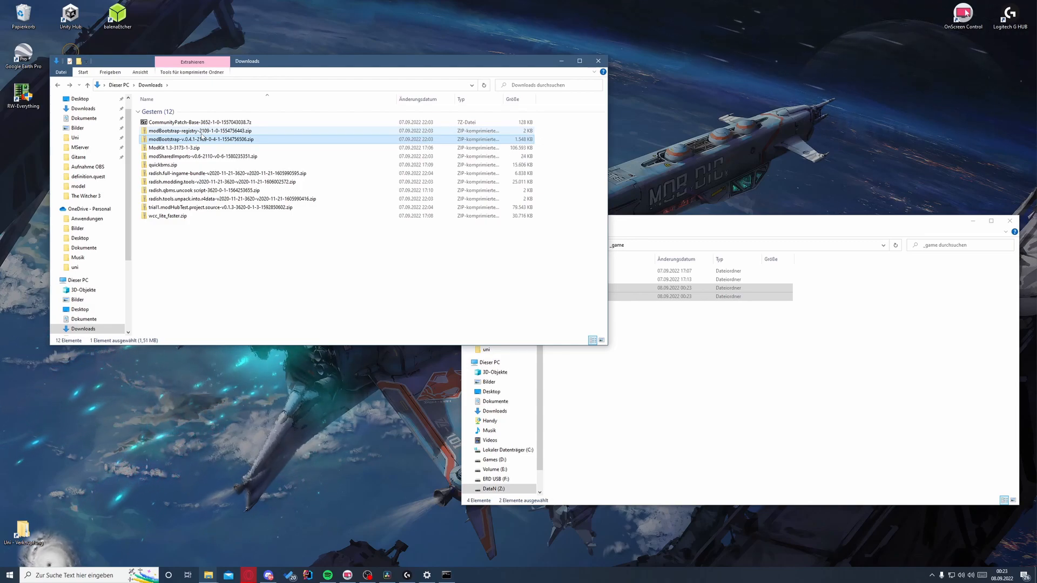
{"action": "double_click", "coordinate": [192, 130]}
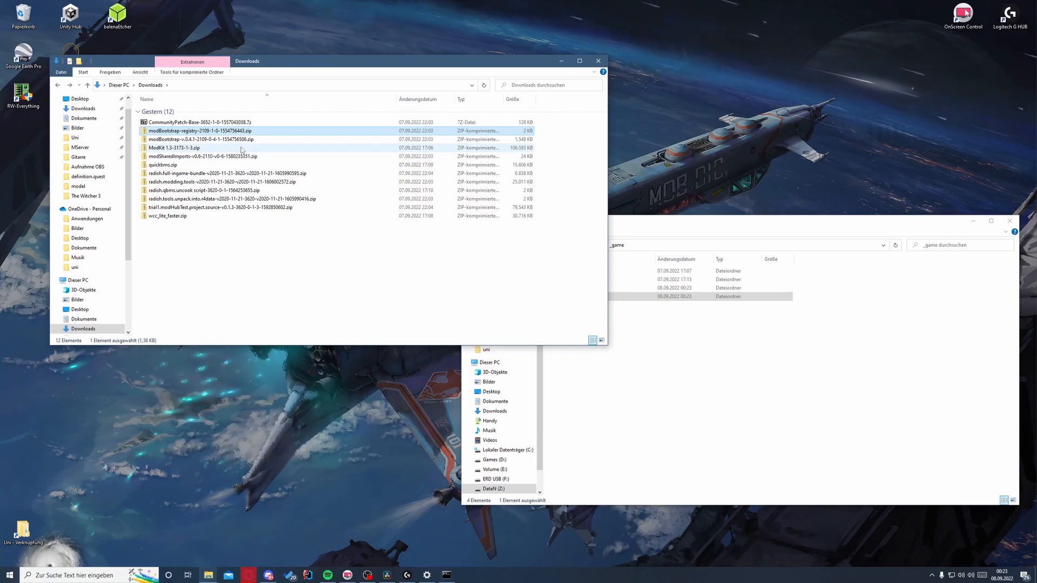
Copy the radish full in-game bundle's dlc and mods folders into _game, replacing duplicates.
{"action": "double_click", "coordinate": [191, 165]}
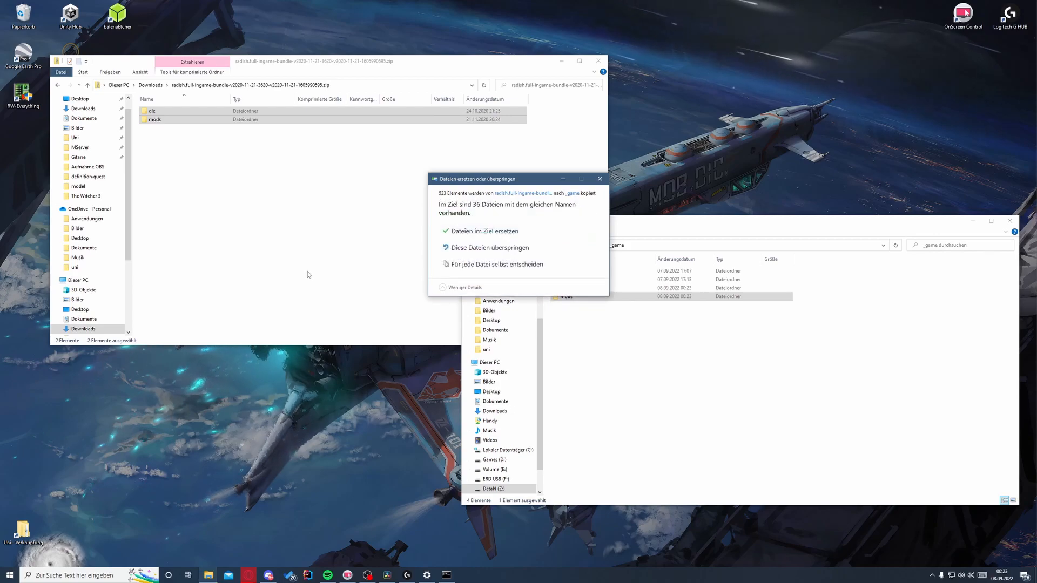
{"action": "left_click", "coordinate": [483, 231]}
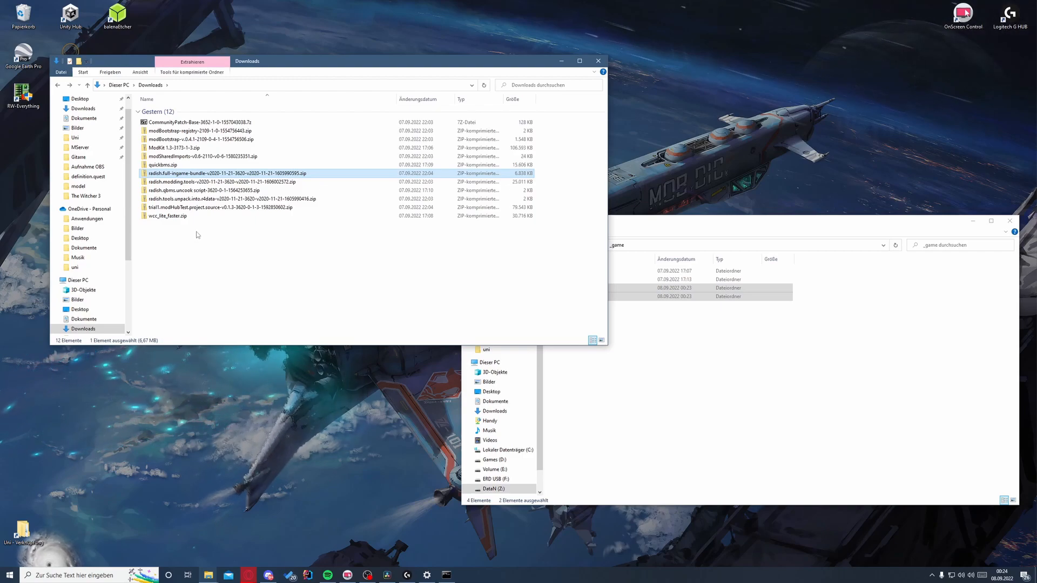
{"action": "left_click", "coordinate": [218, 207]}
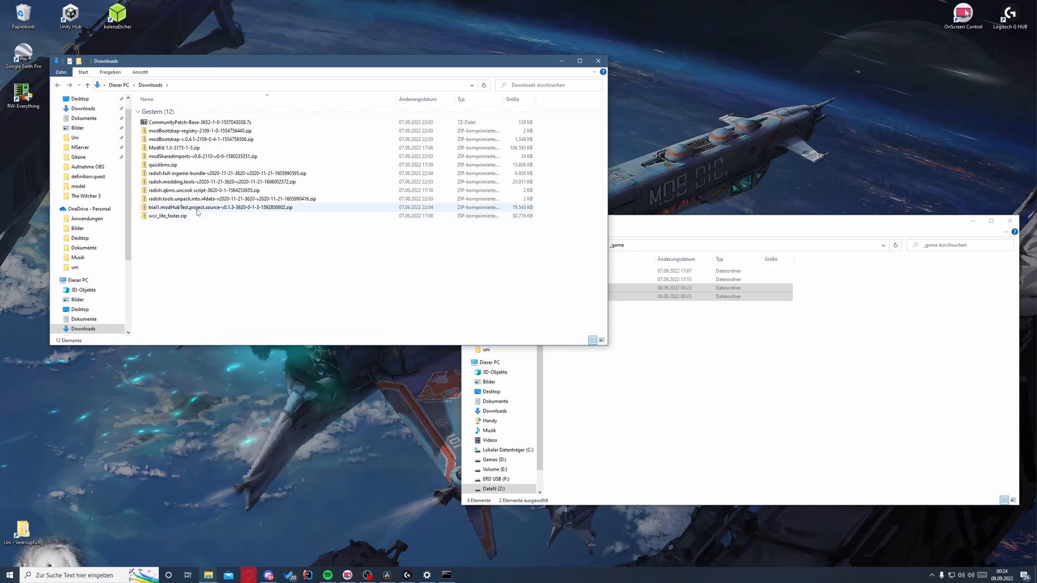
Inspect w3.modHubTest inside the trial1 archive, then create a _projects folder in Witcher3.
{"action": "left_click", "coordinate": [218, 208]}
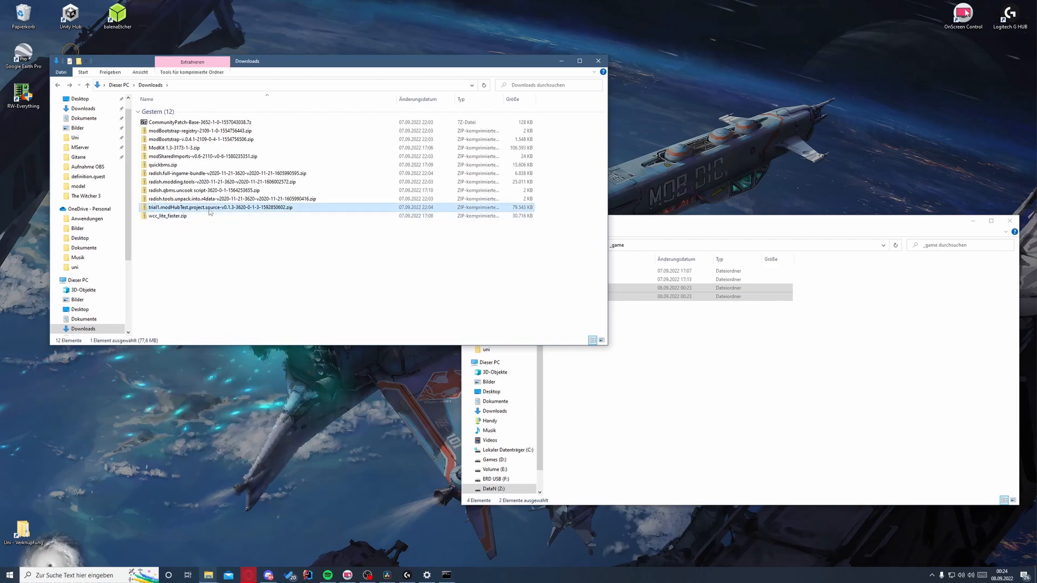
{"action": "double_click", "coordinate": [219, 206]}
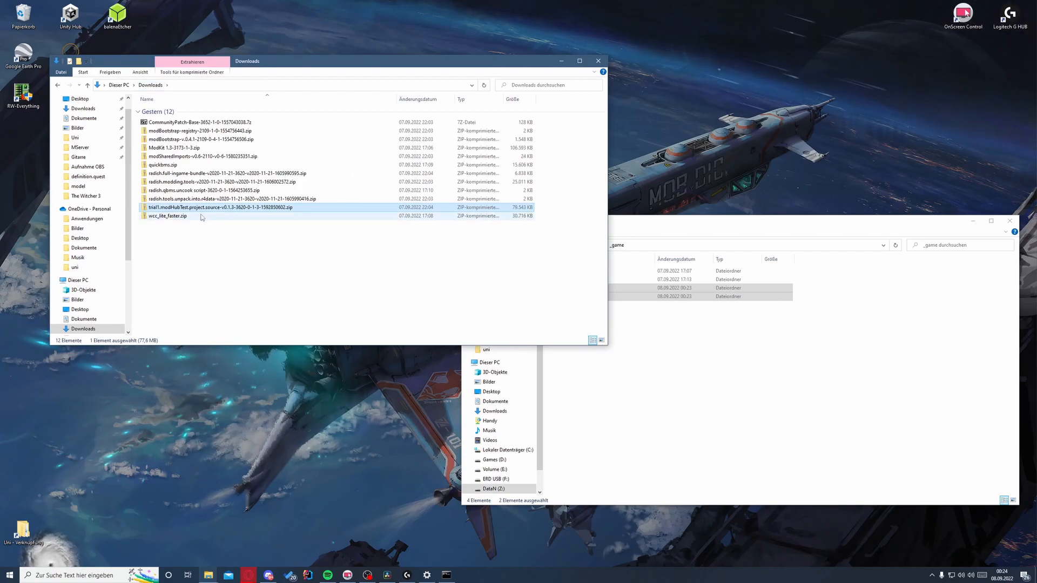
{"action": "double_click", "coordinate": [221, 207]}
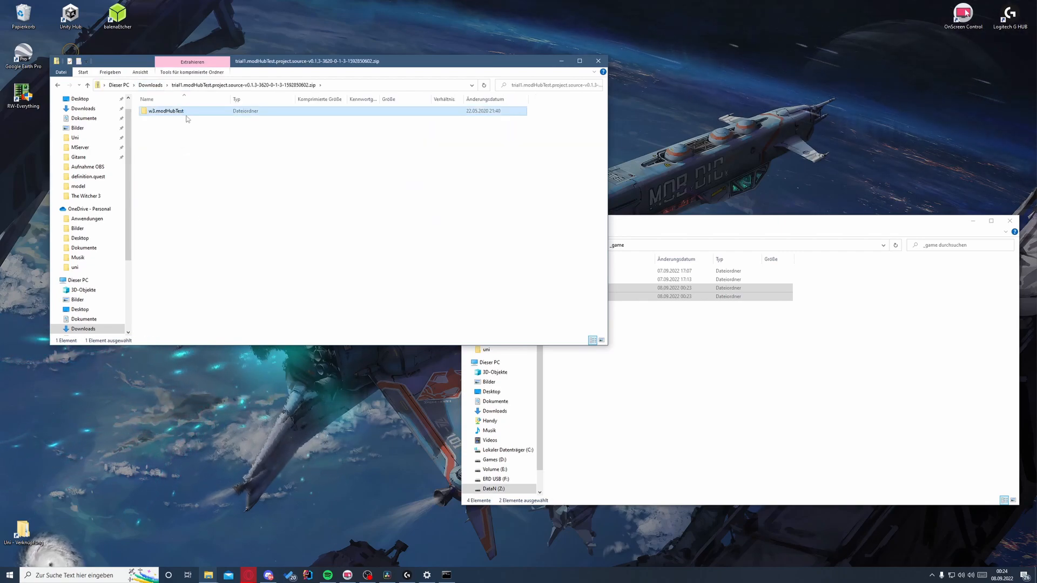
{"action": "double_click", "coordinate": [165, 110]}
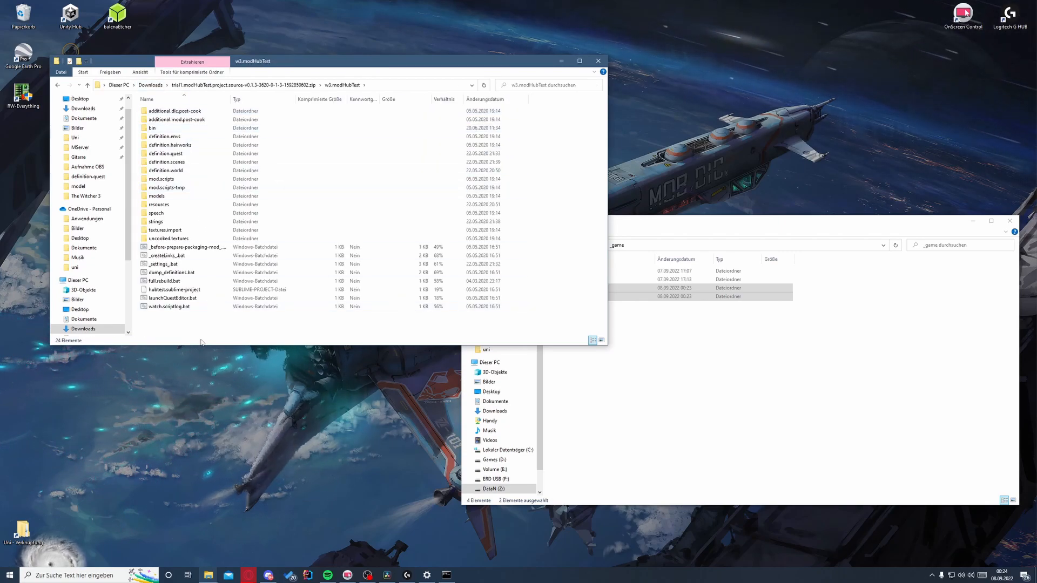
{"action": "left_click", "coordinate": [57, 85]}
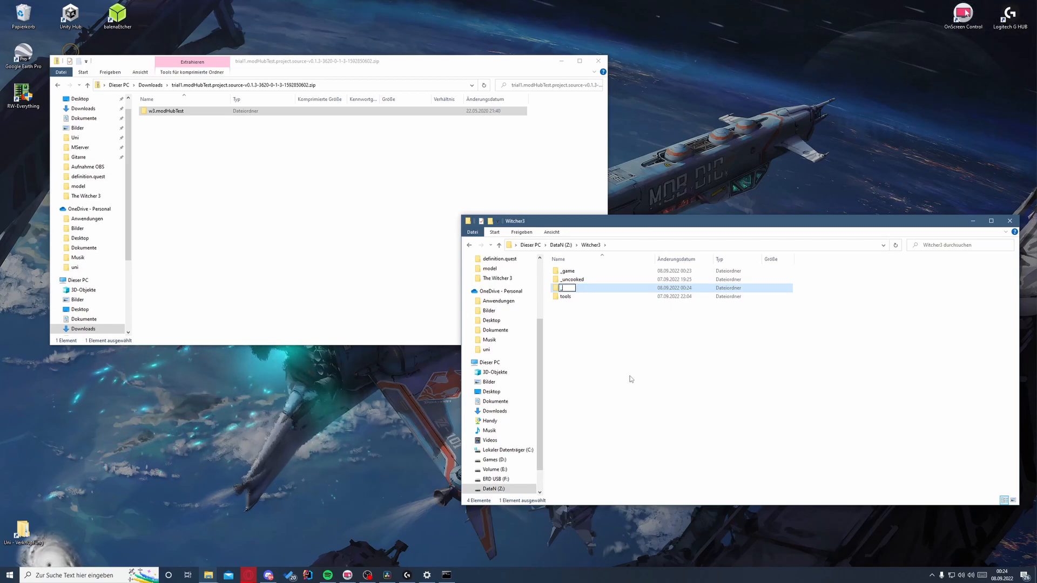
{"action": "type", "text": "_projects"}
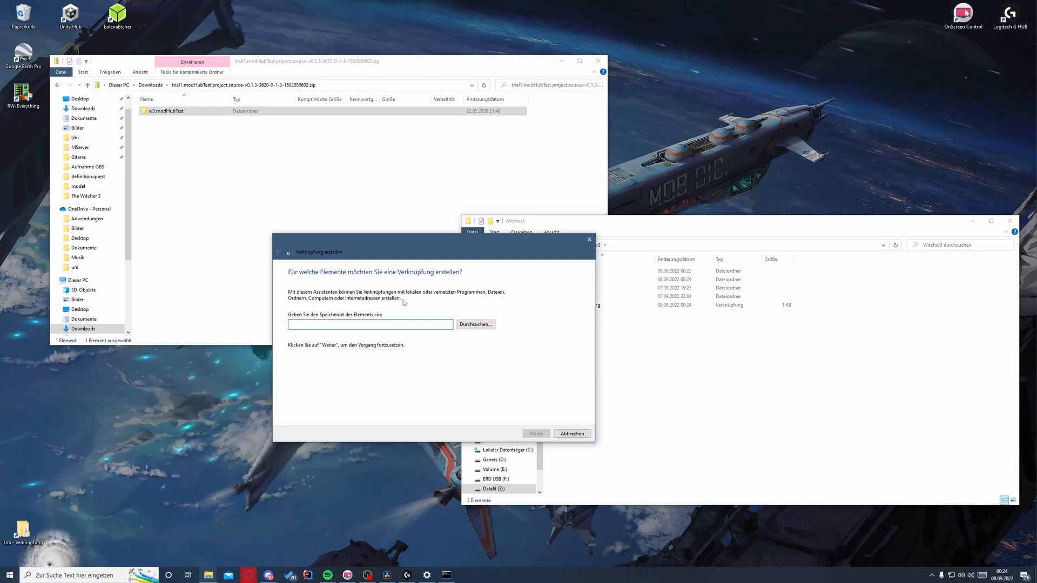
Create a shortcut targeting _game\bin\x64\witcher3.exe.
{"action": "left_click", "coordinate": [474, 325]}
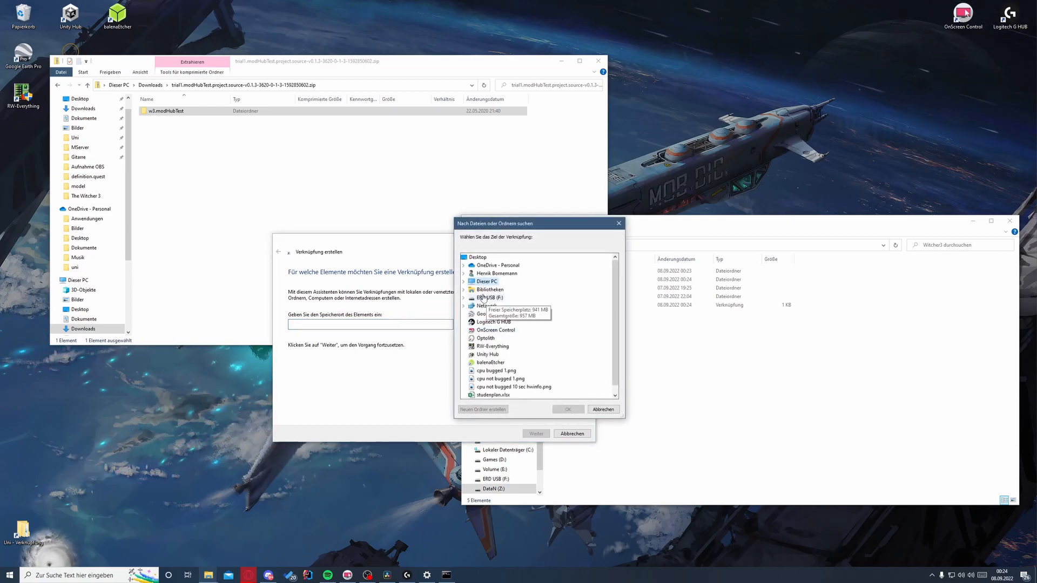
{"action": "left_click", "coordinate": [464, 280]}
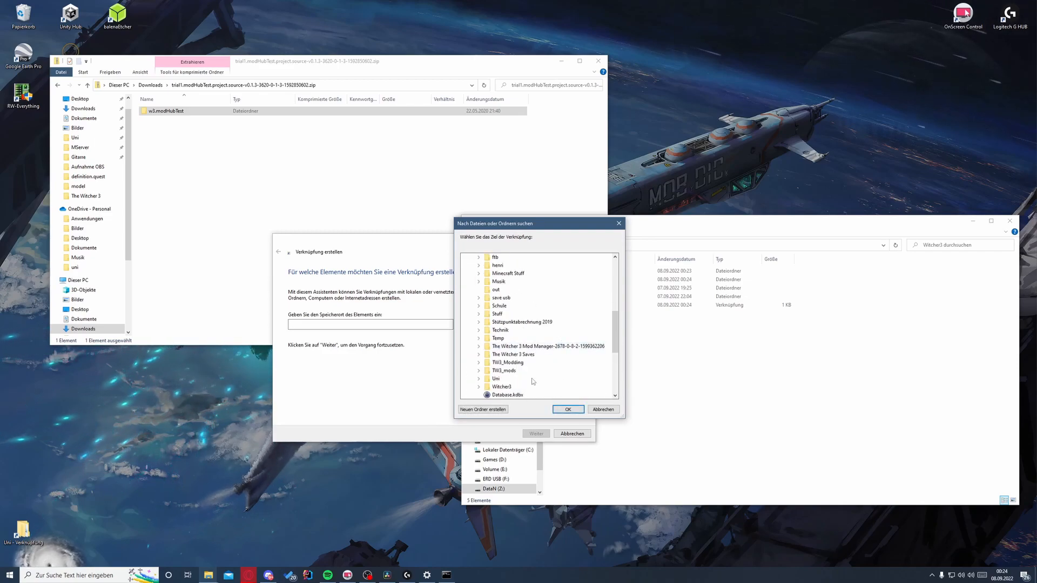
{"action": "left_click", "coordinate": [479, 329]}
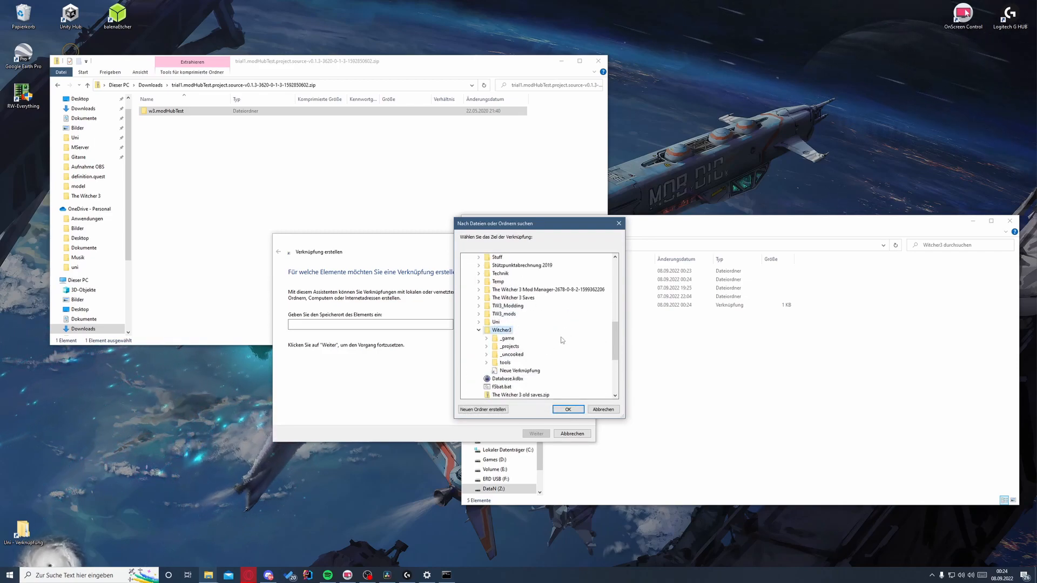
{"action": "left_click", "coordinate": [479, 338]}
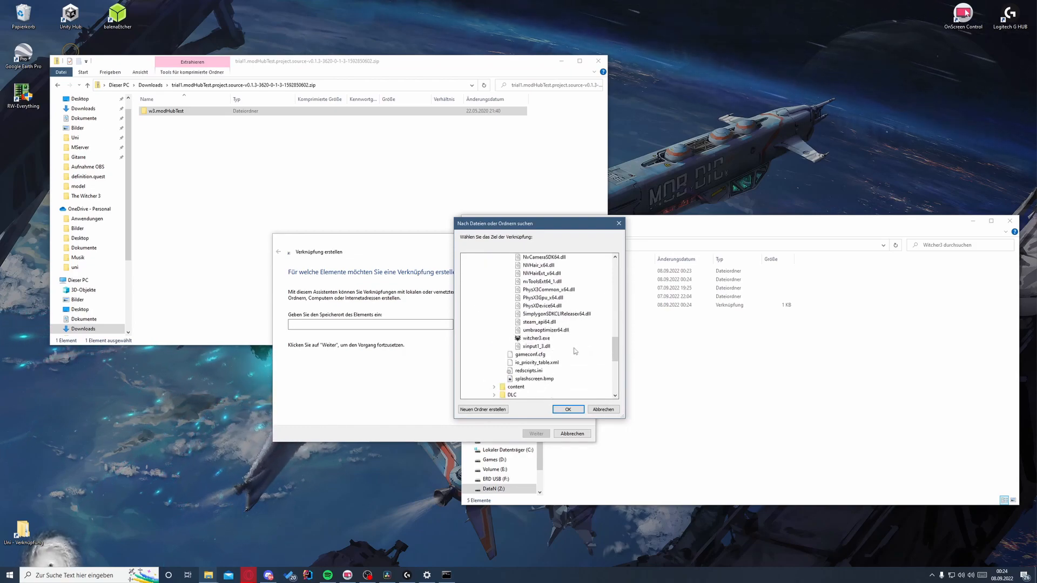
{"action": "left_click", "coordinate": [566, 409]}
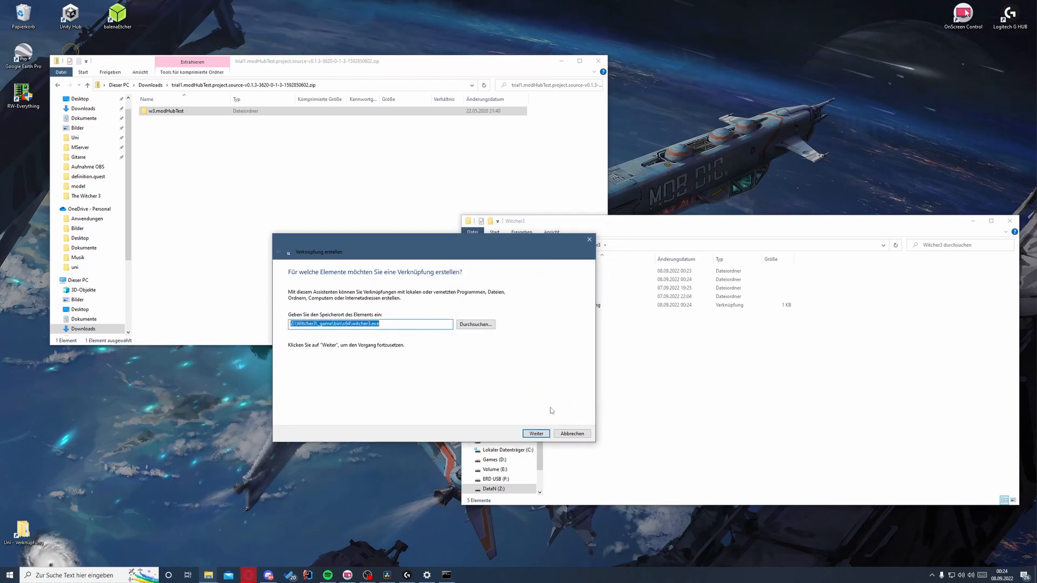
{"action": "left_click", "coordinate": [535, 433]}
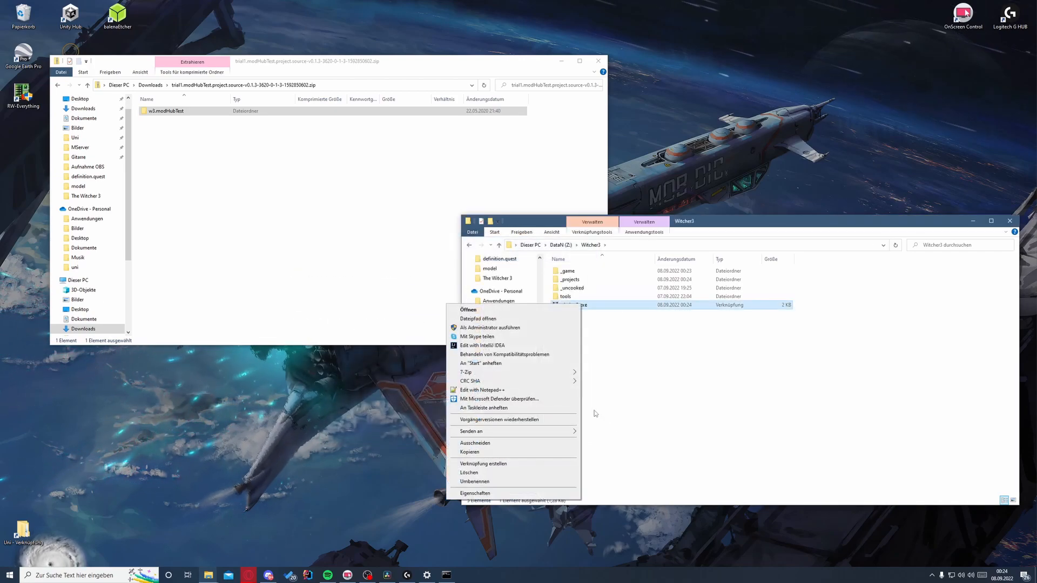
Adjust the shortcut's target in Properties and rename it 'witcher3.exe with script'.
{"action": "left_click", "coordinate": [474, 492]}
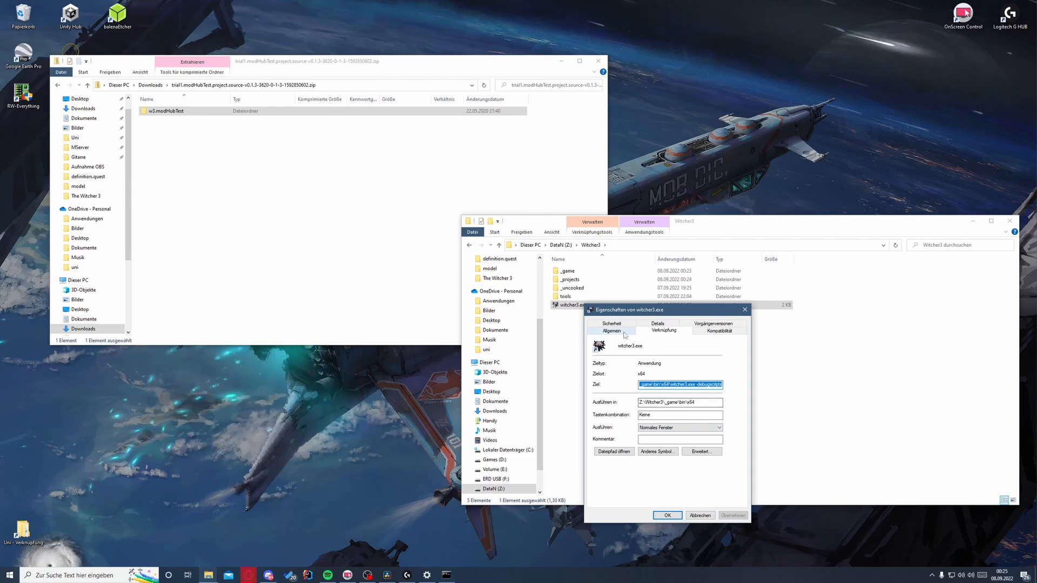
{"action": "left_click", "coordinate": [610, 330]}
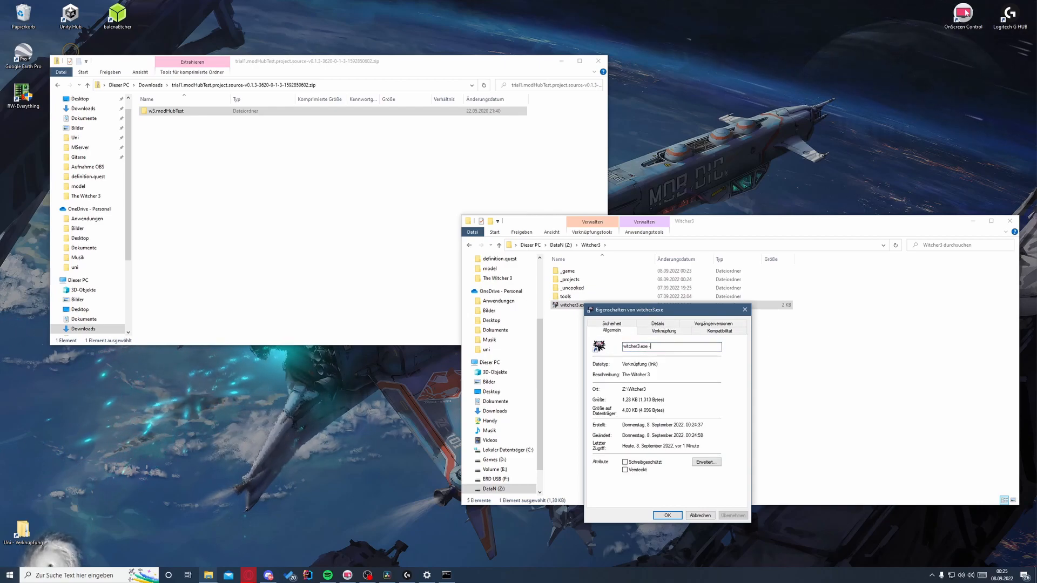
{"action": "type", "text": "w"}
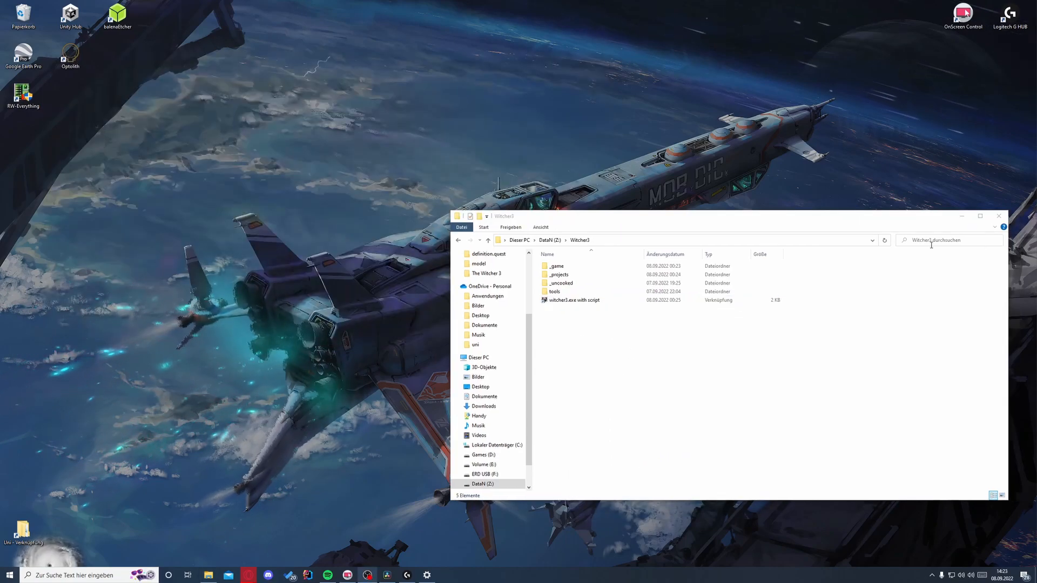
Edit _projects\w3.modHubTest\_settings_.bat, enabling RELEASE_VERSION=YES, and save it.
{"action": "left_click", "coordinate": [558, 275]}
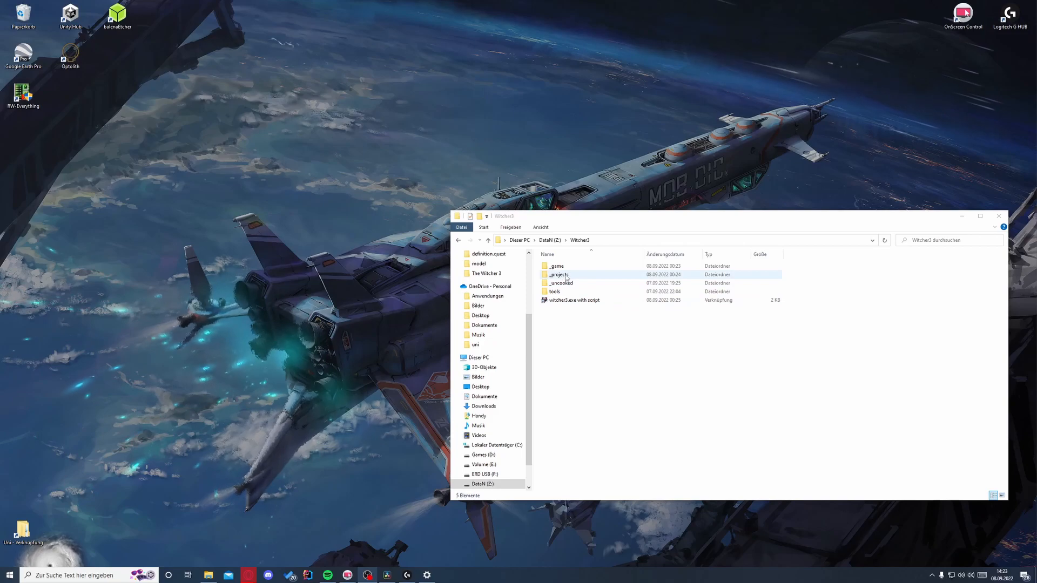
{"action": "double_click", "coordinate": [558, 274]}
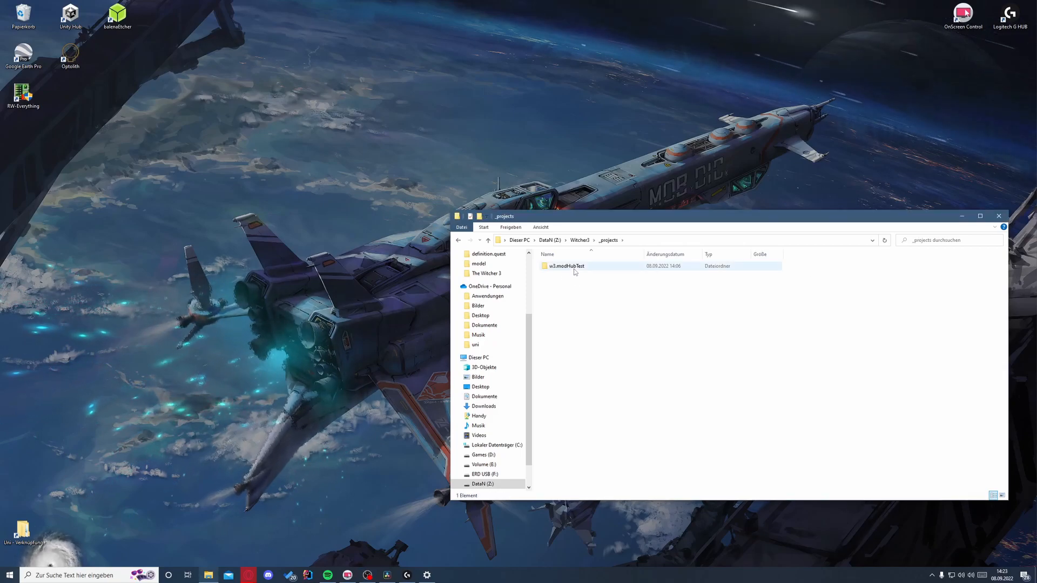
{"action": "double_click", "coordinate": [565, 265]}
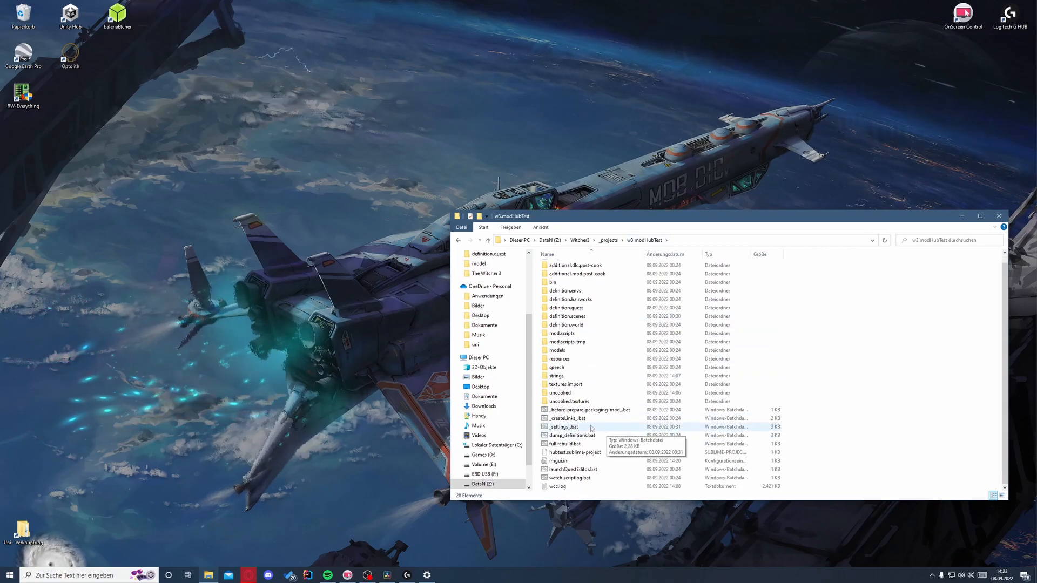
{"action": "right_click", "coordinate": [561, 426]}
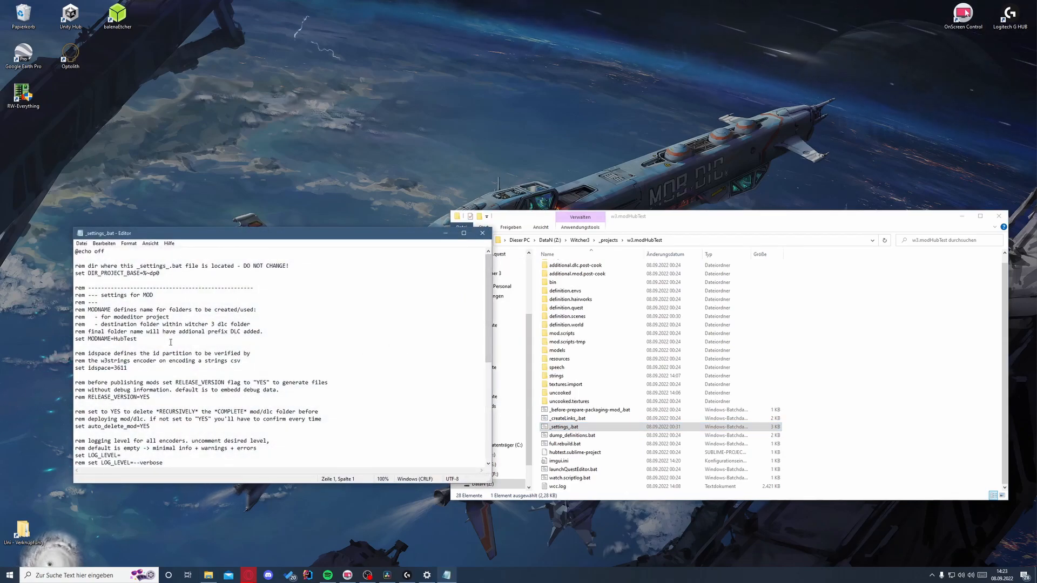
{"action": "scroll", "scroll_direction": "down", "scroll_amount": 3}
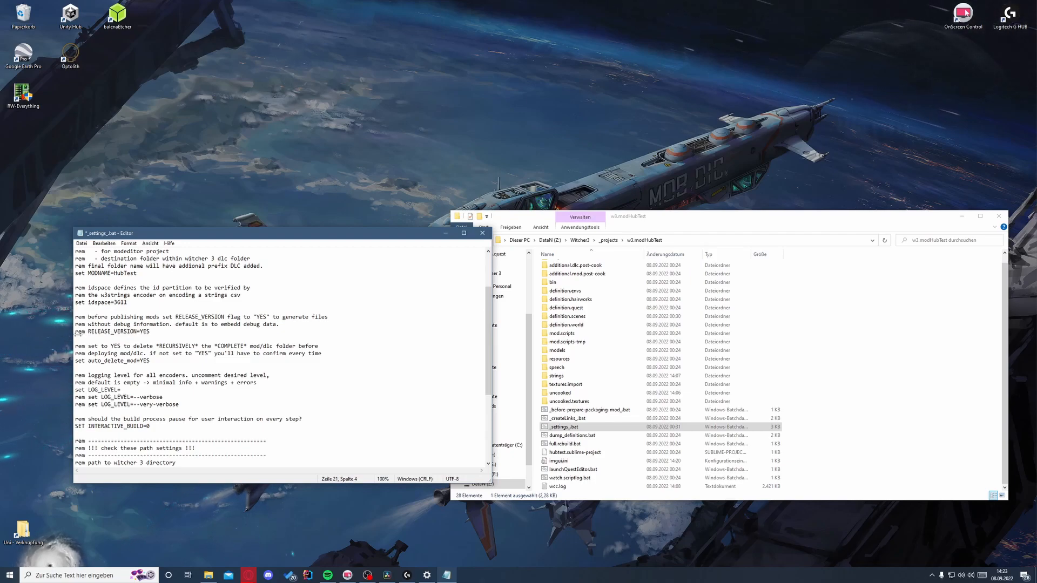
{"action": "scroll", "scroll_direction": "down", "scroll_amount": 3}
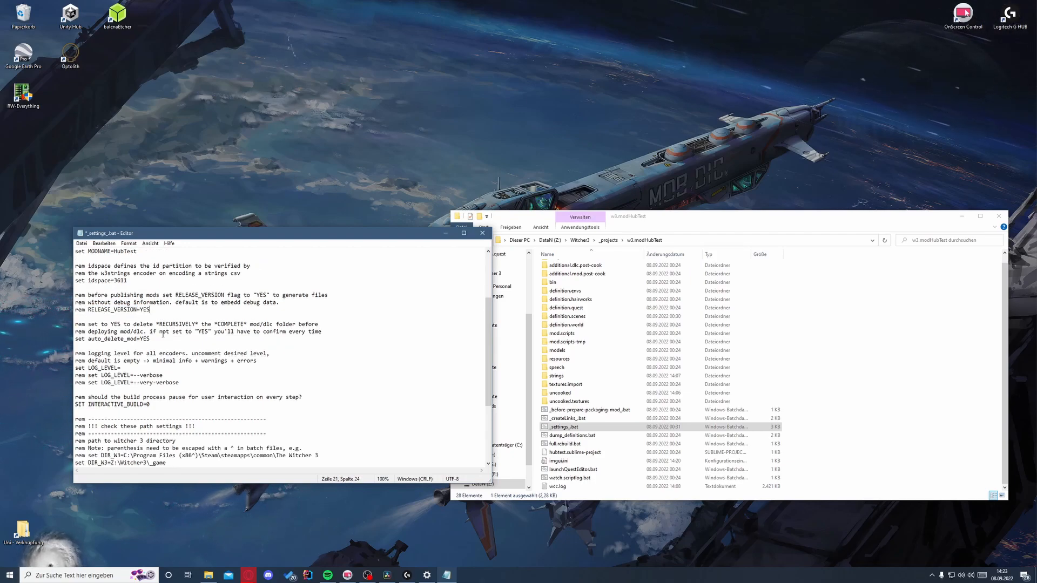
{"action": "scroll", "scroll_direction": "down", "scroll_amount": 3}
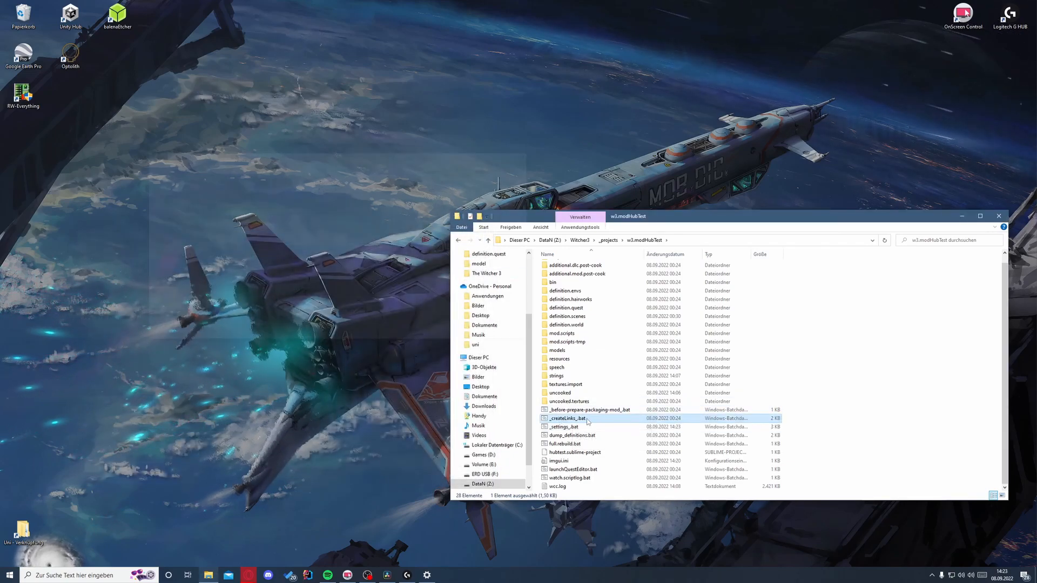
Run _createLinks_.bat answering J, then launch full.rebuild.bat for the hubtest project.
{"action": "double_click", "coordinate": [565, 418]}
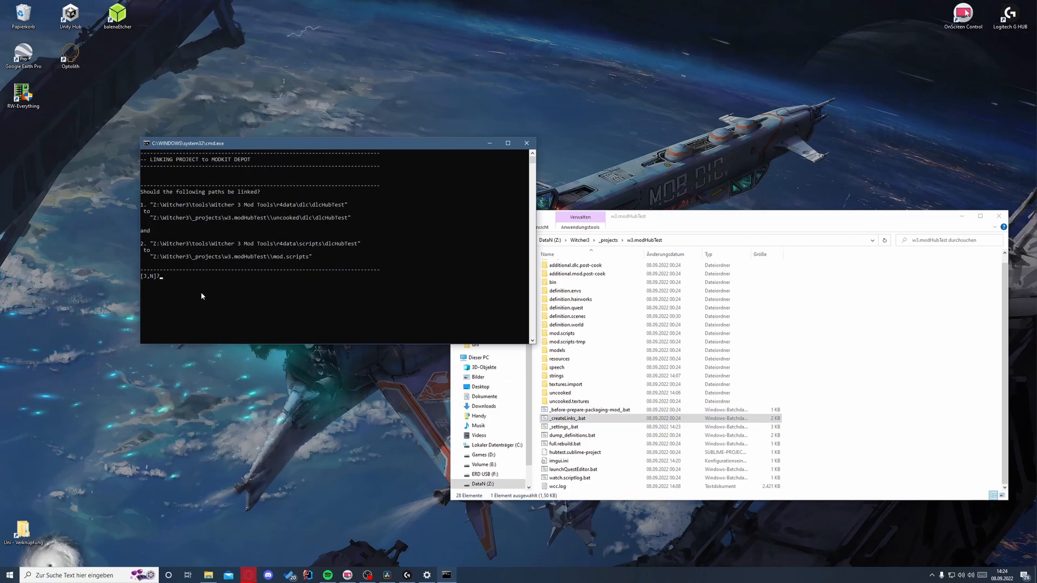
{"action": "type", "text": "J"}
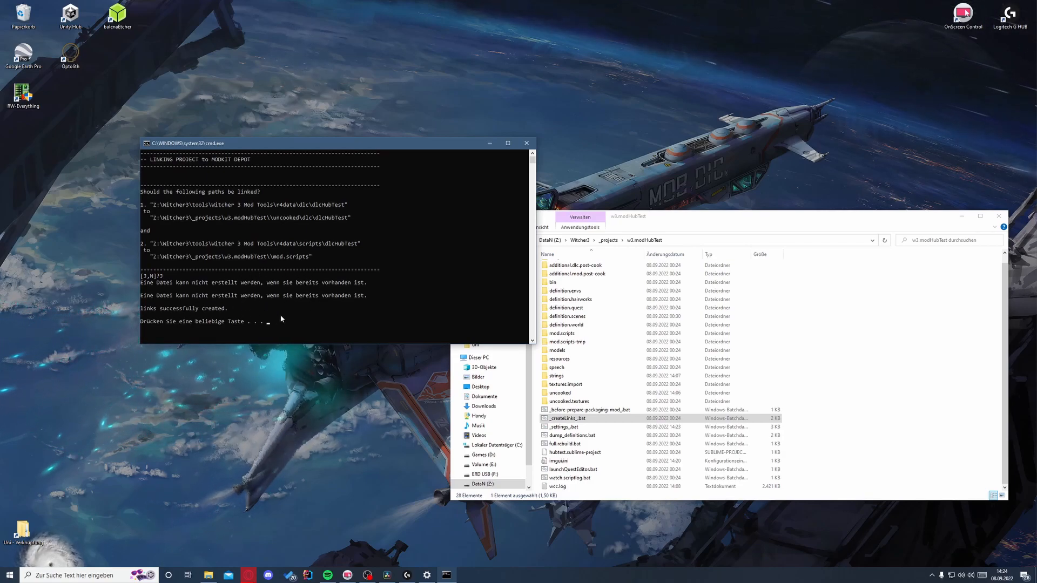
{"action": "mouse_move", "coordinate": [354, 340]}
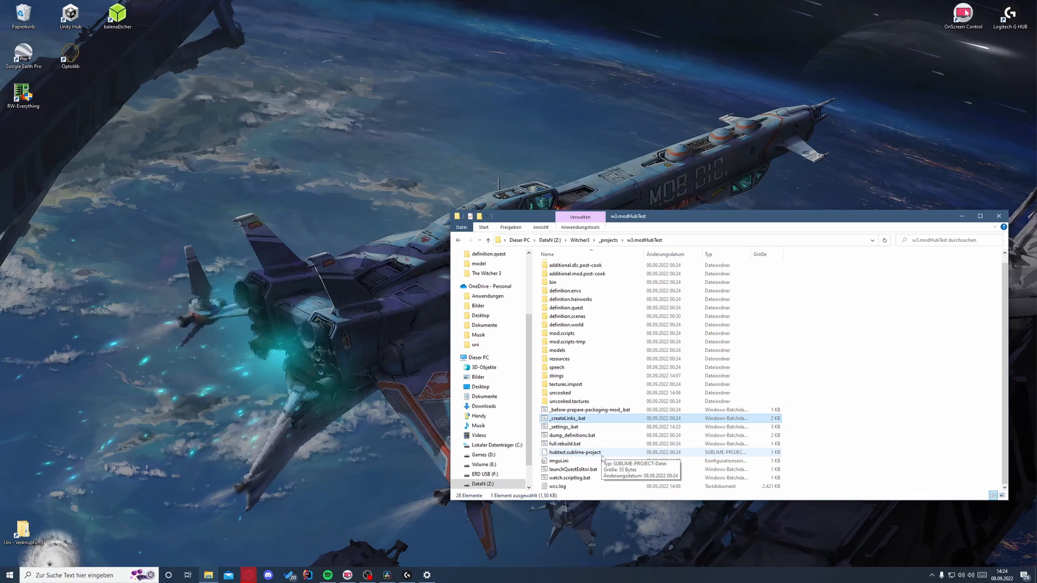
{"action": "mouse_move", "coordinate": [647, 489]}
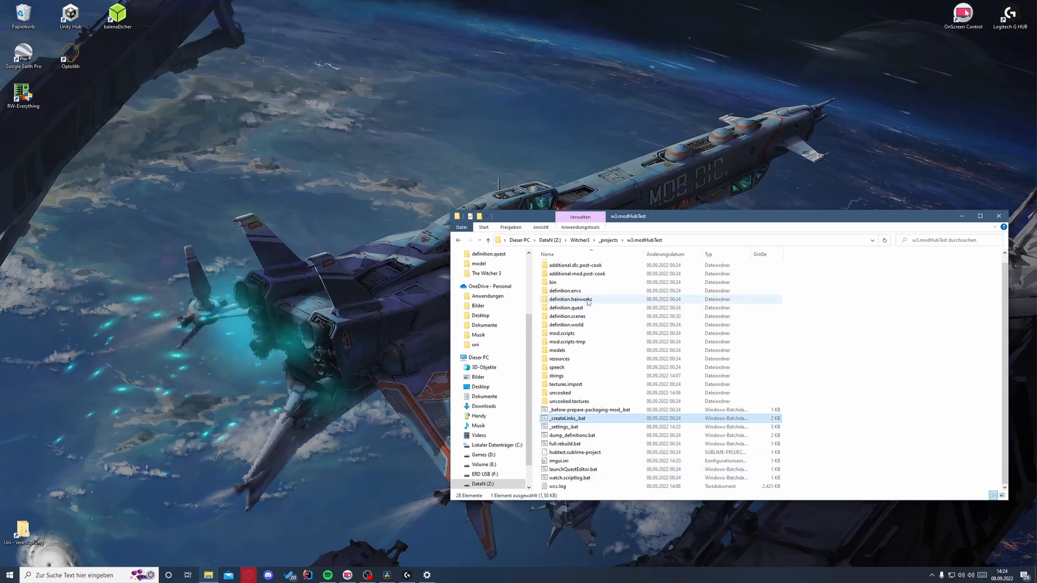
{"action": "left_click", "coordinate": [569, 477]}
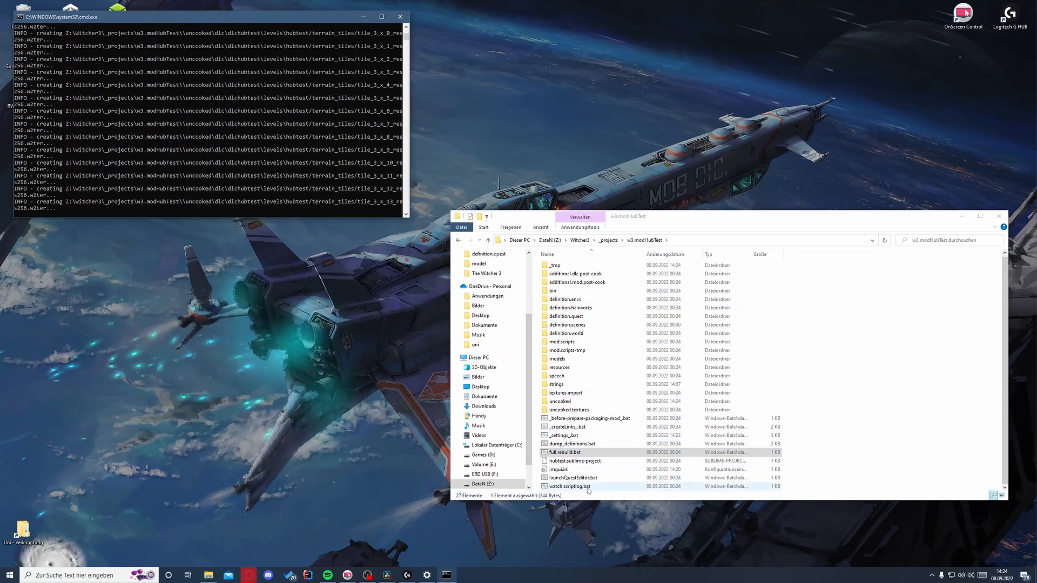
Launch the quest editor maximized and inspect the inside quest area block and Segment Blocks list.
{"action": "double_click", "coordinate": [573, 477]}
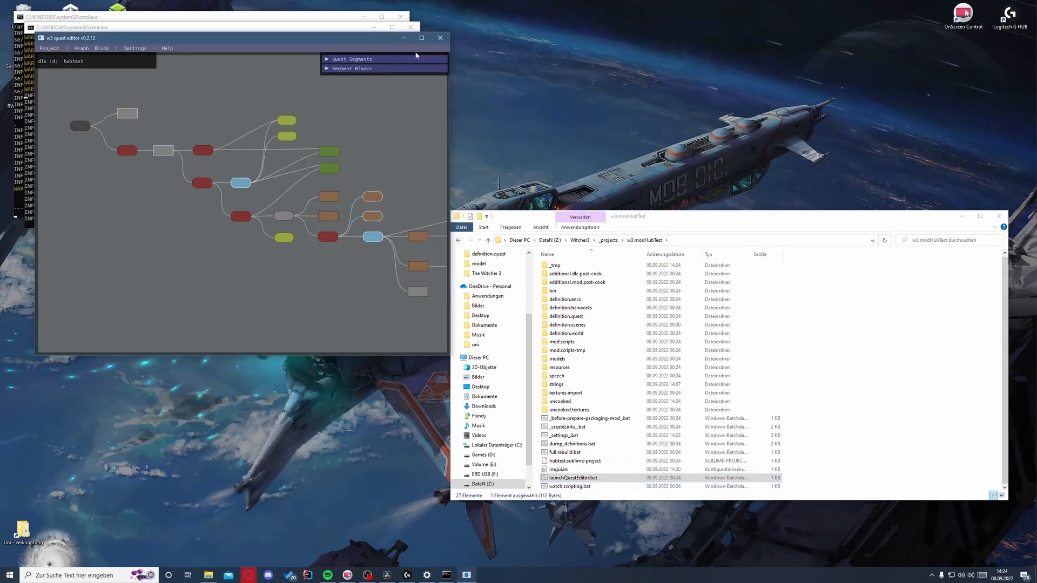
{"action": "left_click", "coordinate": [427, 38]}
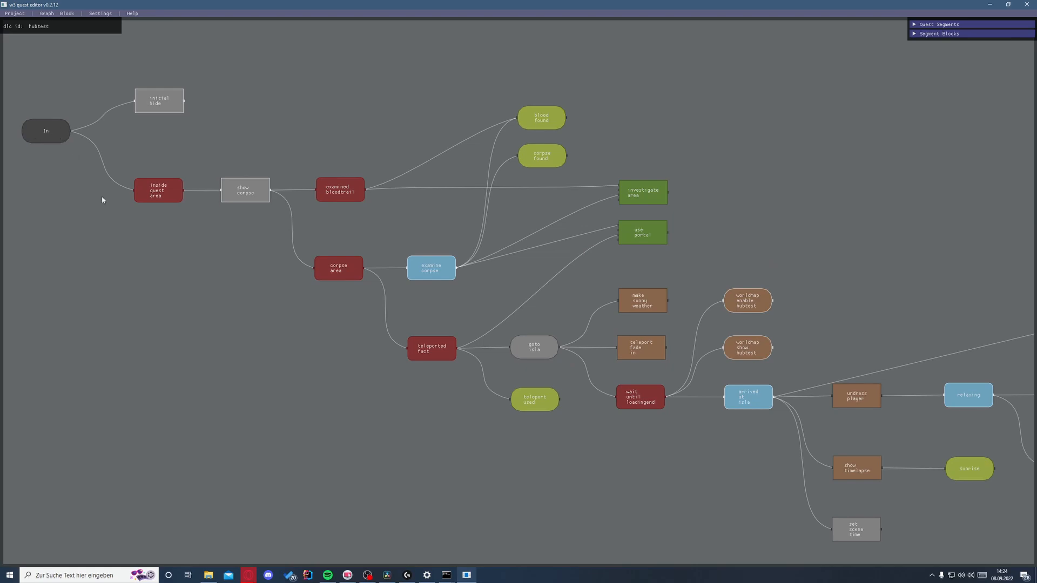
{"action": "left_click", "coordinate": [158, 190]}
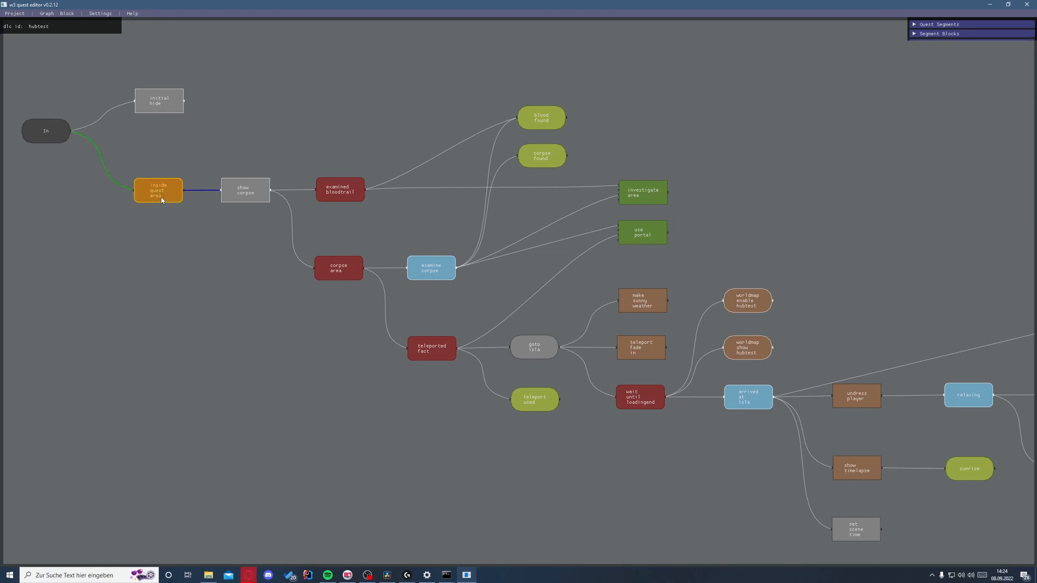
{"action": "left_click", "coordinate": [245, 190]}
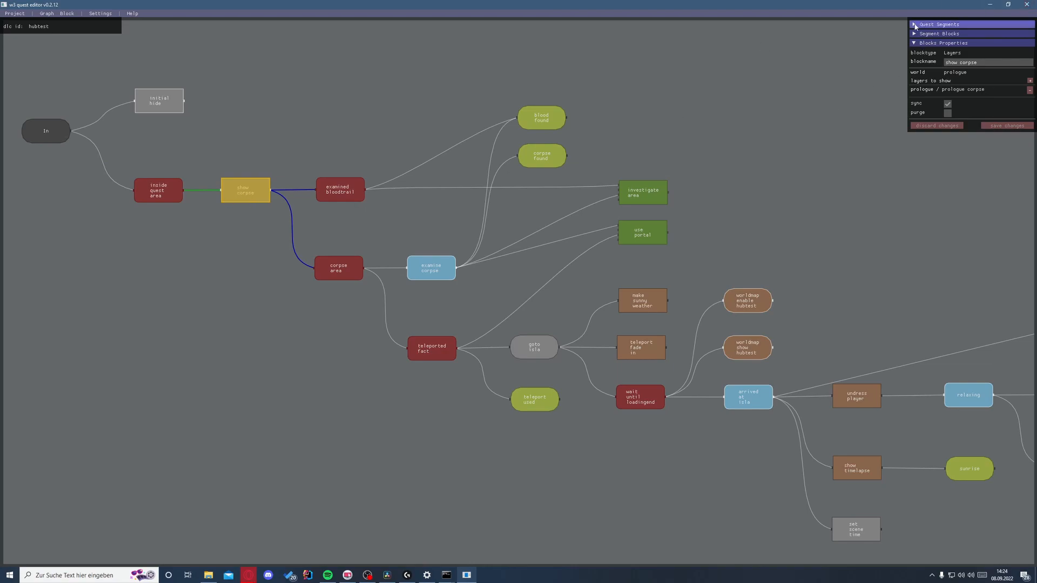
{"action": "left_click", "coordinate": [939, 33]}
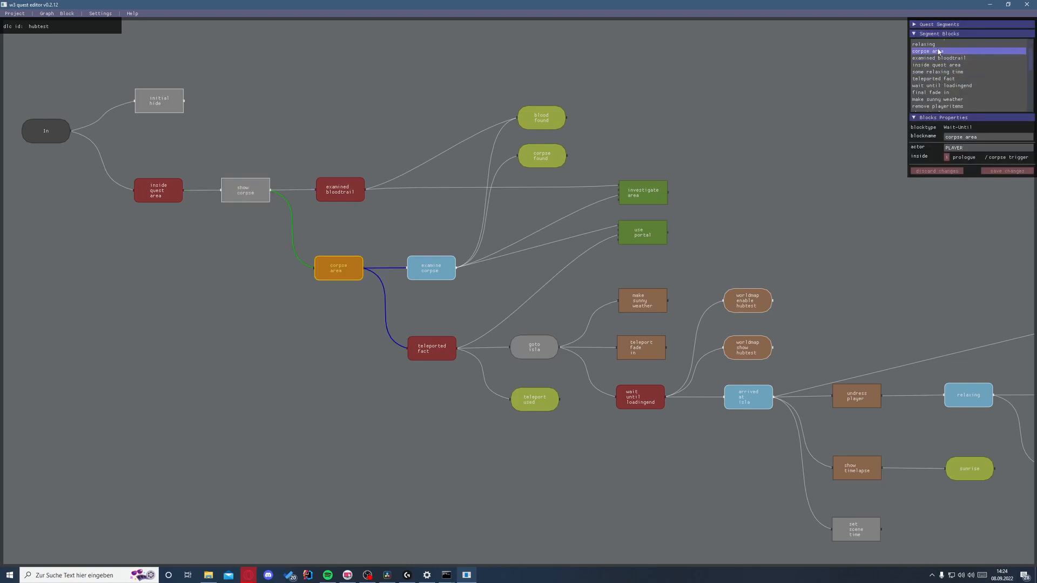
{"action": "mouse_move", "coordinate": [391, 267]}
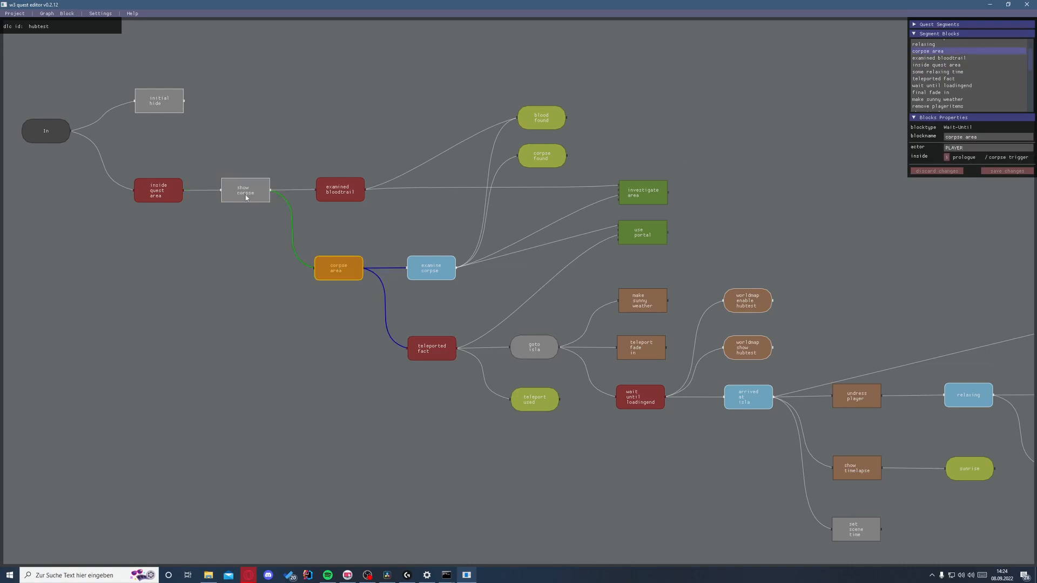
{"action": "mouse_move", "coordinate": [355, 272]}
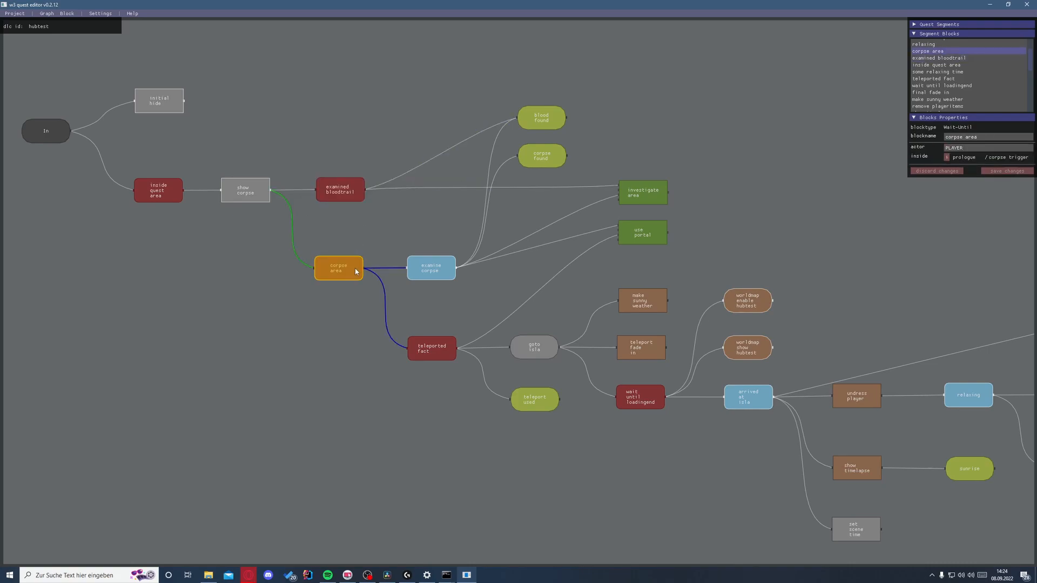
{"action": "mouse_move", "coordinate": [522, 428]}
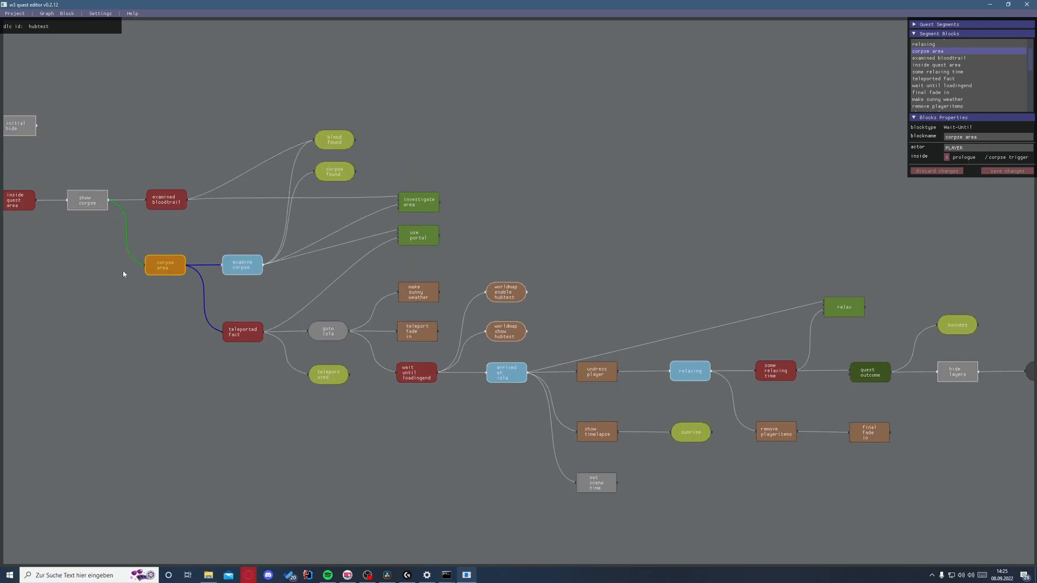
{"action": "left_click", "coordinate": [937, 65]}
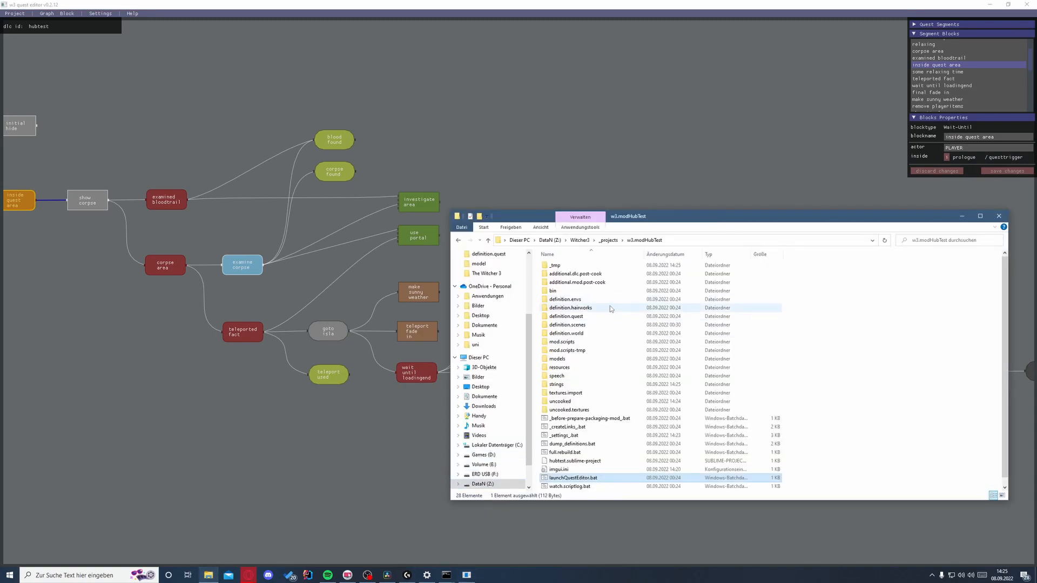
Open definition.quest\layers.prologue.yml in Notepad++ and read its quest and corpse trigger areas.
{"action": "double_click", "coordinate": [569, 316]}
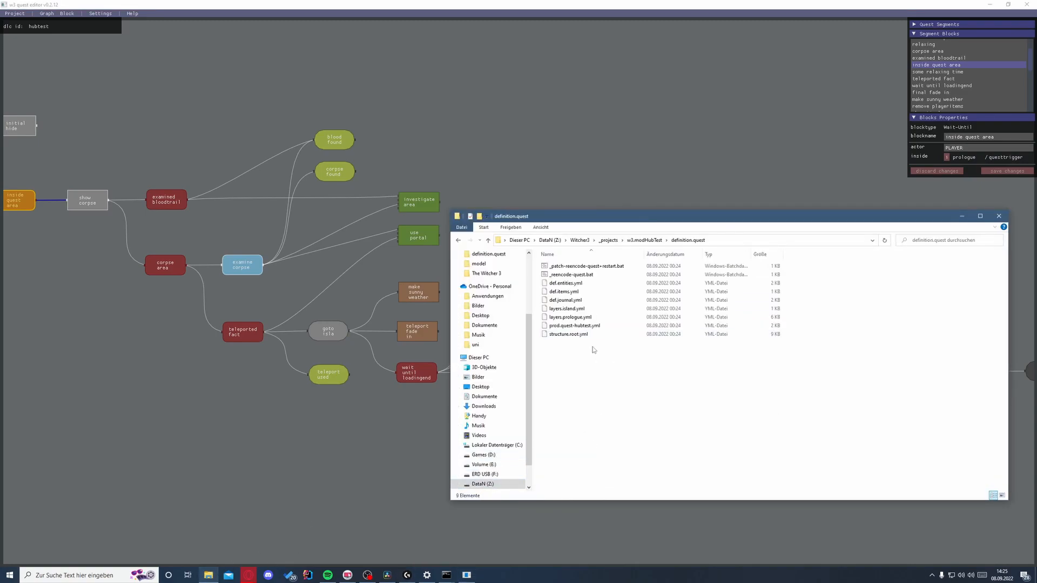
{"action": "left_click", "coordinate": [568, 317]}
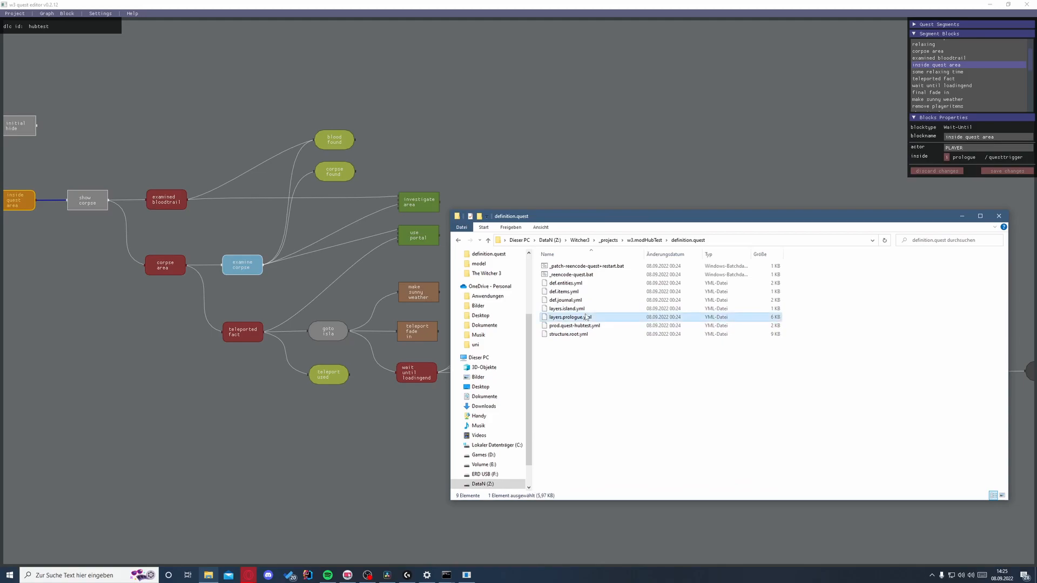
{"action": "right_click", "coordinate": [570, 317]}
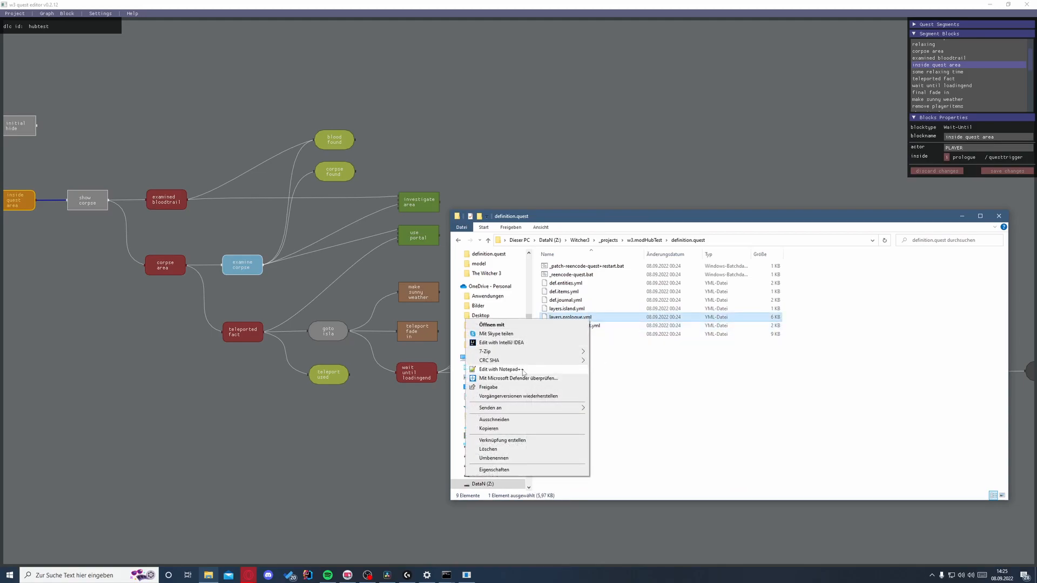
{"action": "left_click", "coordinate": [499, 369]}
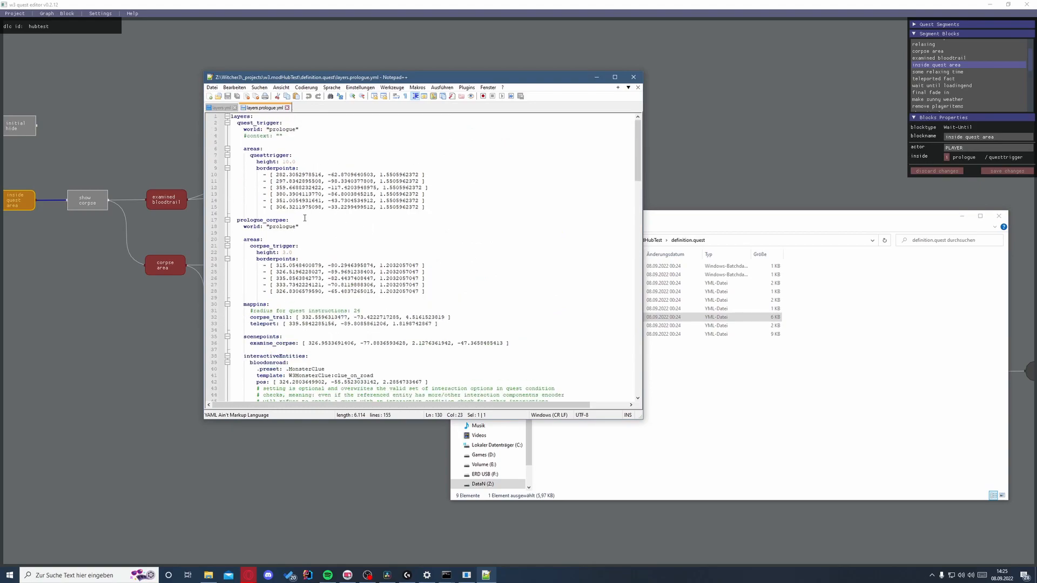
{"action": "left_click", "coordinate": [281, 129]}
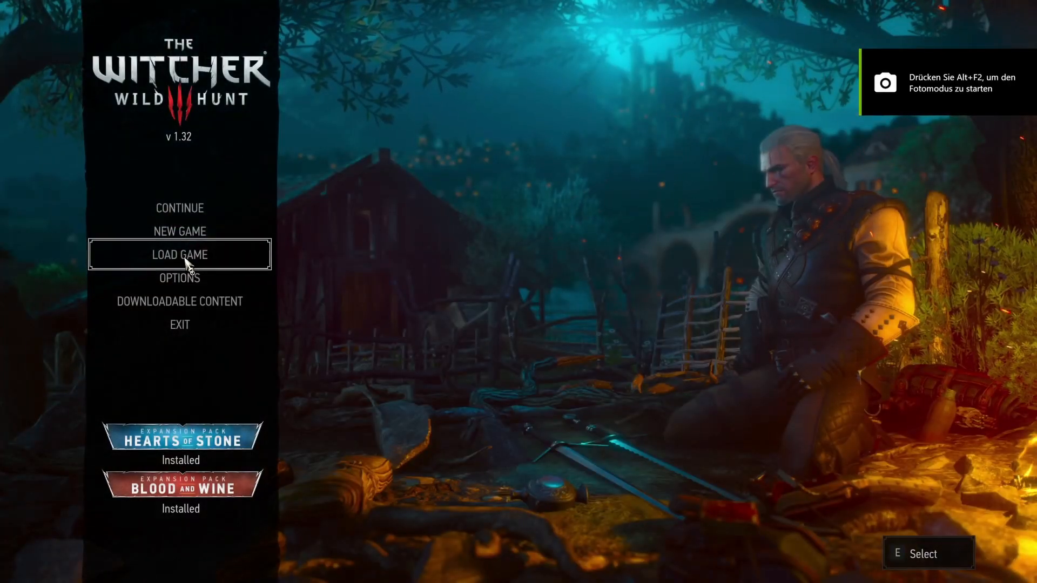
Start a new Blood and Wine only game on the Just the Story! difficulty.
{"action": "left_click", "coordinate": [179, 231]}
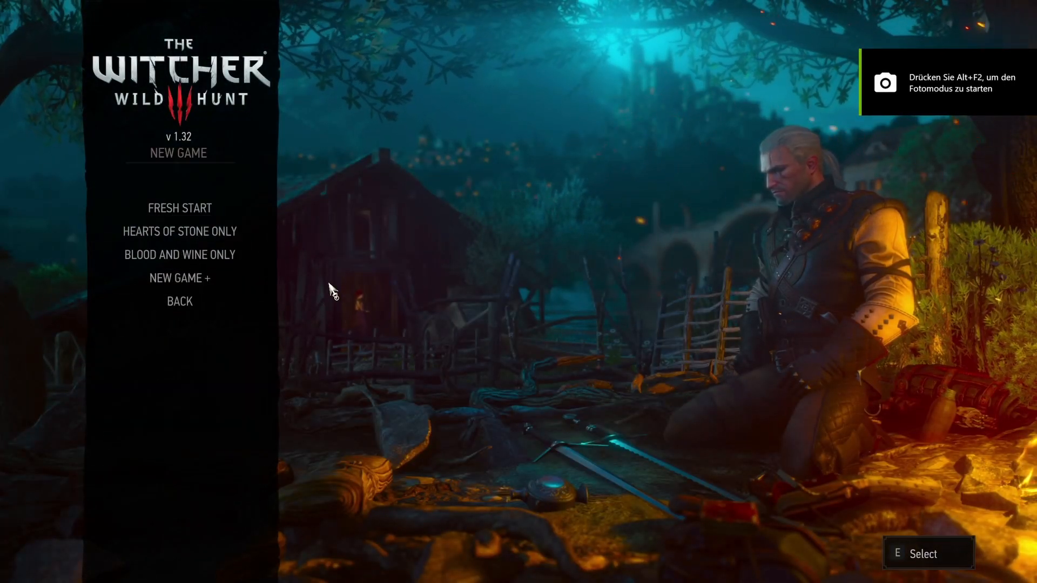
{"action": "left_click", "coordinate": [178, 253]}
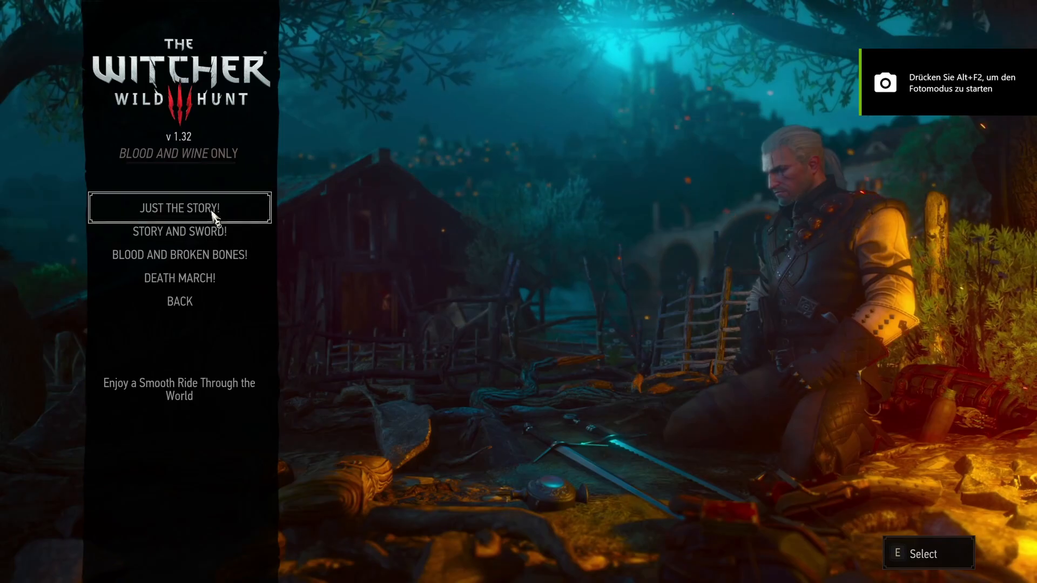
{"action": "left_click", "coordinate": [179, 208]}
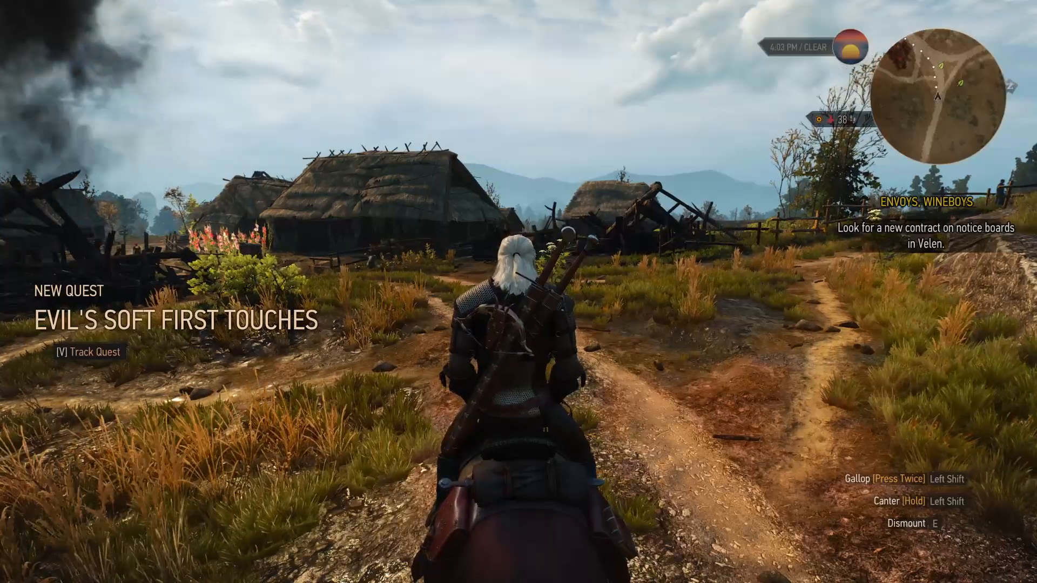
Review the Evil's Soft First Touches quest in the journal and the White Orchard world map.
{"action": "key", "text": "e"}
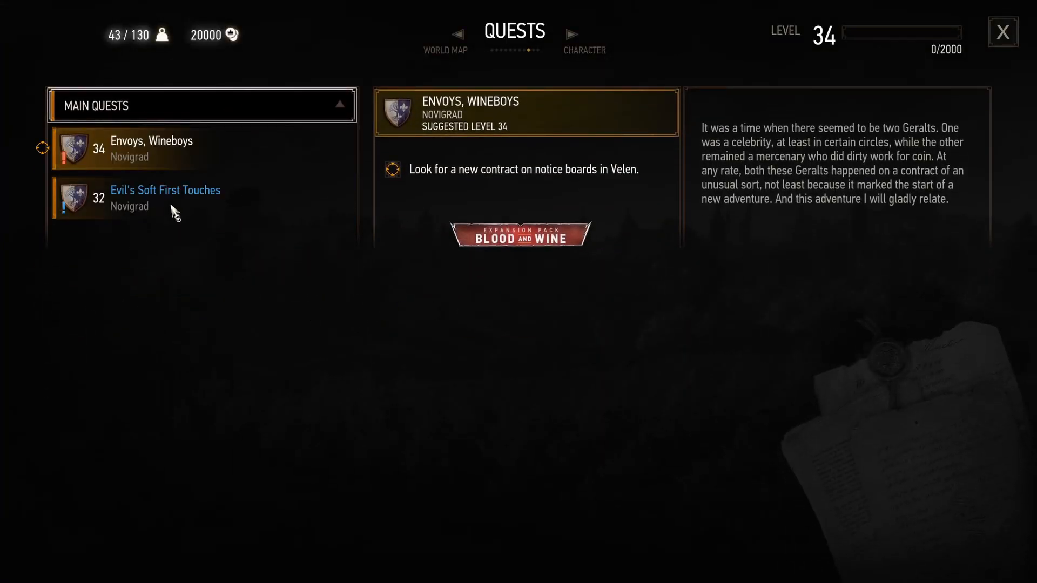
{"action": "left_click", "coordinate": [1002, 32]}
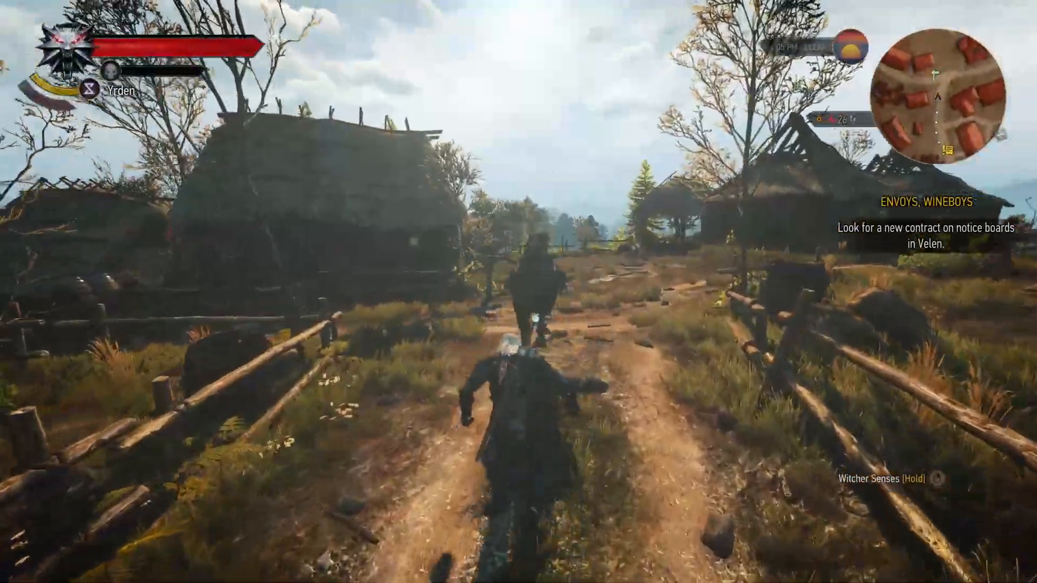
{"action": "key", "text": "m"}
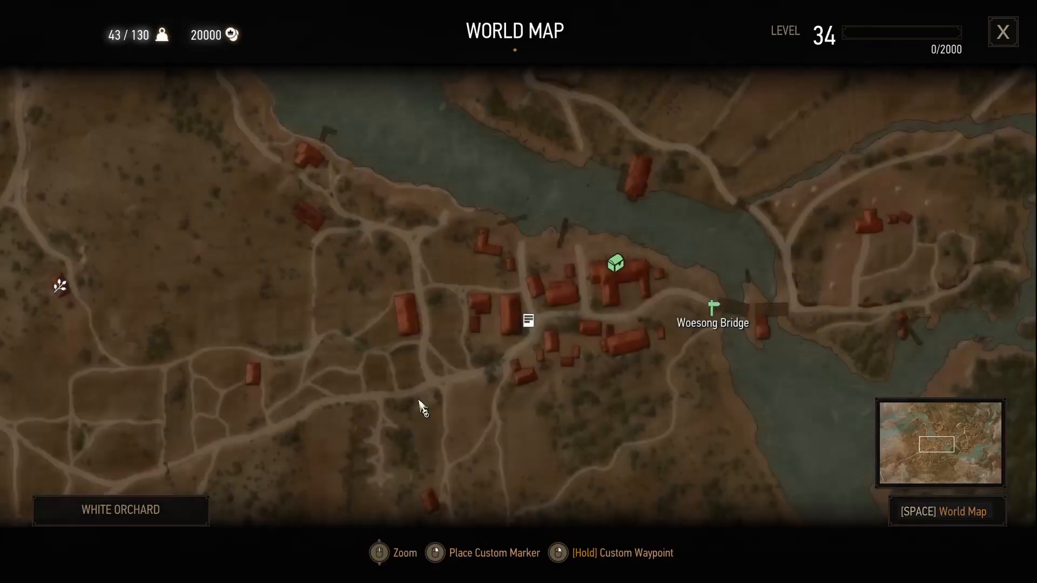
{"action": "scroll", "scroll_direction": "down", "scroll_amount": 3}
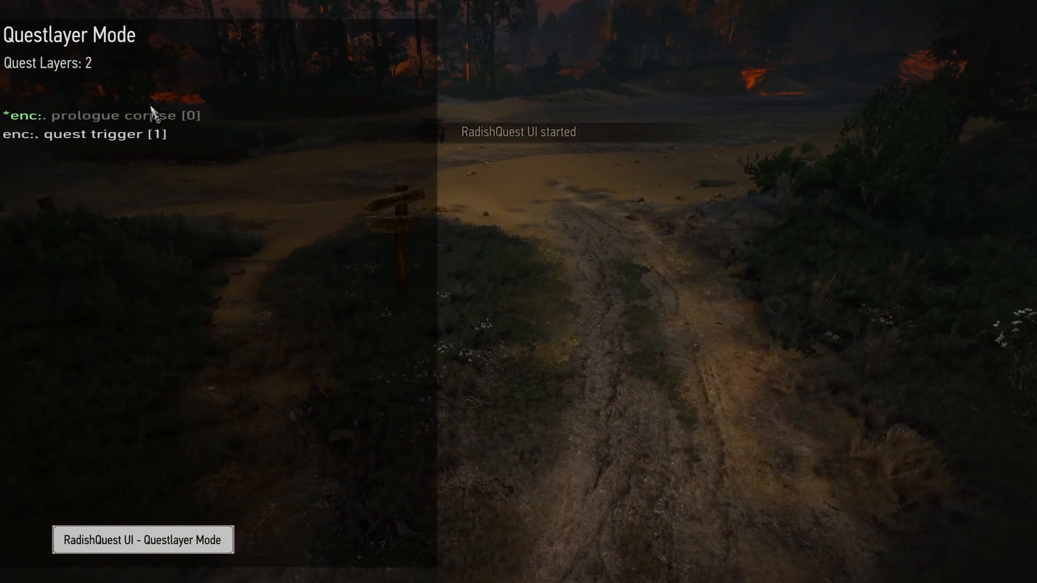
{"action": "mouse_move", "coordinate": [320, 164]}
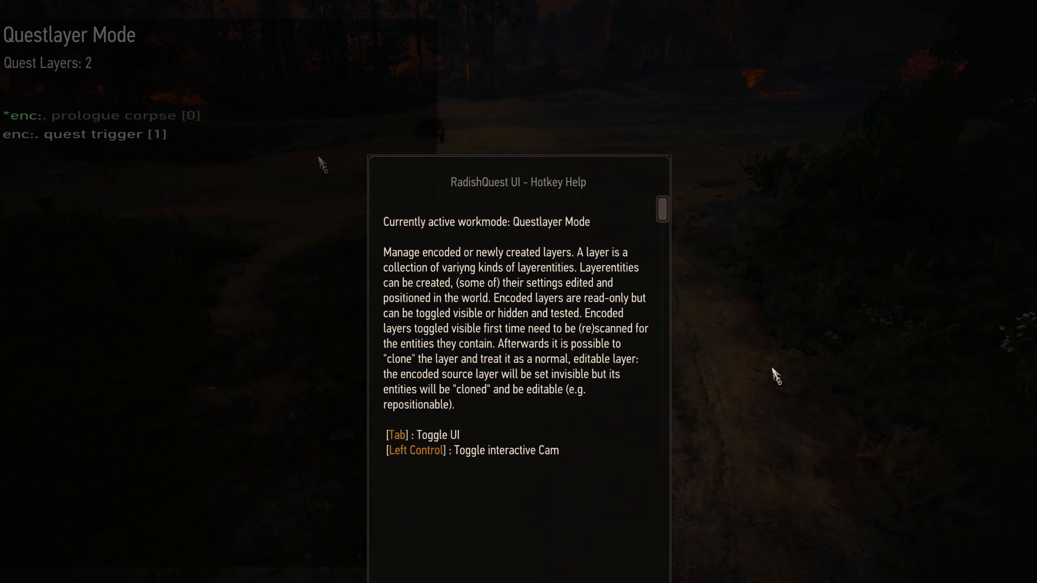
Switch the RadishQuest UI to Entity Search Mode to reveal the questtrigger area entity.
{"action": "key", "text": "Tab"}
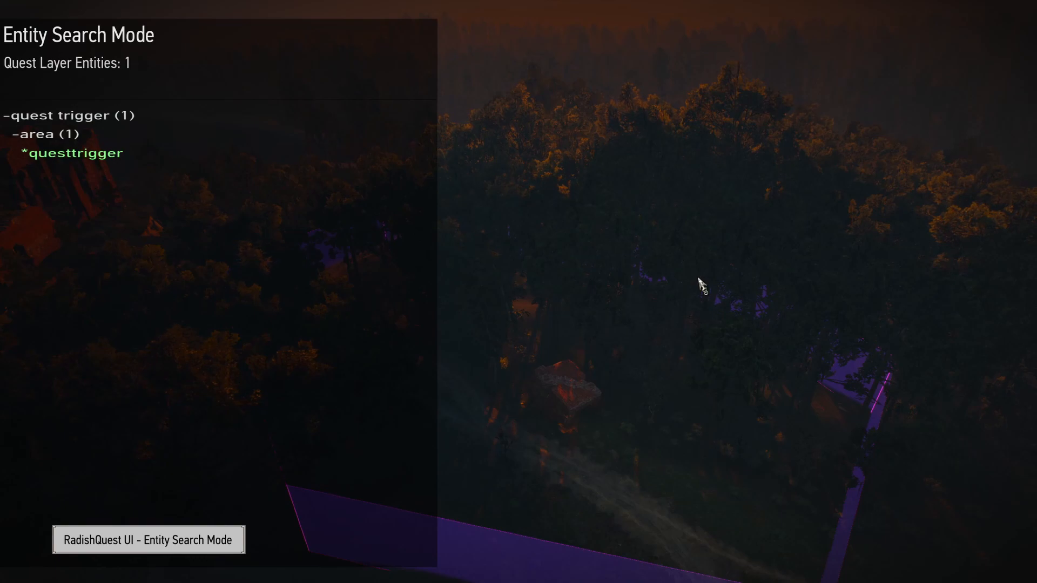
{"action": "mouse_move", "coordinate": [688, 403]}
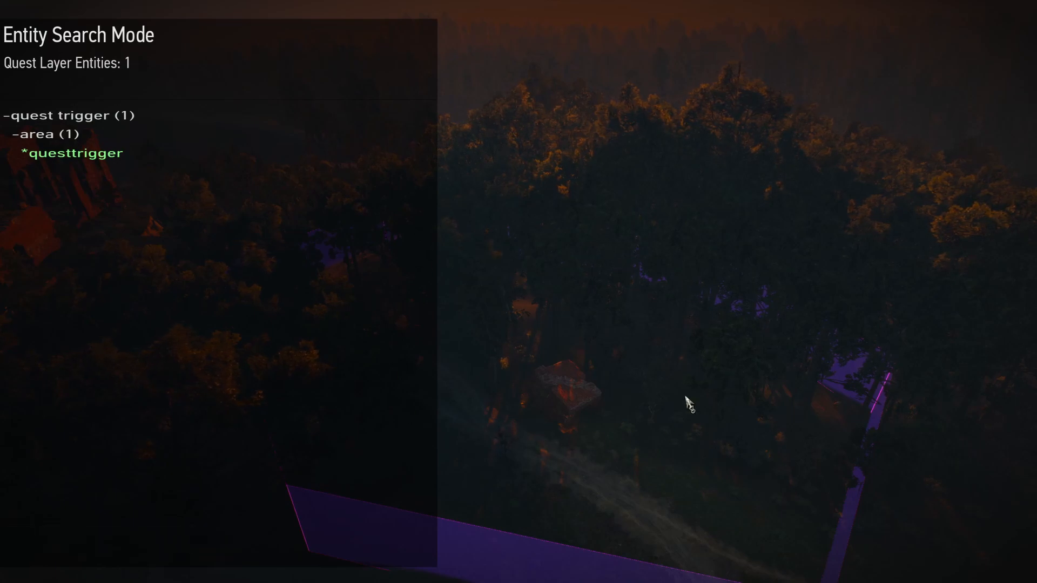
{"action": "mouse_move", "coordinate": [570, 404]}
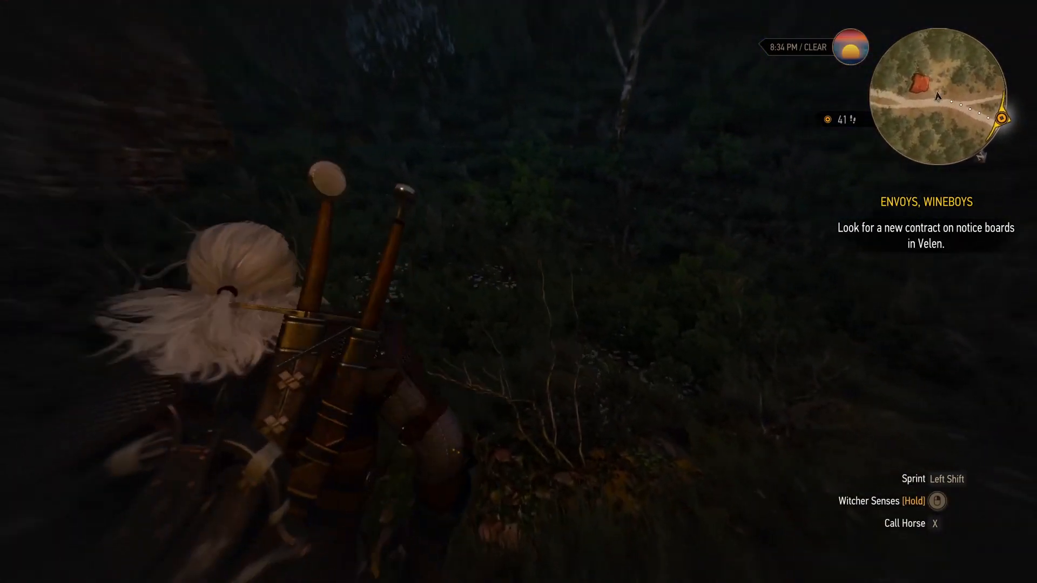
Walk Geralt into the trigger area to start Escaping the Cage and examine the corpse.
{"action": "key", "text": "w"}
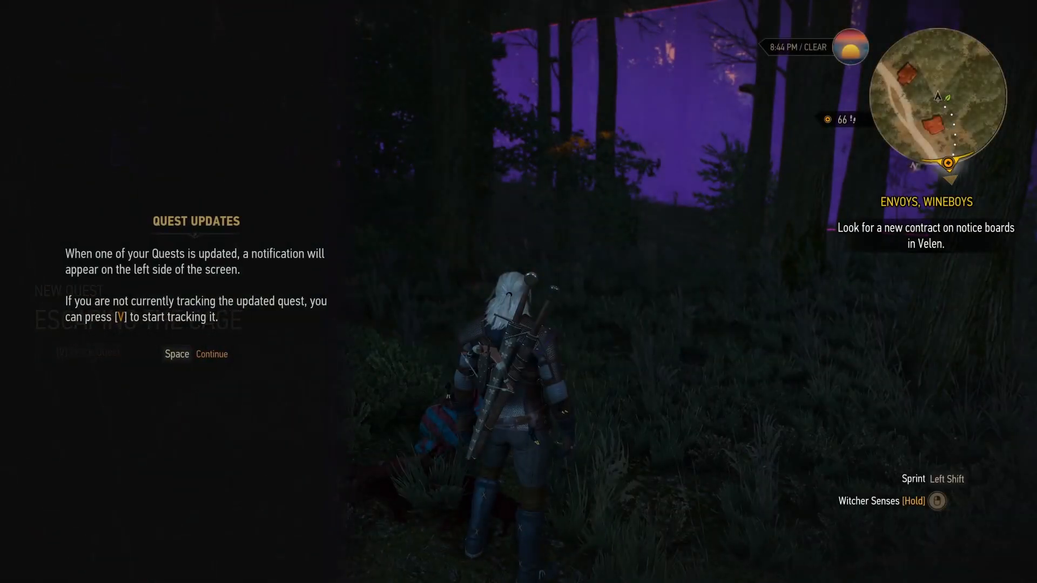
{"action": "key", "text": "space"}
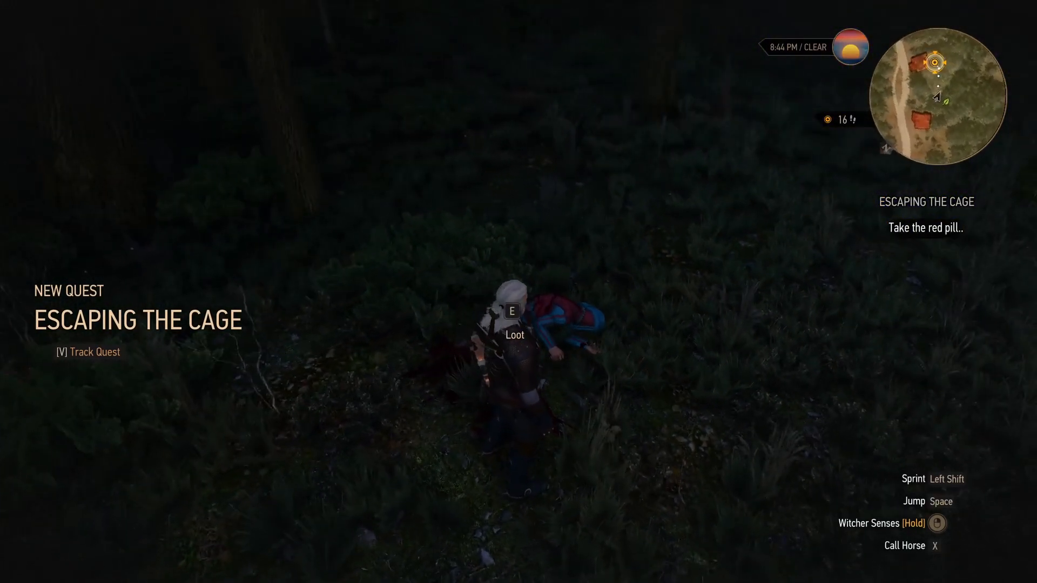
{"action": "key", "text": "e"}
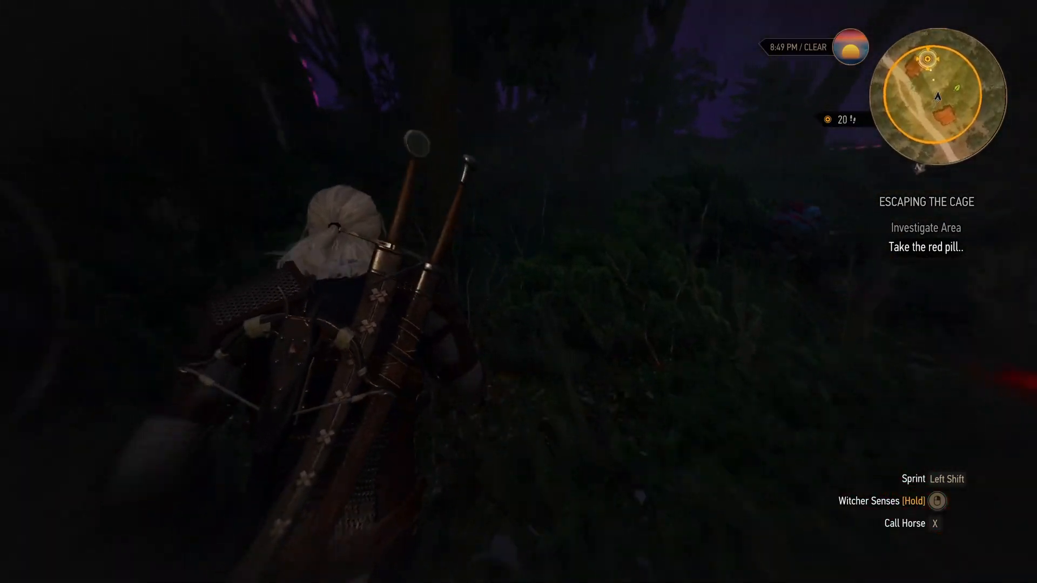
{"action": "mouse_move", "coordinate": [518, 292]}
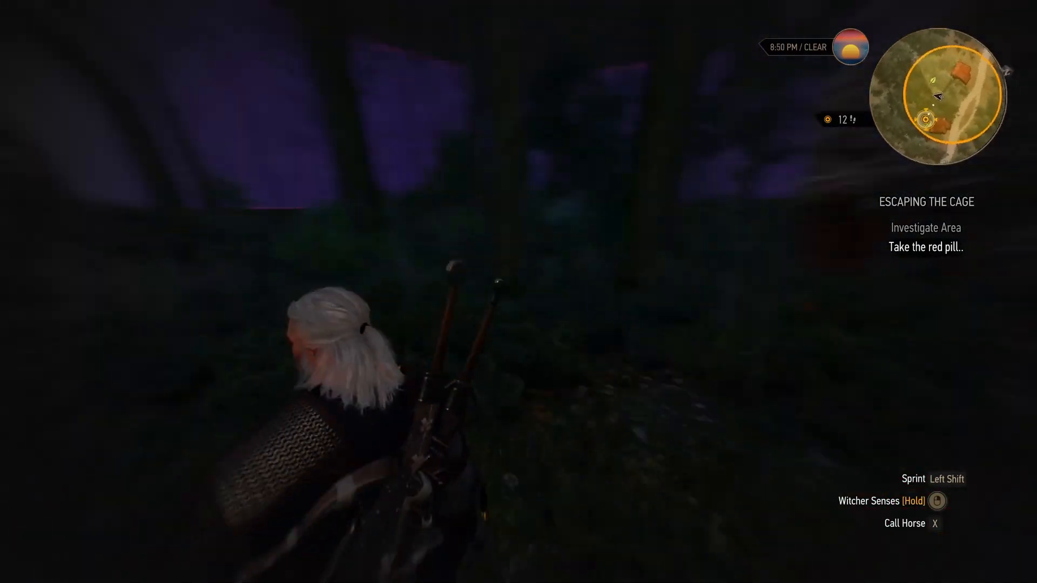